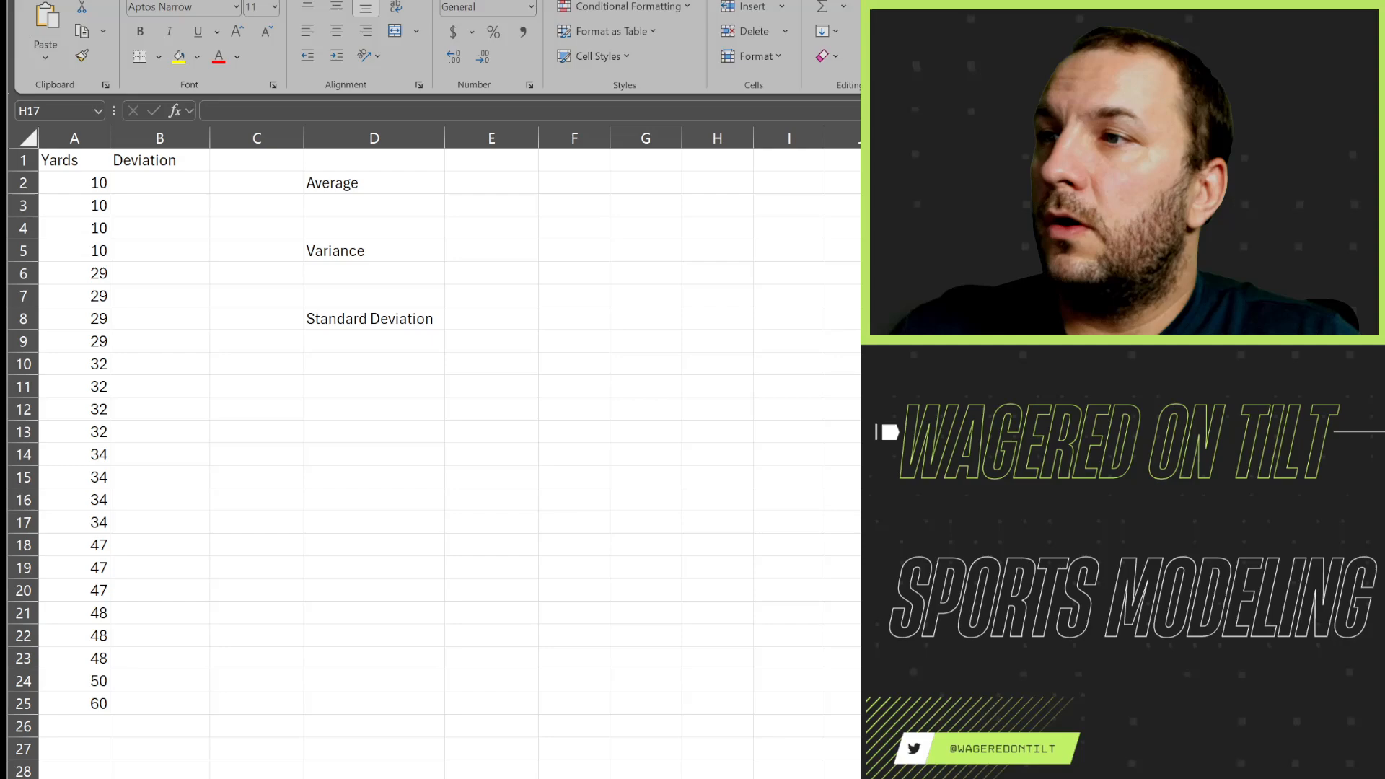
Review the first few yards values before building the deviation formula
{"action": "left_click", "coordinate": [160, 184]}
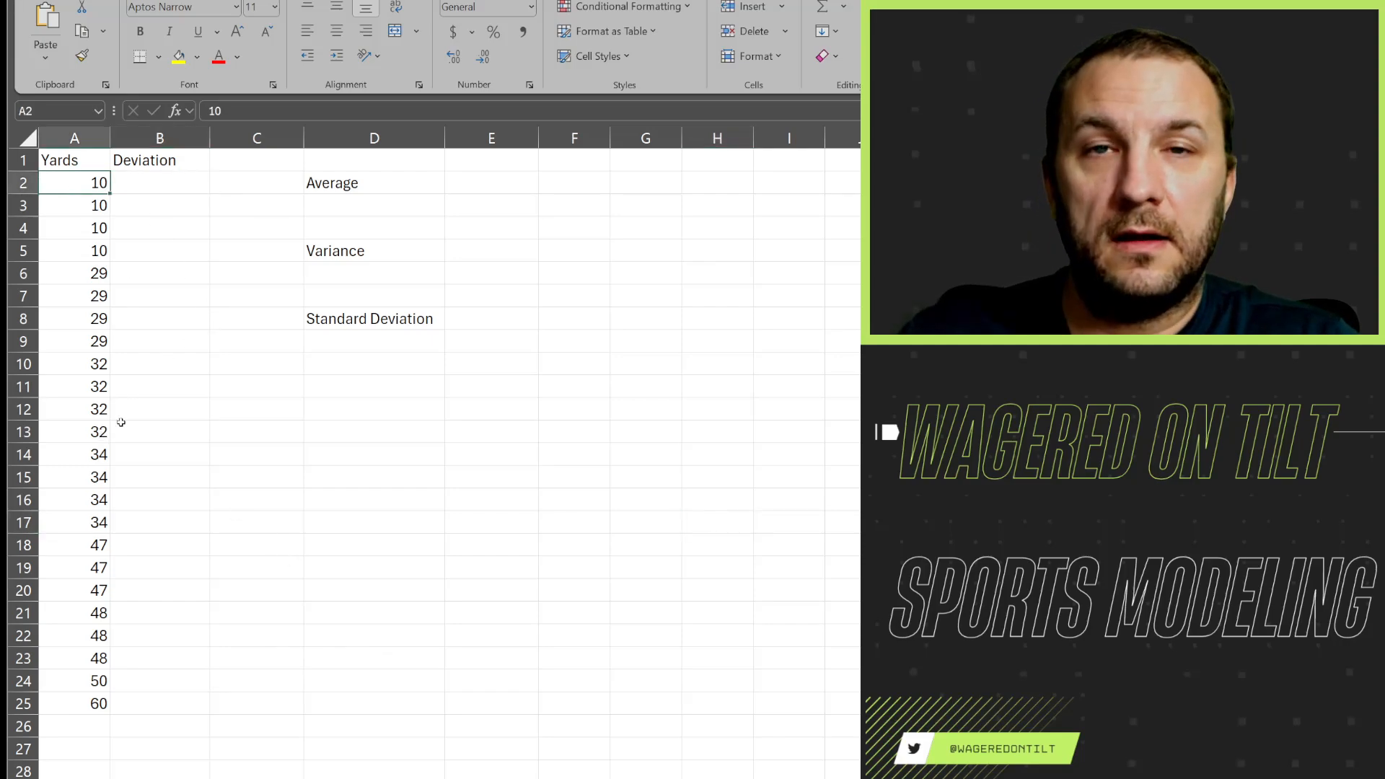
{"action": "left_click_drag", "start_coordinate": [73, 182], "coordinate": [74, 228]}
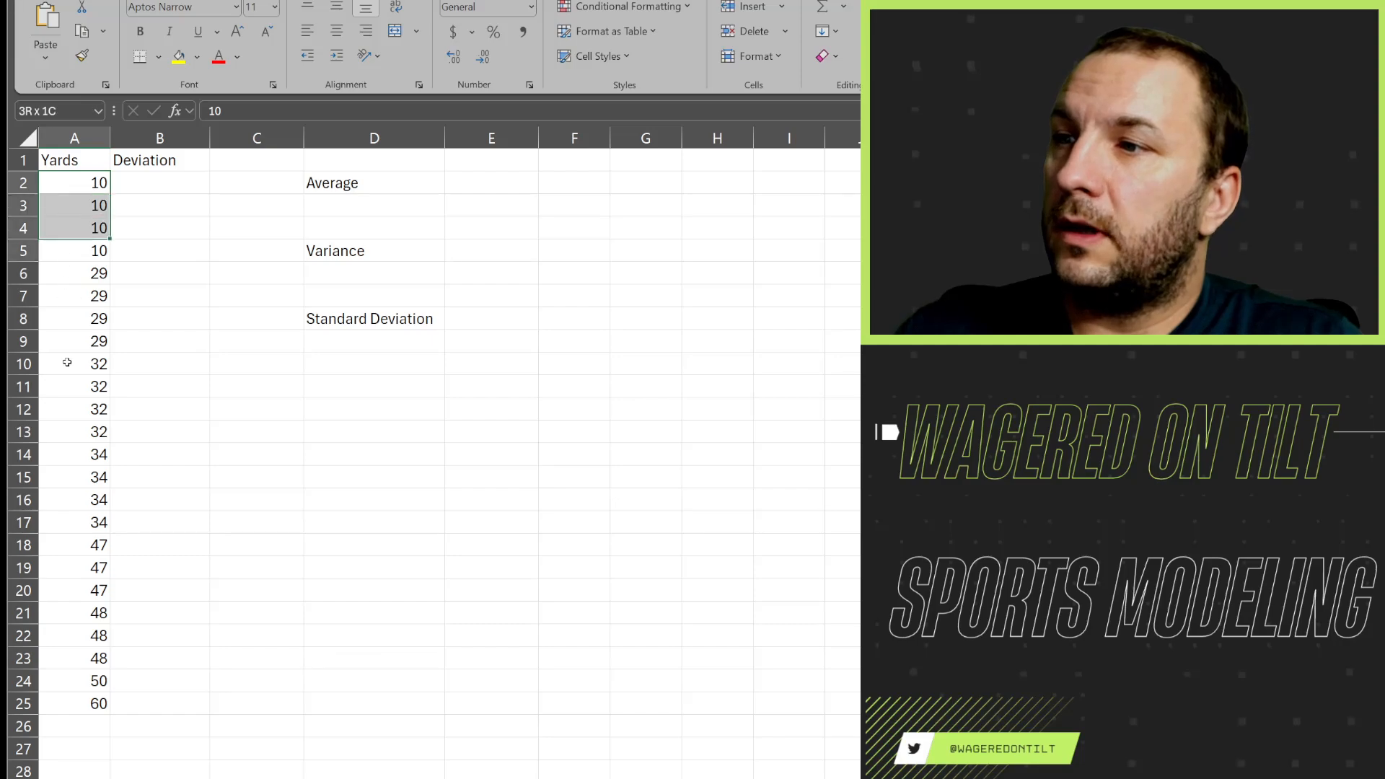
{"action": "left_click", "coordinate": [73, 205]}
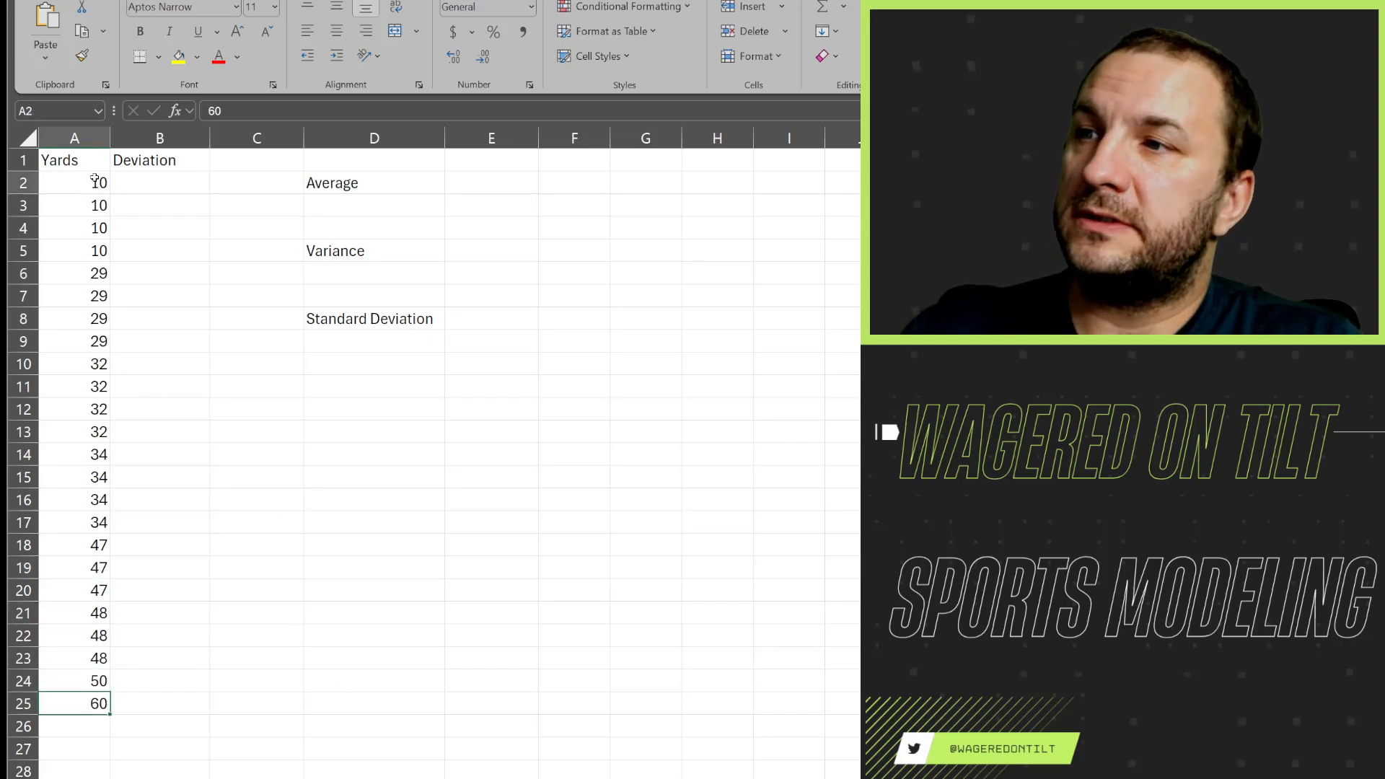
{"action": "left_click", "coordinate": [73, 183]}
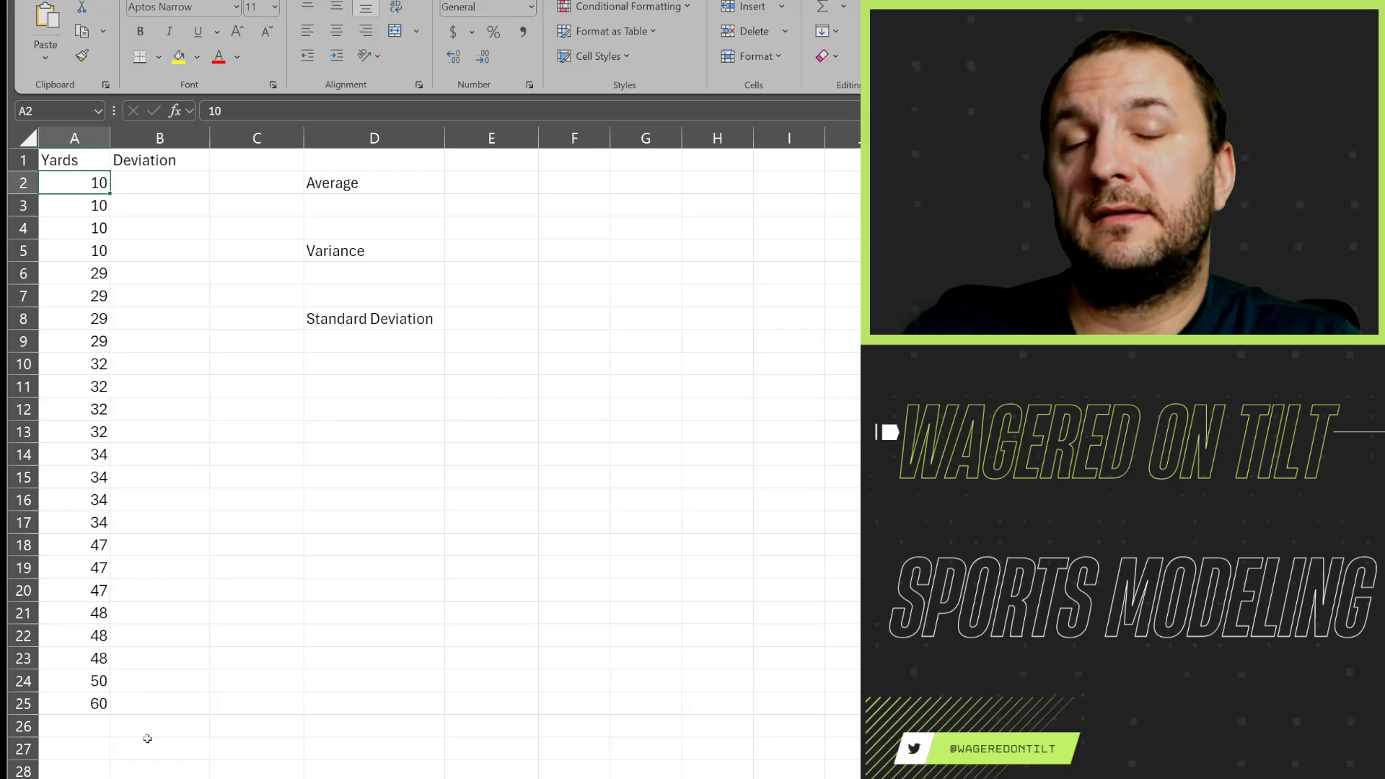
{"action": "mouse_move", "coordinate": [316, 398]}
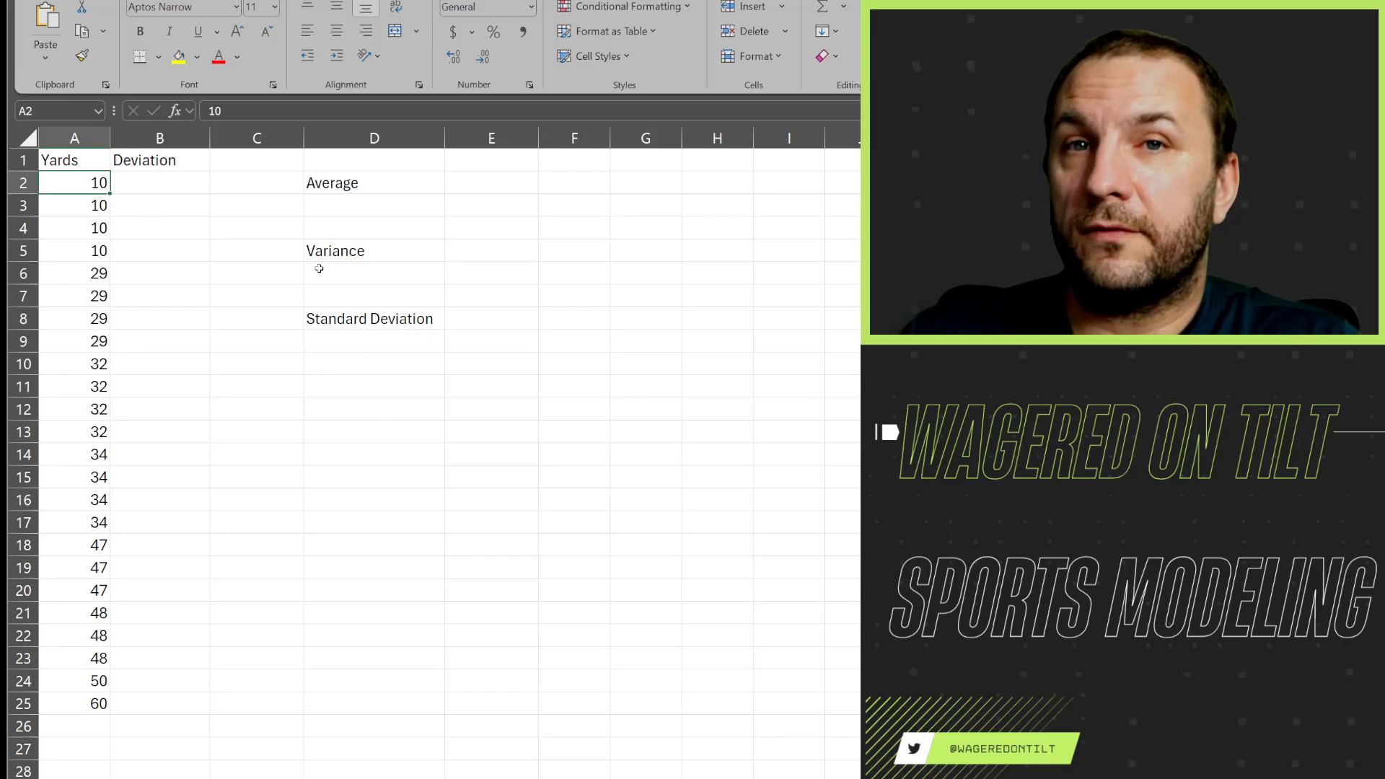
Enter =A2-AVERAGE($A$2:$A$25) in B2 as the first deviation, with the average range locked
{"action": "left_click", "coordinate": [159, 184]}
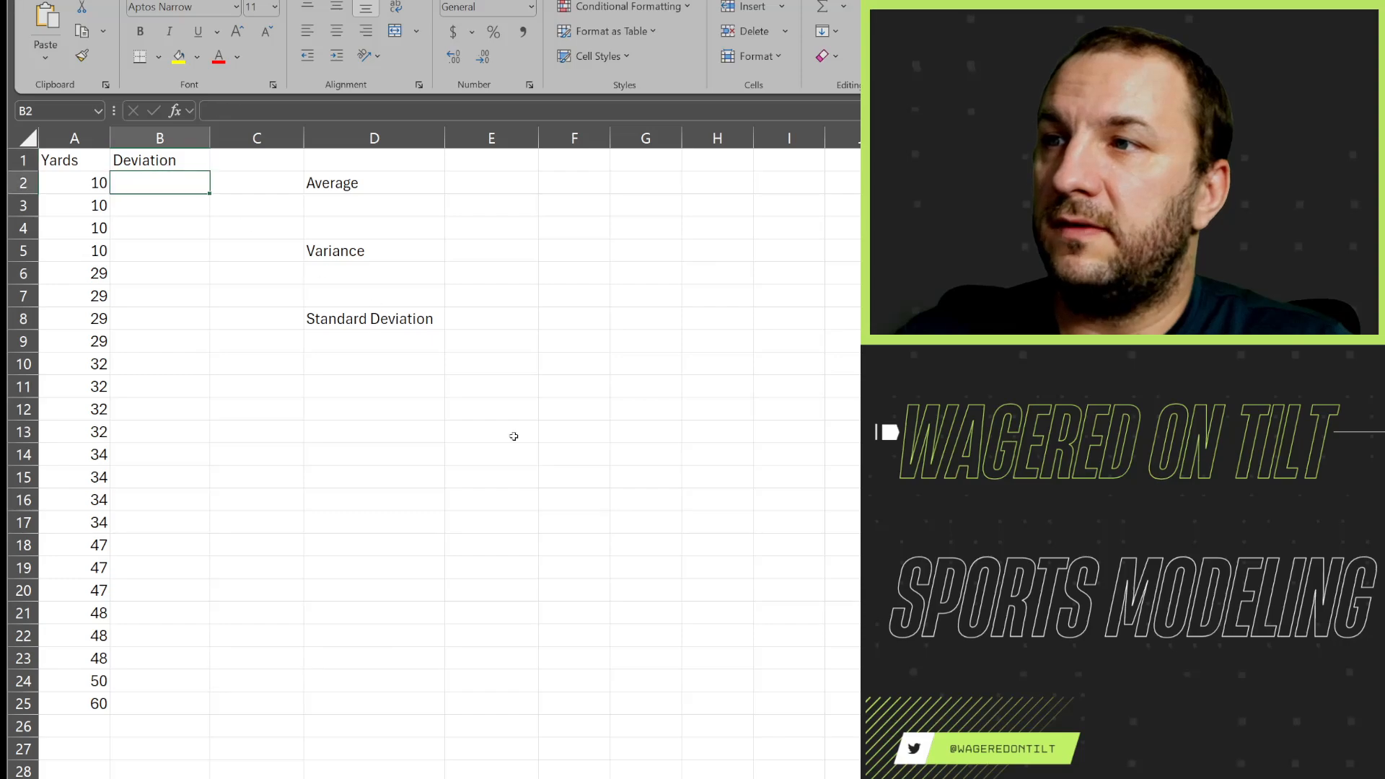
{"action": "type", "text": "=A2"}
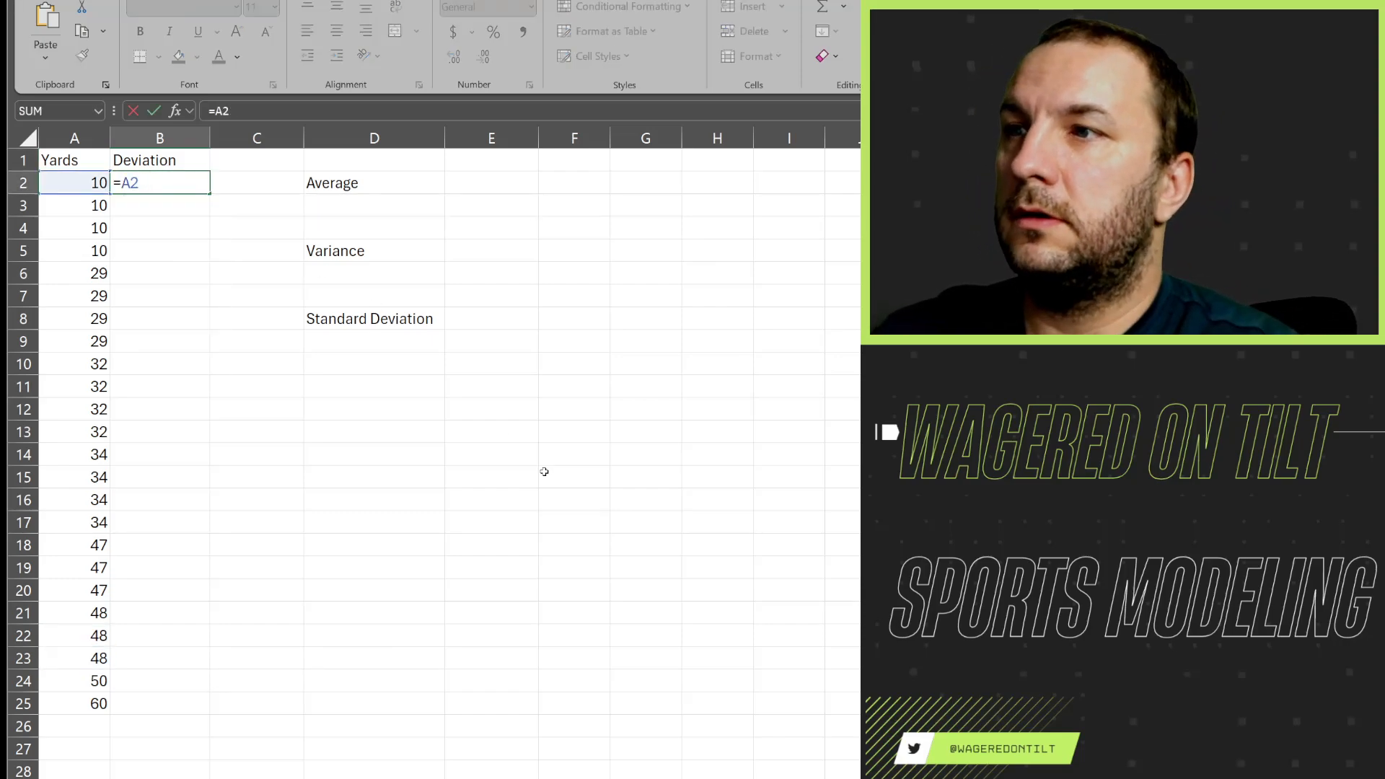
{"action": "type", "text": "-Averag"}
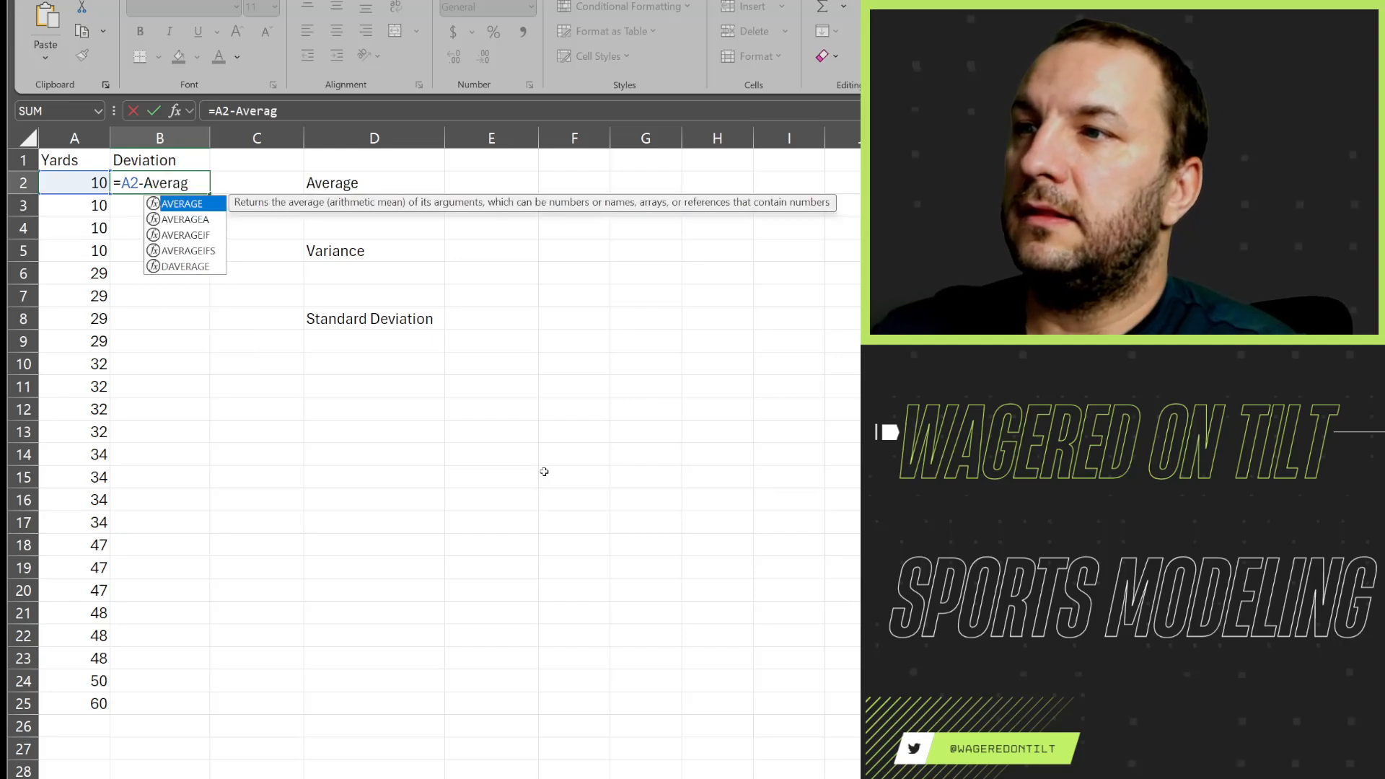
{"action": "type", "text": "e(A2"}
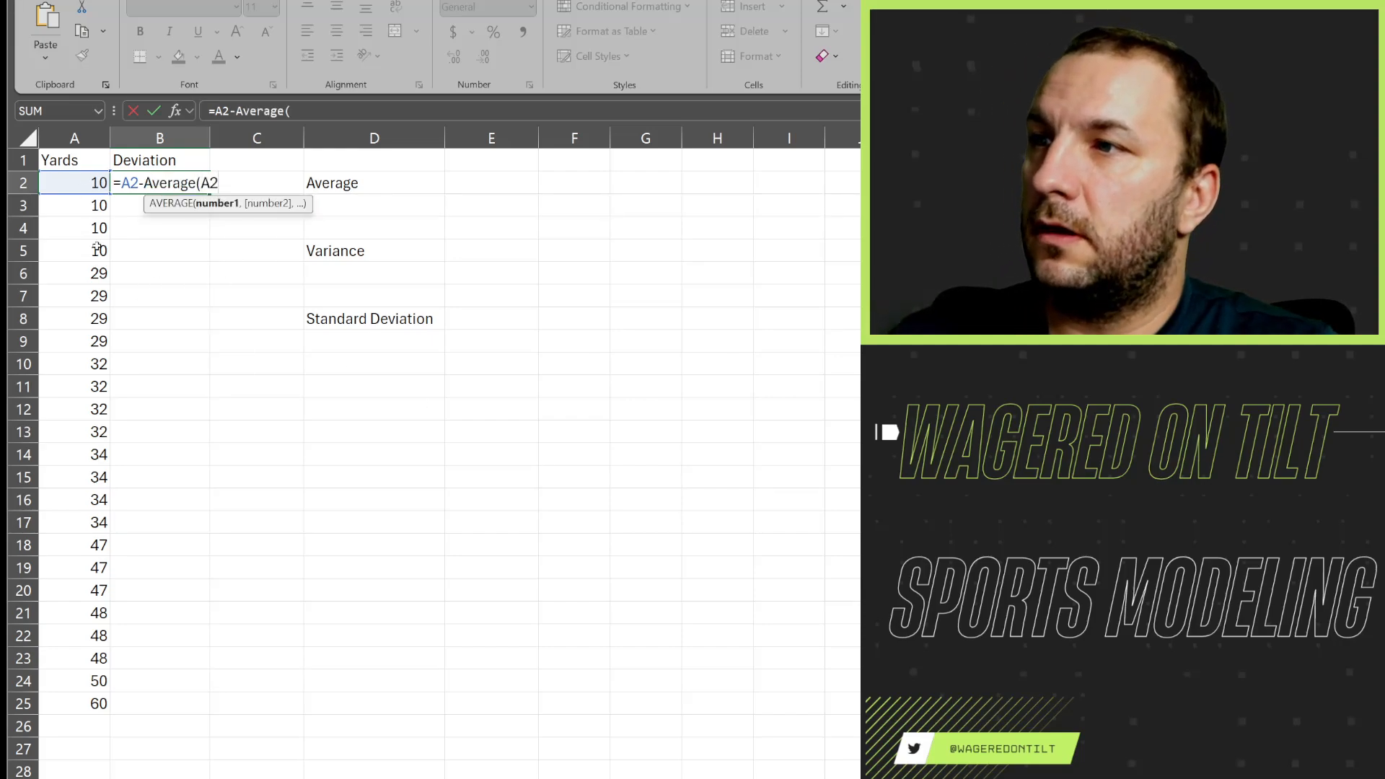
{"action": "left_click_drag", "start_coordinate": [74, 183], "coordinate": [73, 704]}
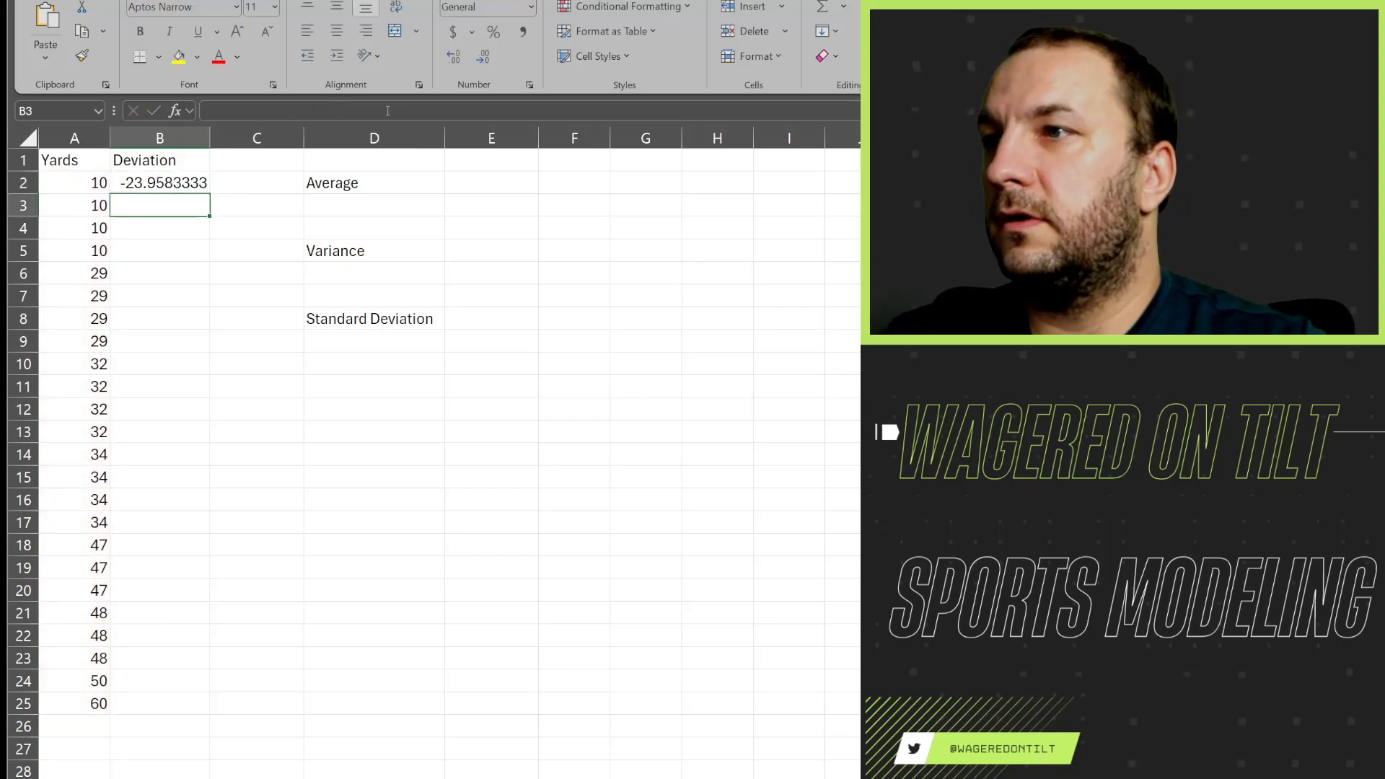
{"action": "left_click", "coordinate": [159, 160]}
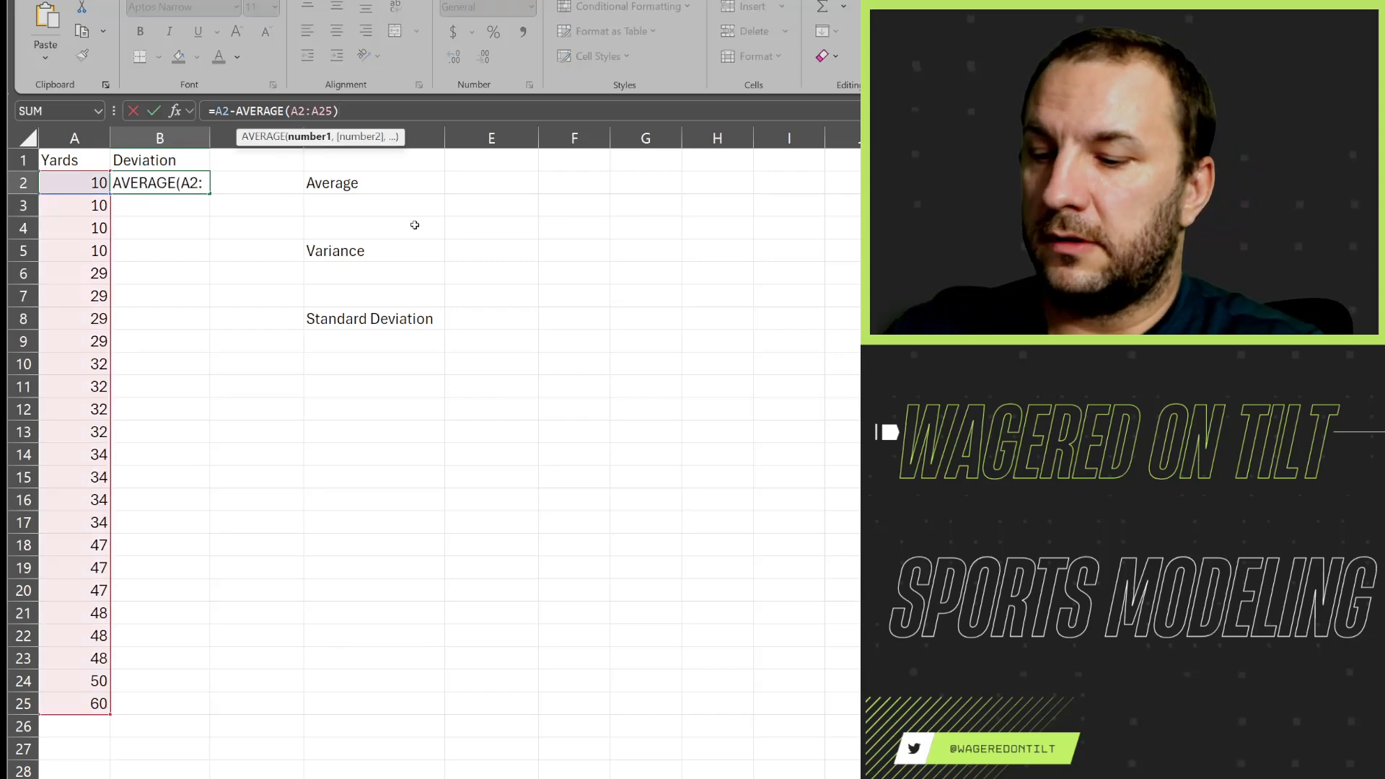
{"action": "key", "text": "f4"}
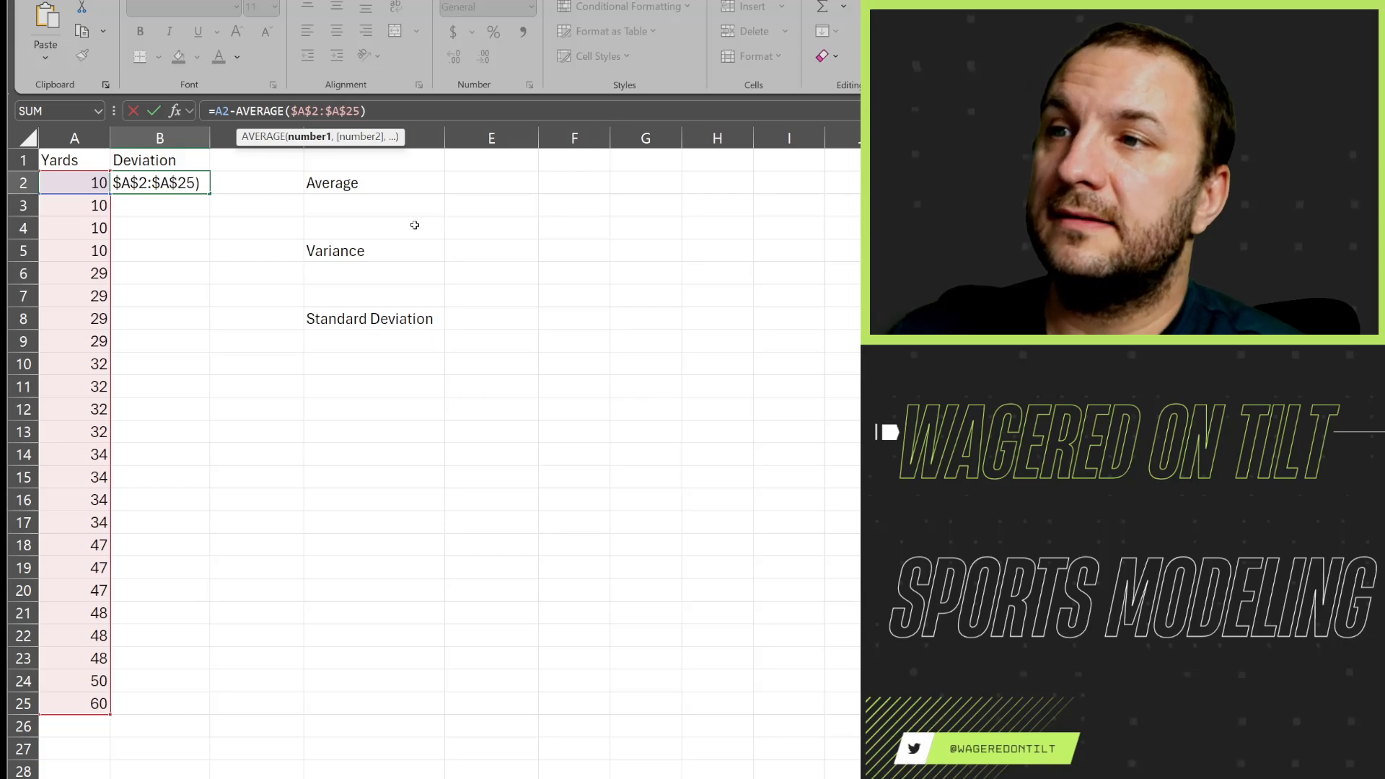
{"action": "key", "text": "Enter"}
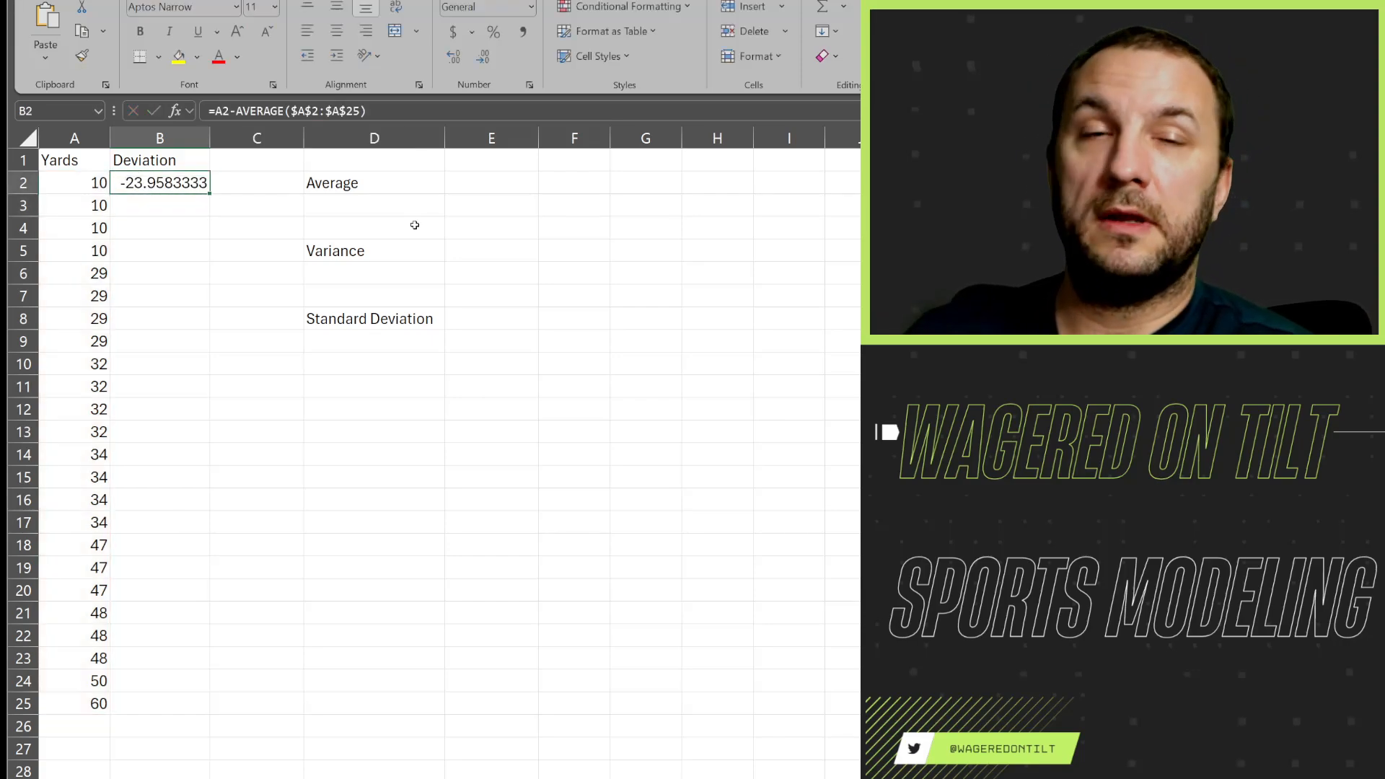
Fill the deviation formula down through B25 for all 24 yards values
{"action": "left_click_drag", "start_coordinate": [160, 181], "coordinate": [160, 703]}
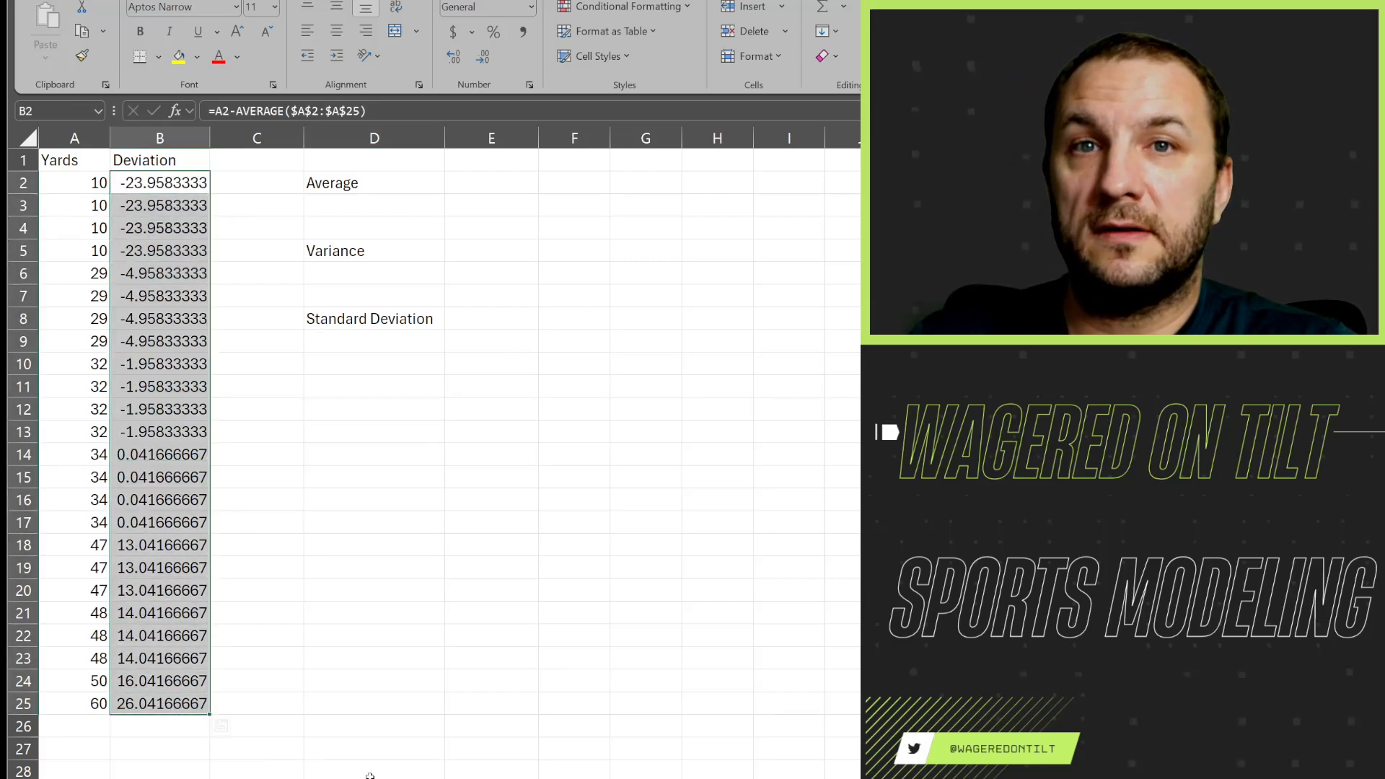
{"action": "left_click", "coordinate": [257, 408]}
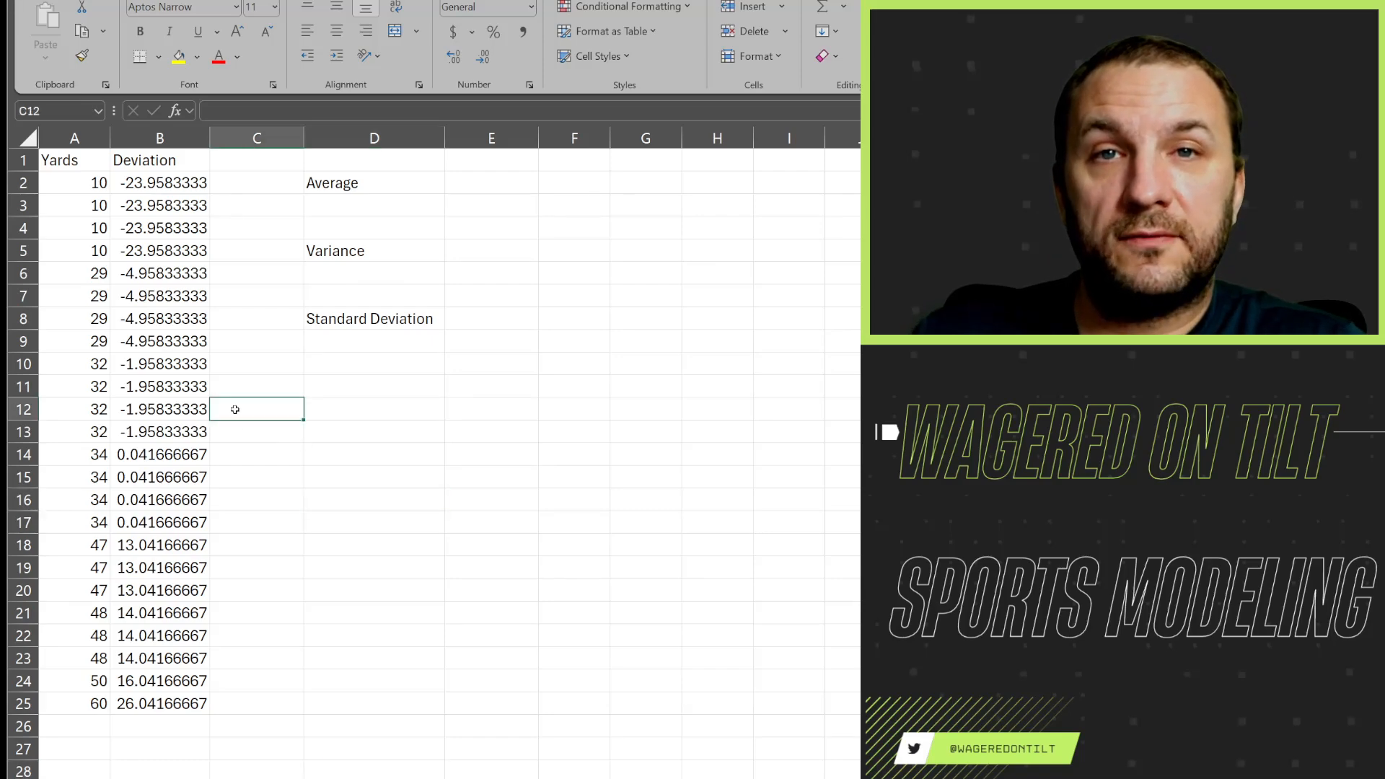
Average the deviations B2:B25 in A26, giving essentially zero (-7.10543E-15)
{"action": "left_click", "coordinate": [74, 182]}
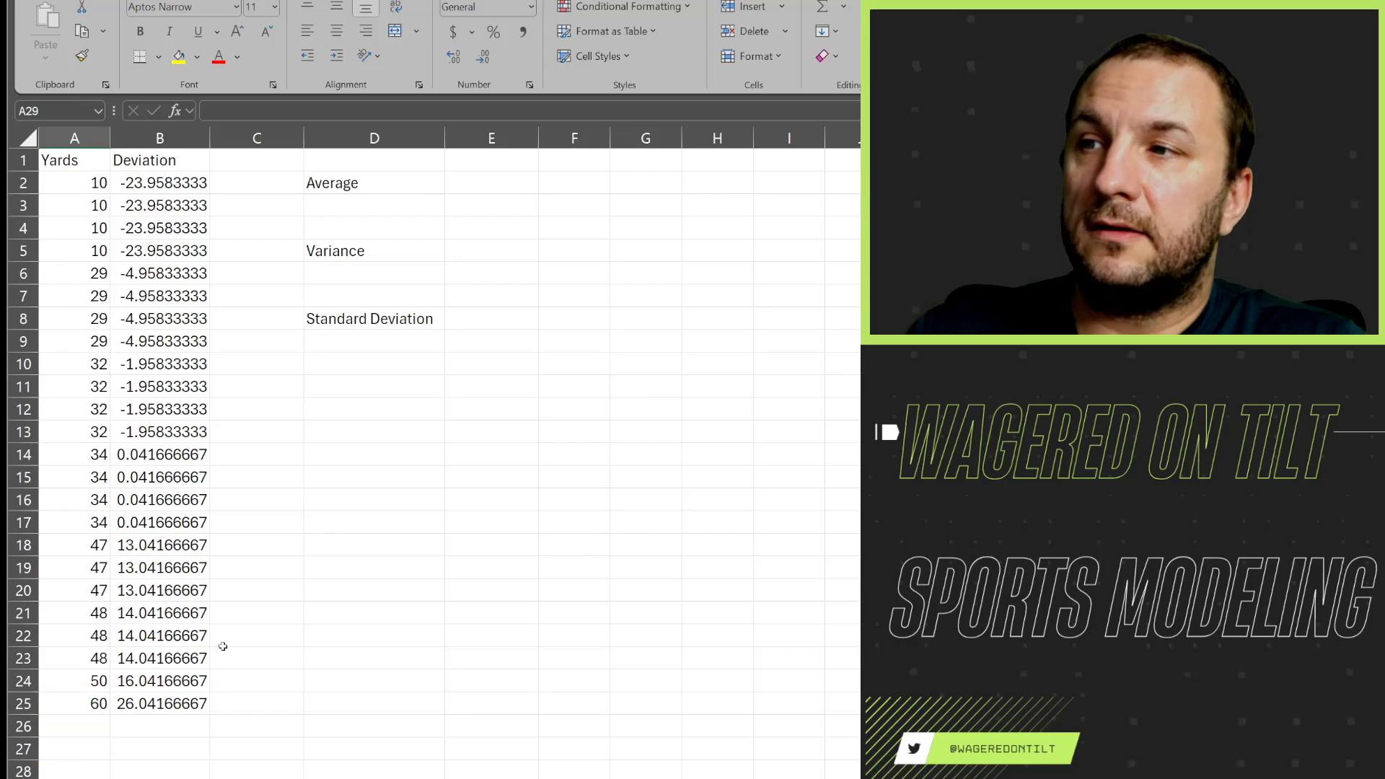
{"action": "left_click", "coordinate": [160, 183]}
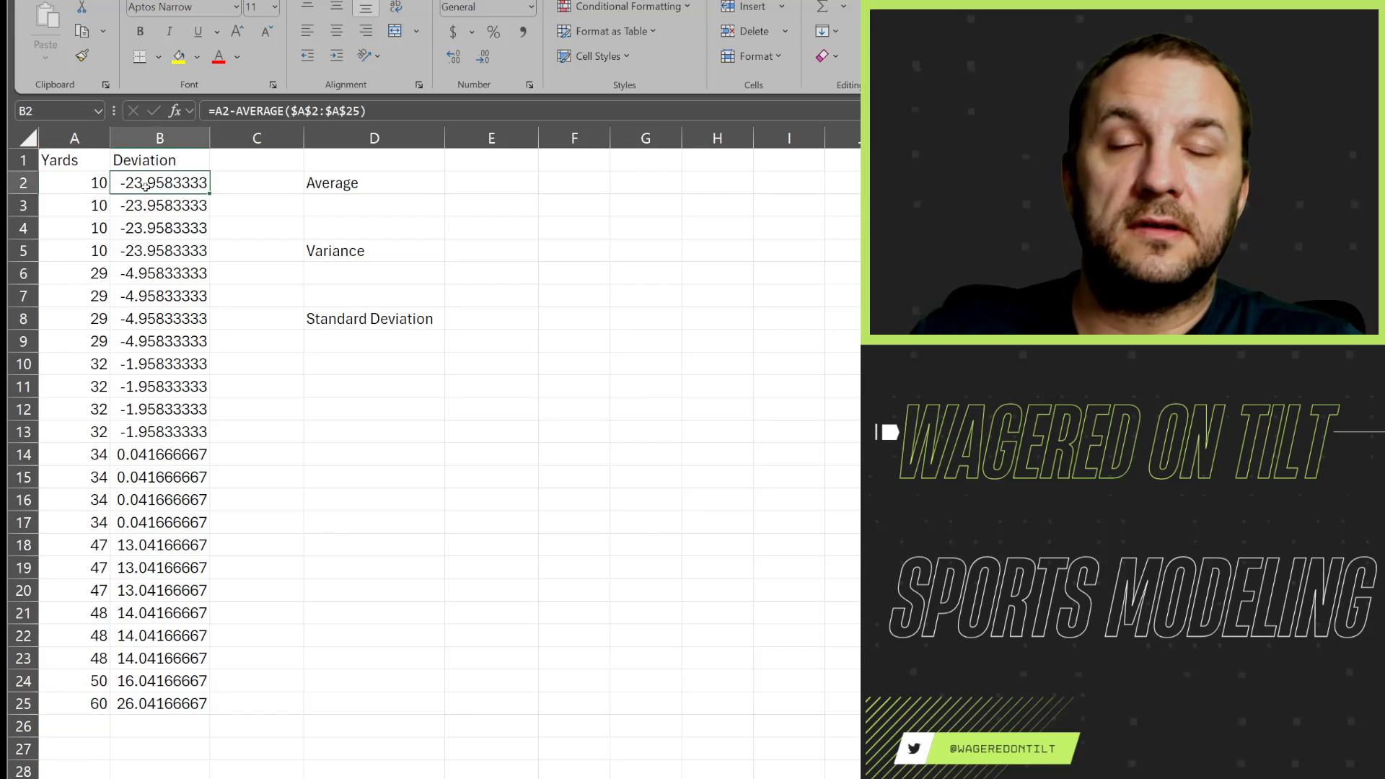
{"action": "left_click", "coordinate": [73, 725]}
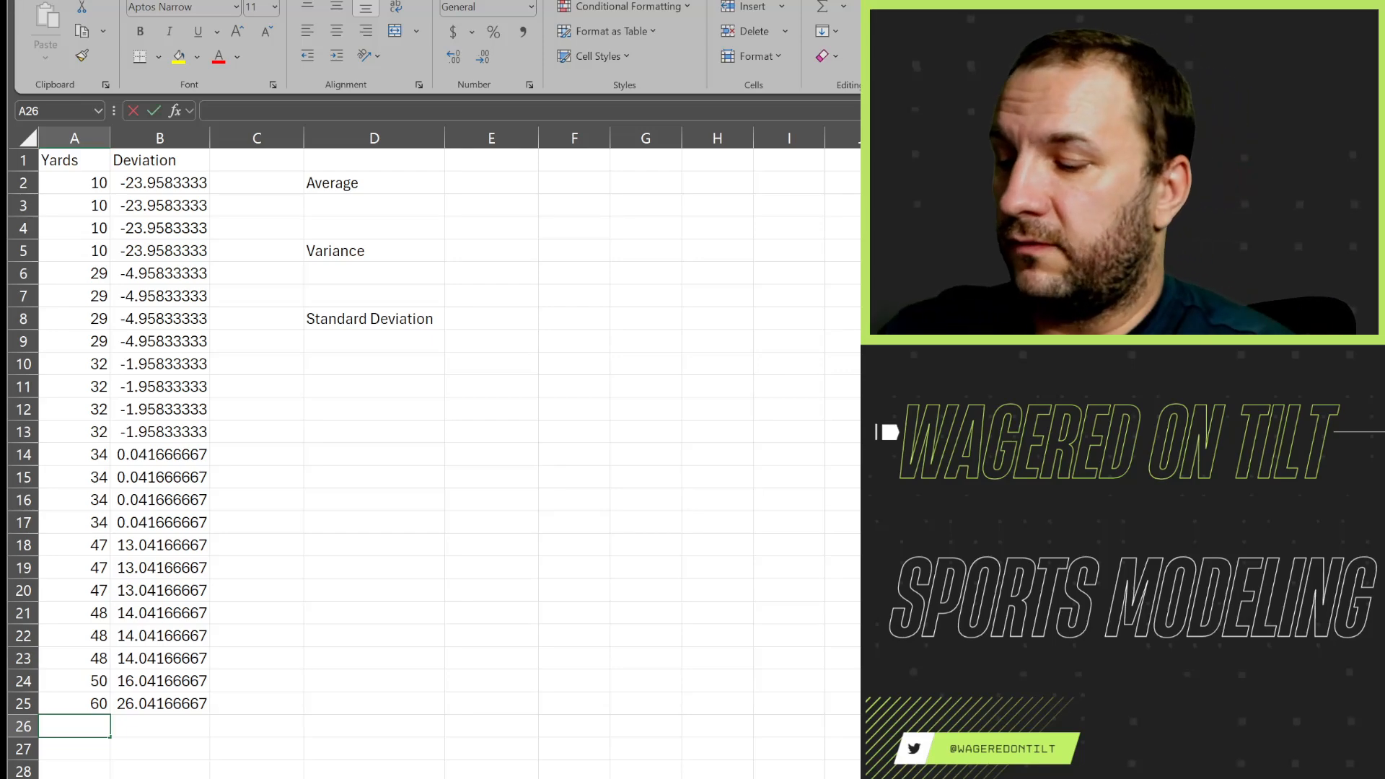
{"action": "type", "text": "=aver"}
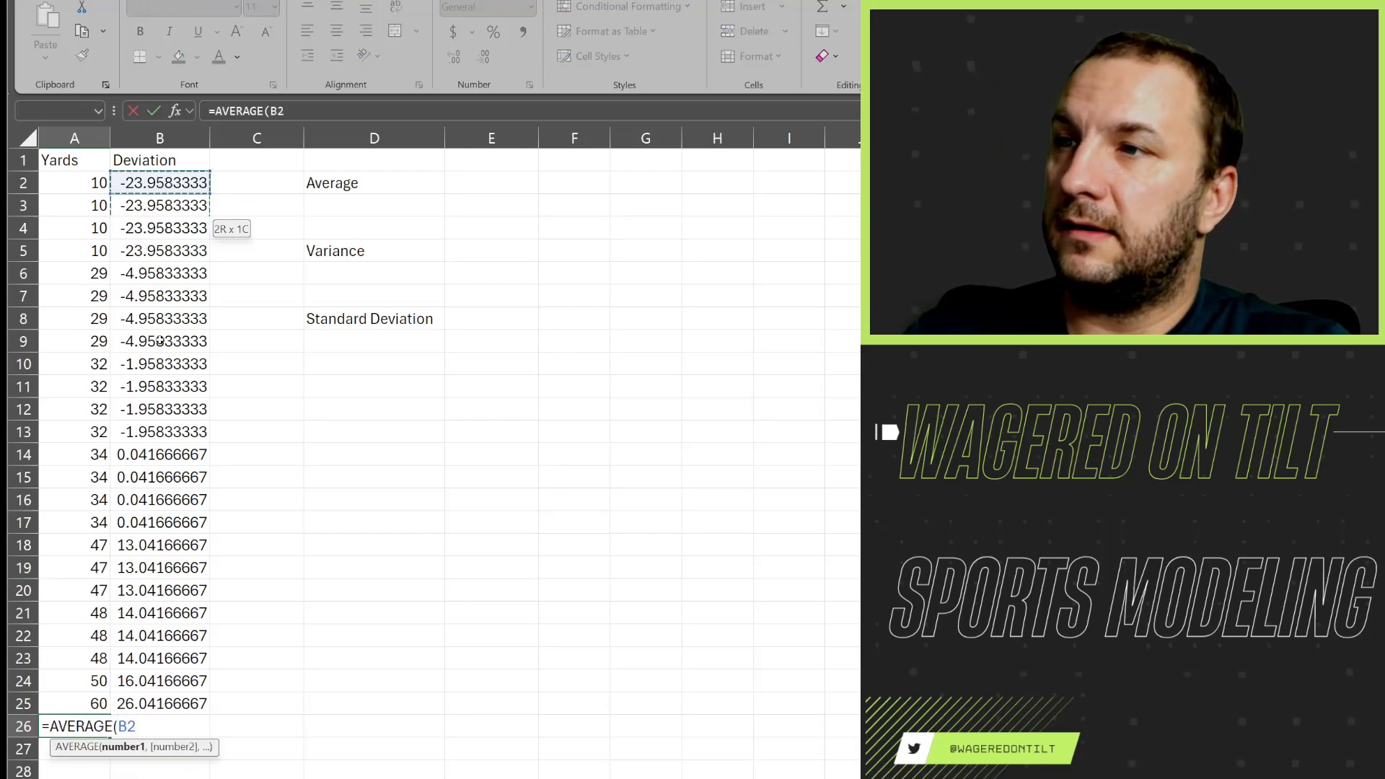
{"action": "left_click_drag", "start_coordinate": [160, 182], "coordinate": [160, 703]}
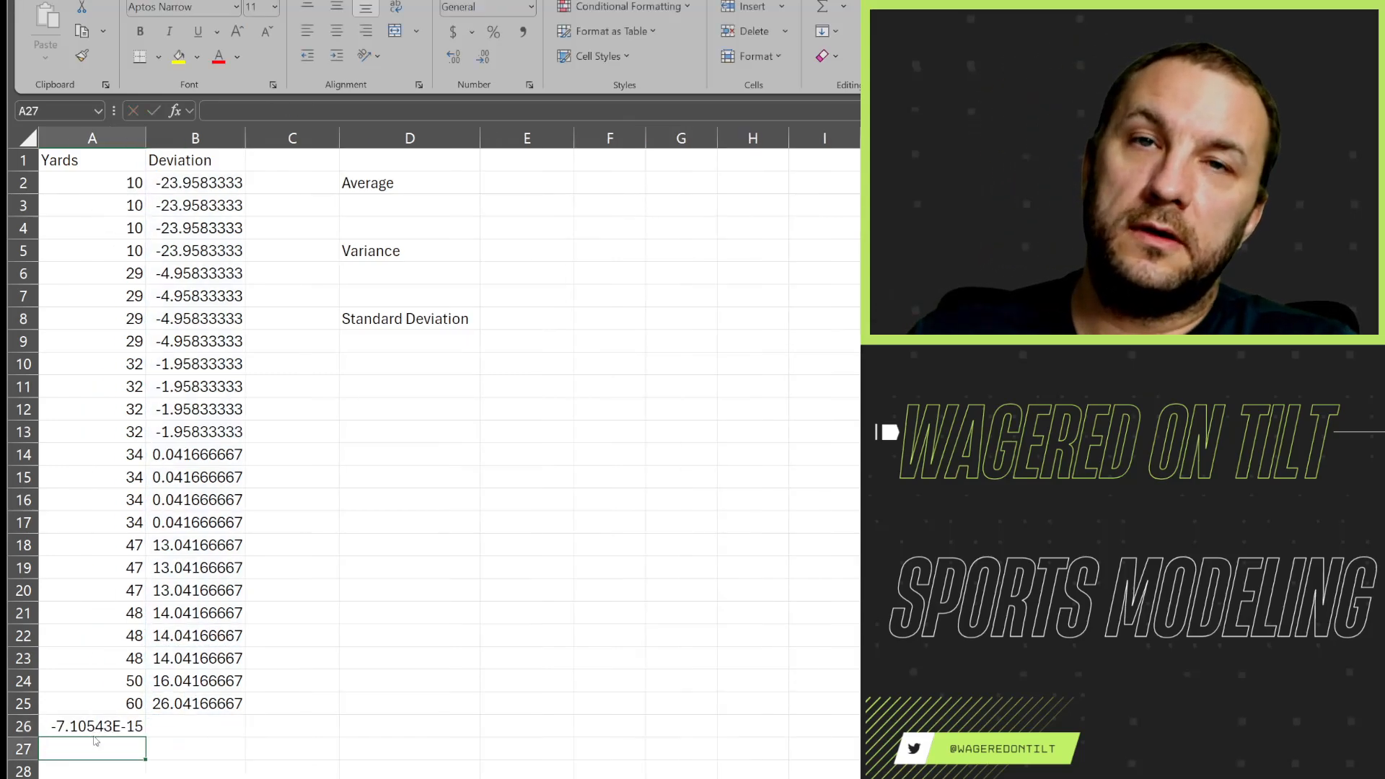
{"action": "left_click", "coordinate": [92, 726]}
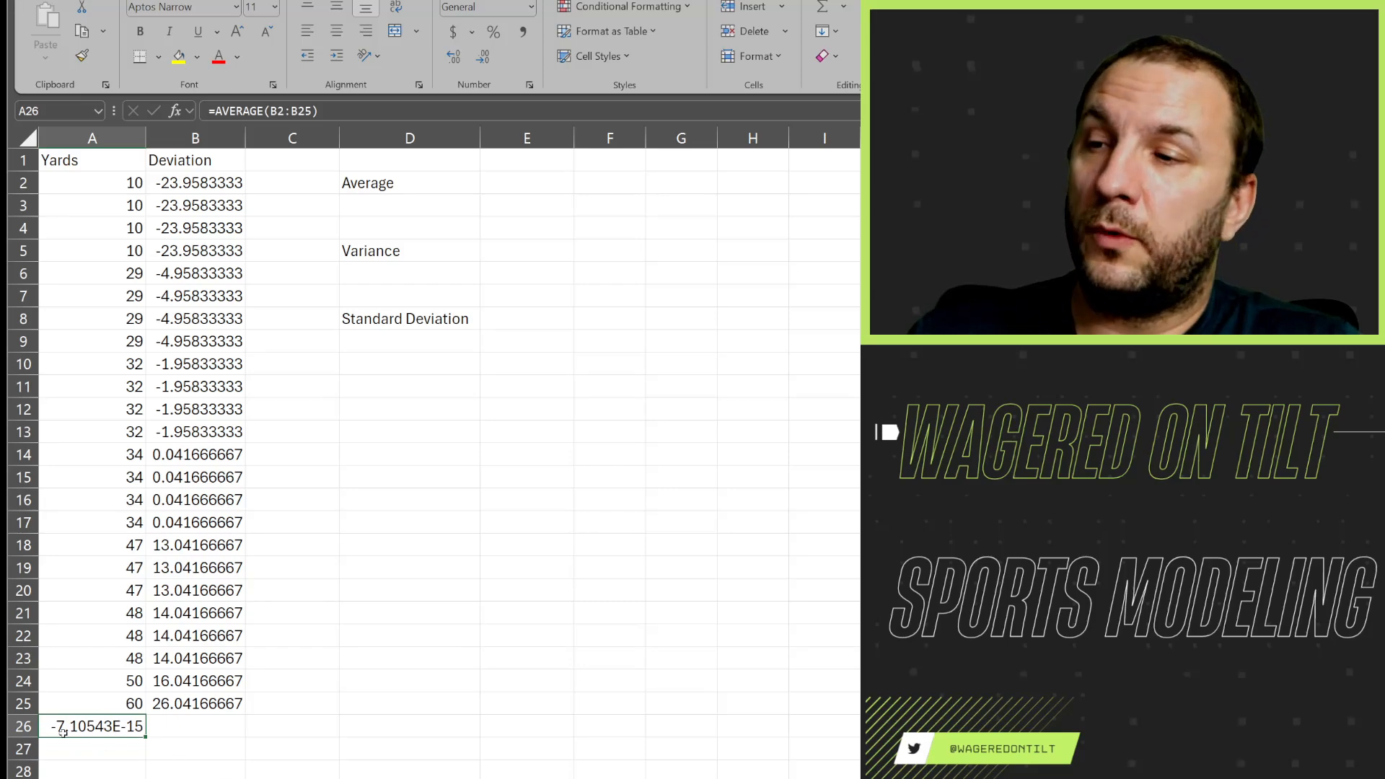
{"action": "left_click", "coordinate": [195, 182]}
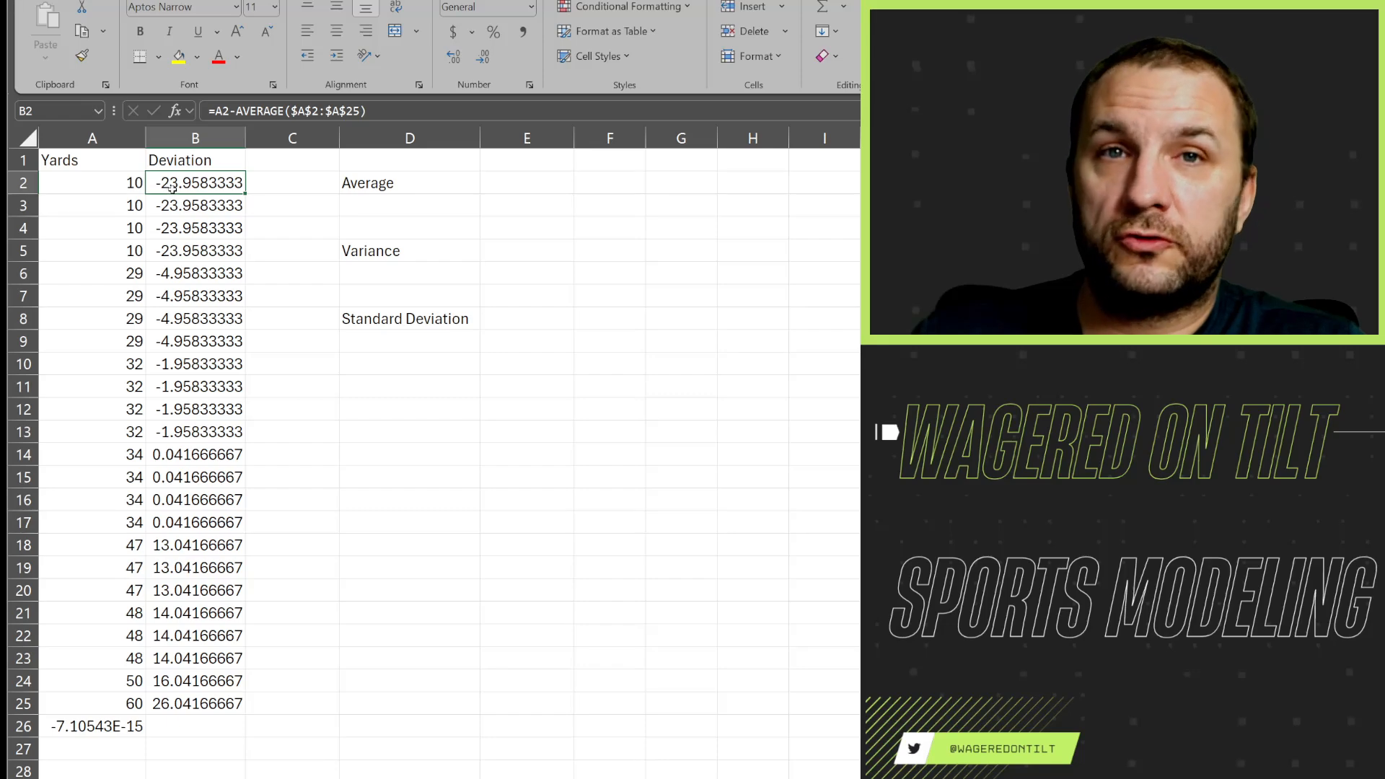
{"action": "mouse_move", "coordinate": [179, 220]}
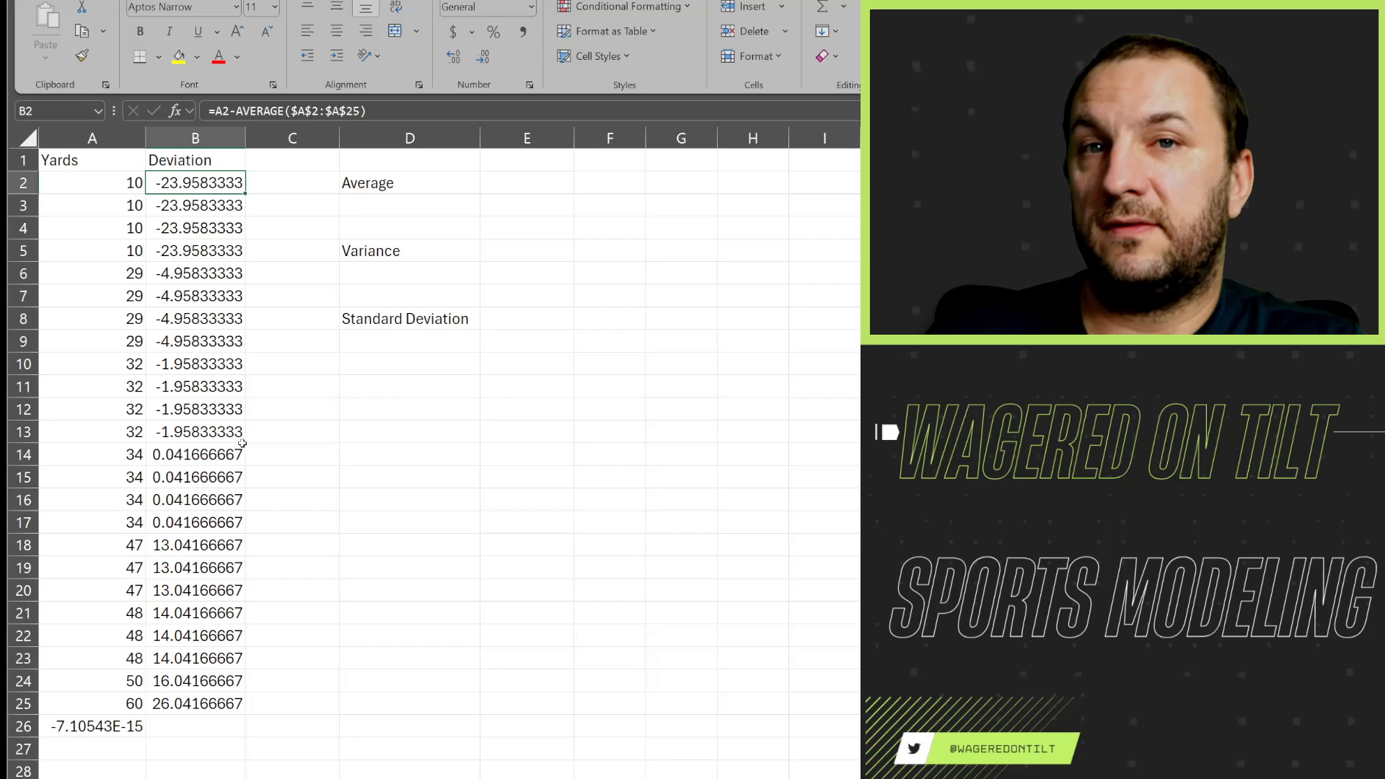
Enter =B2^2 in C2 and fill the squared deviations down to C25
{"action": "left_click", "coordinate": [292, 182]}
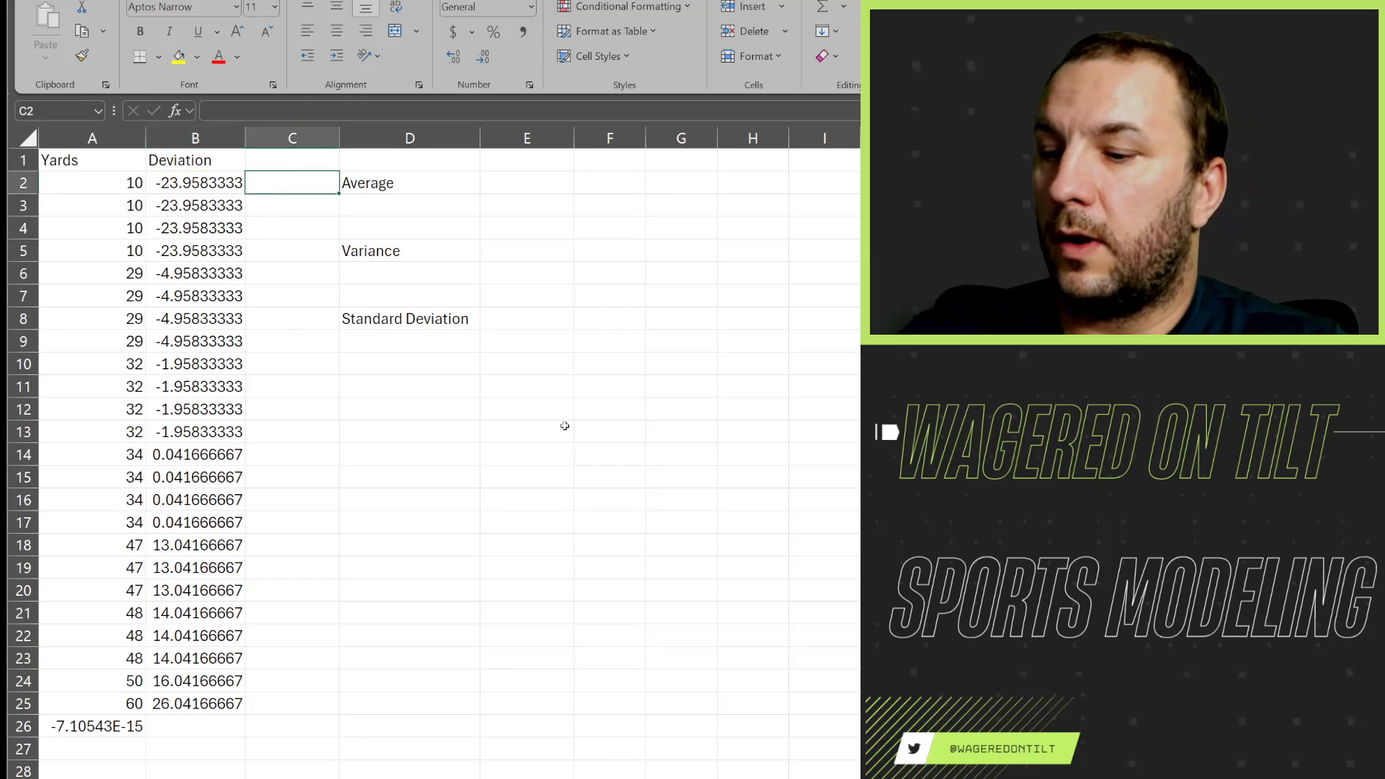
{"action": "type", "text": "=B2*B2"}
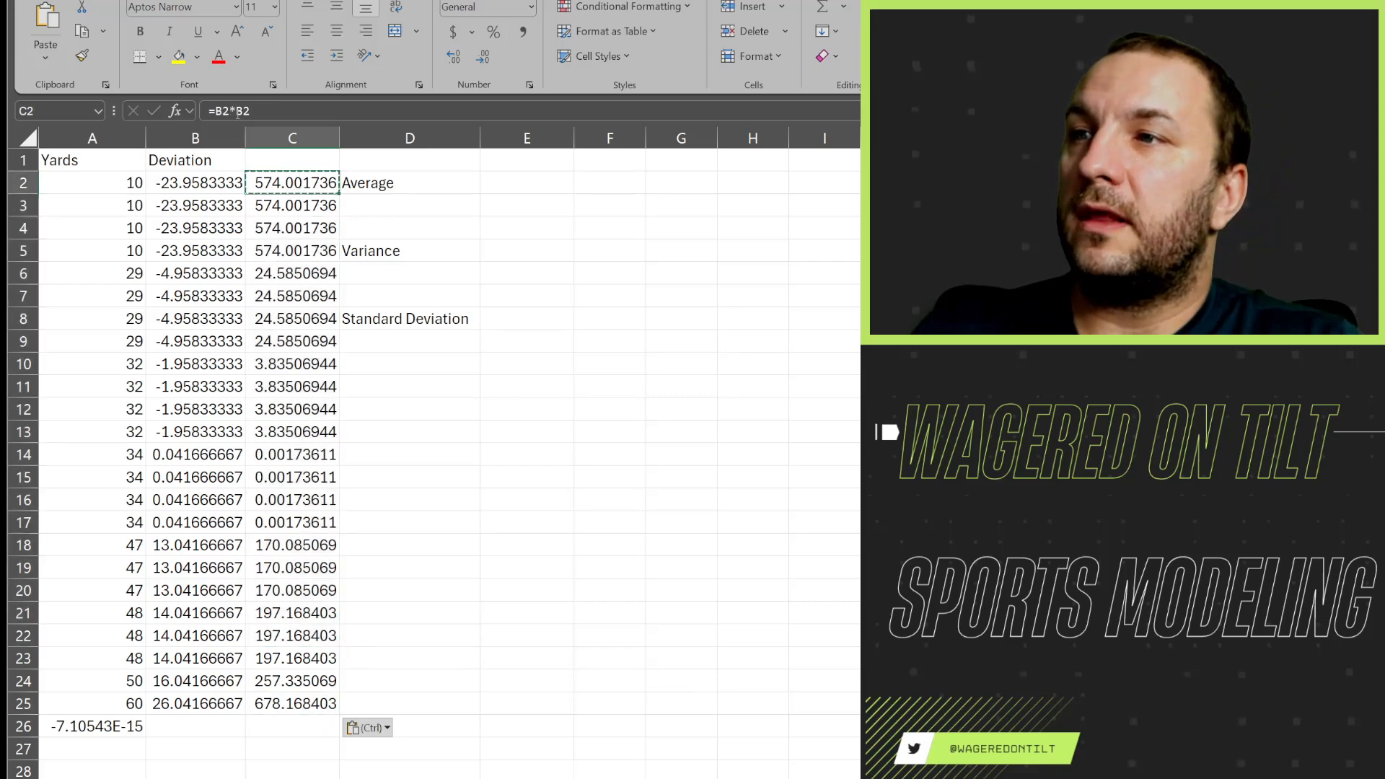
{"action": "double_click", "coordinate": [293, 183]}
{"action": "type", "text": "^"}
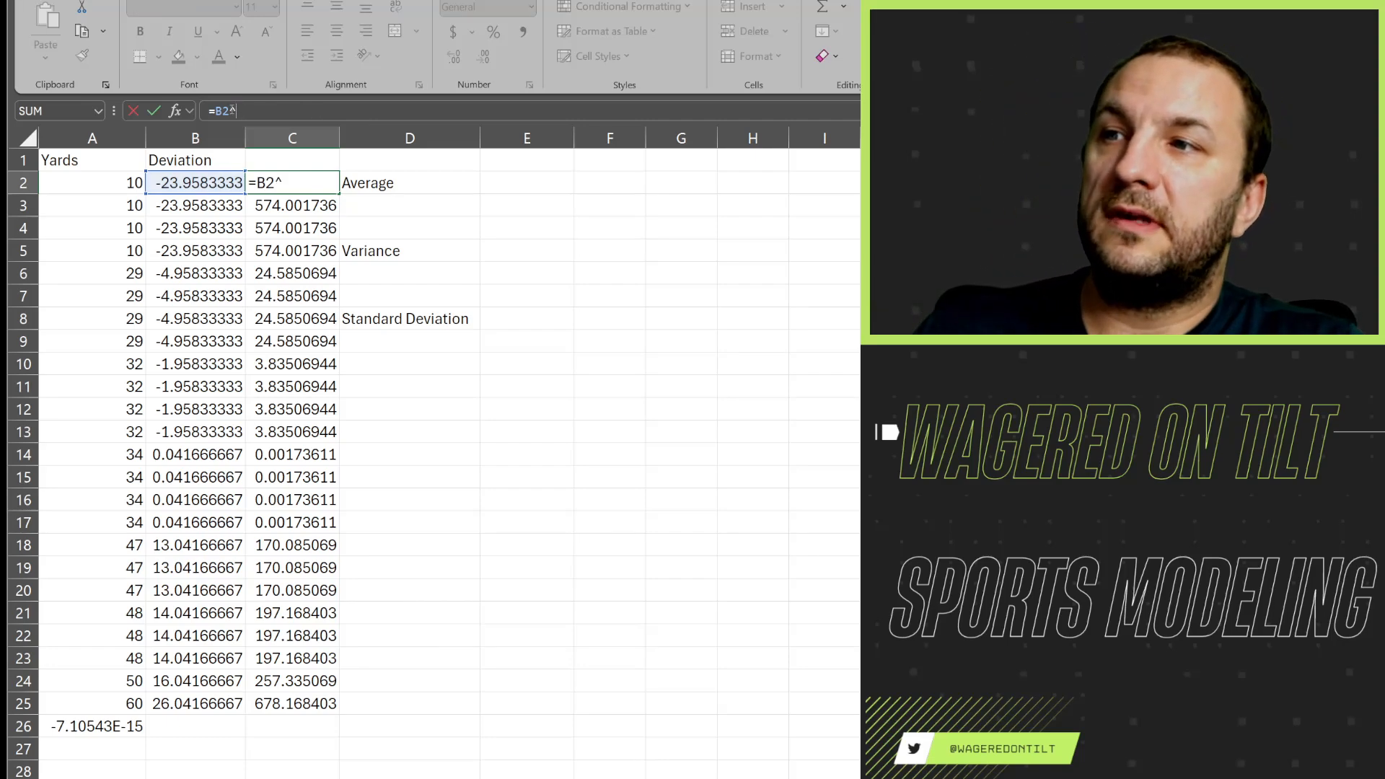
{"action": "type", "text": "2"}
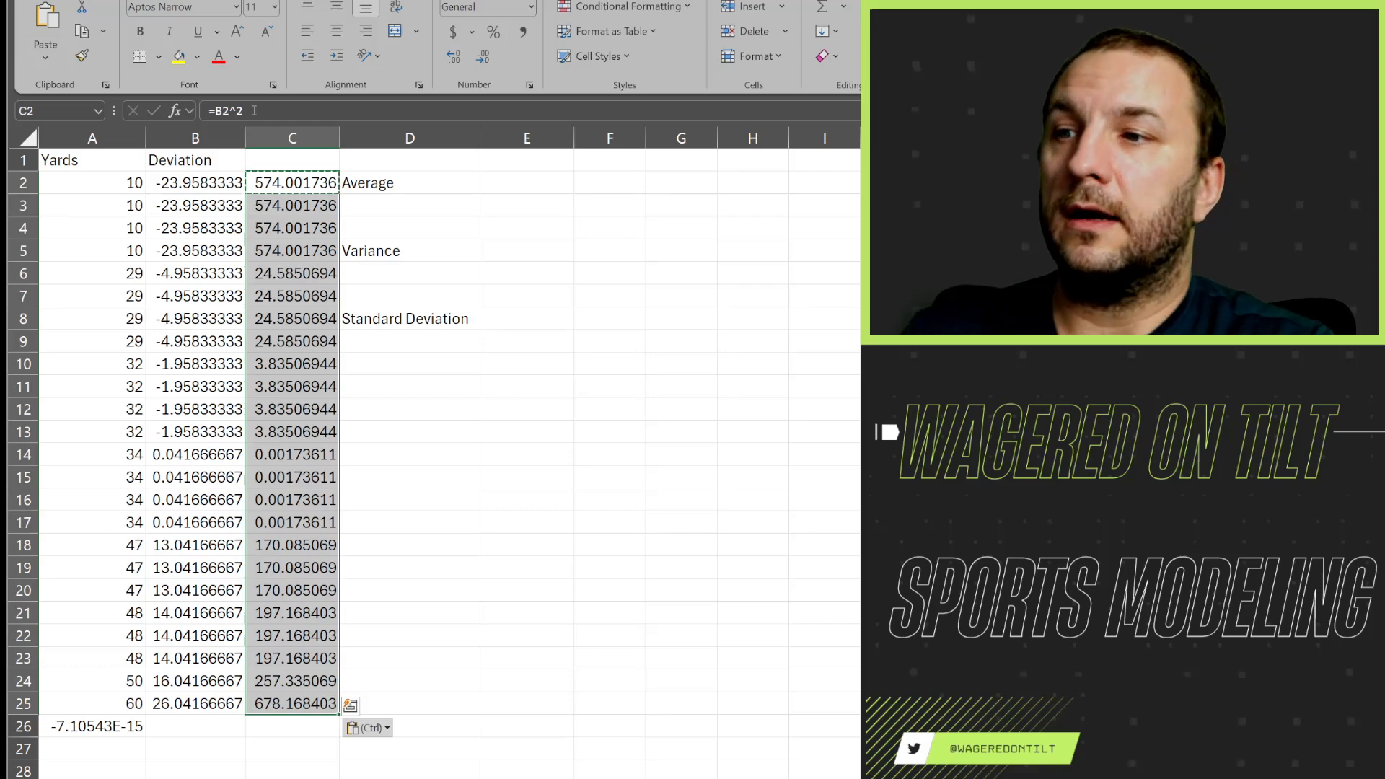
Review the deviation formulas and select the cell below the squared deviations
{"action": "left_click", "coordinate": [195, 205]}
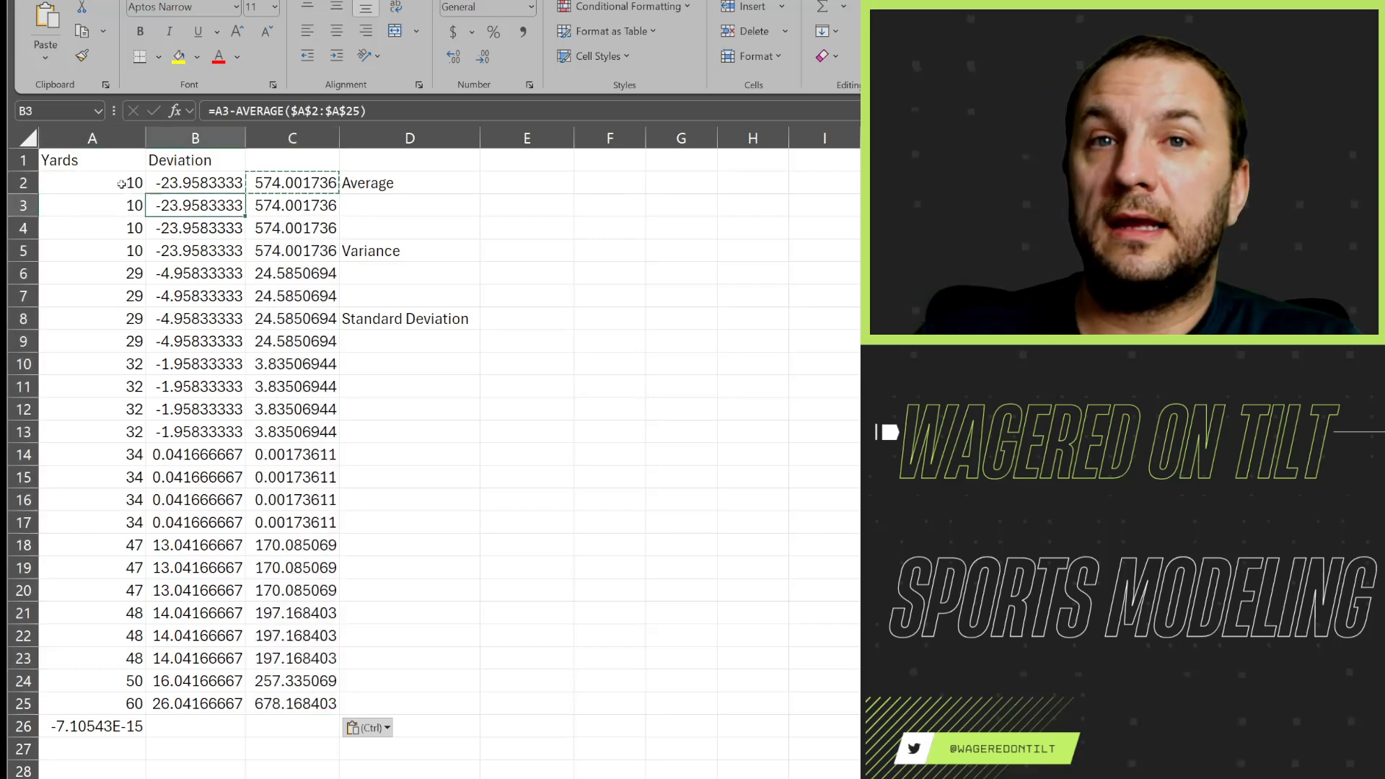
{"action": "left_click", "coordinate": [195, 183]}
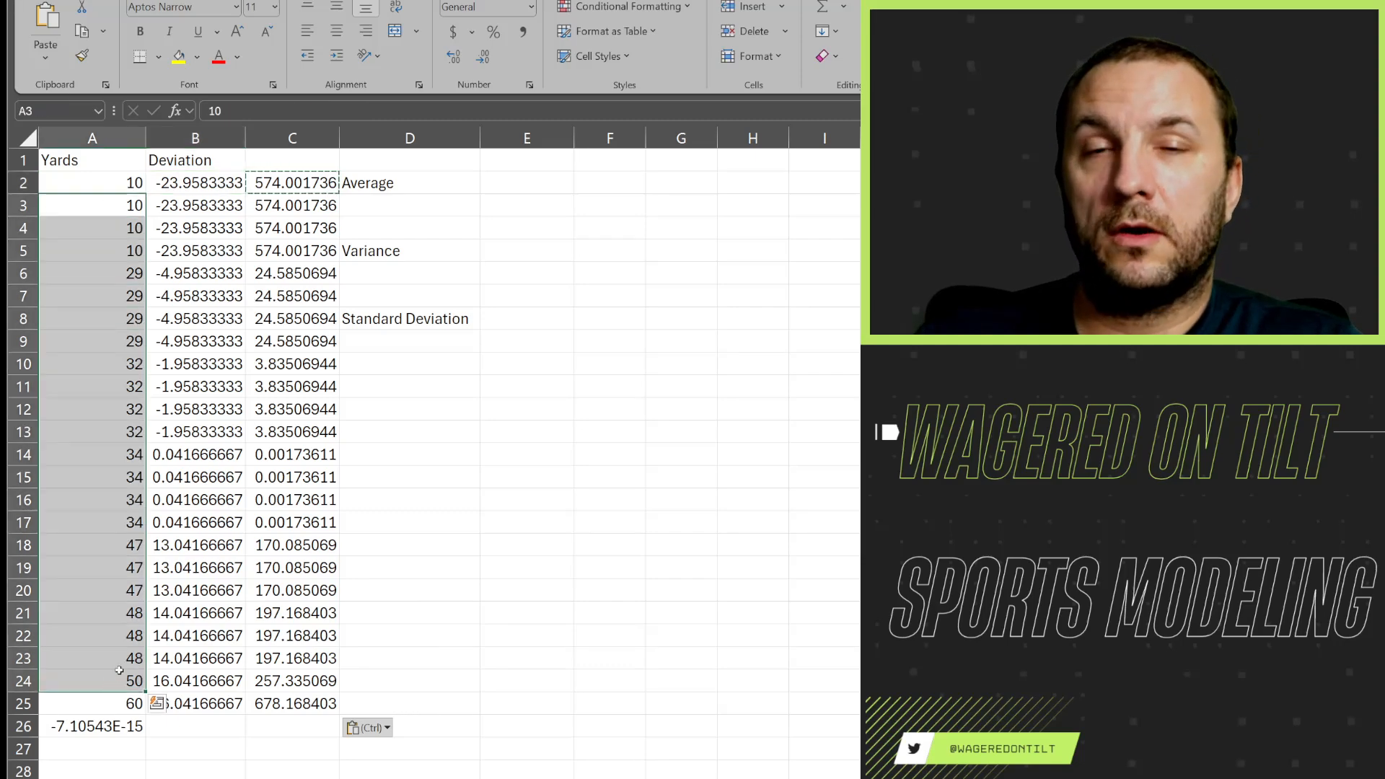
{"action": "left_click", "coordinate": [195, 183]}
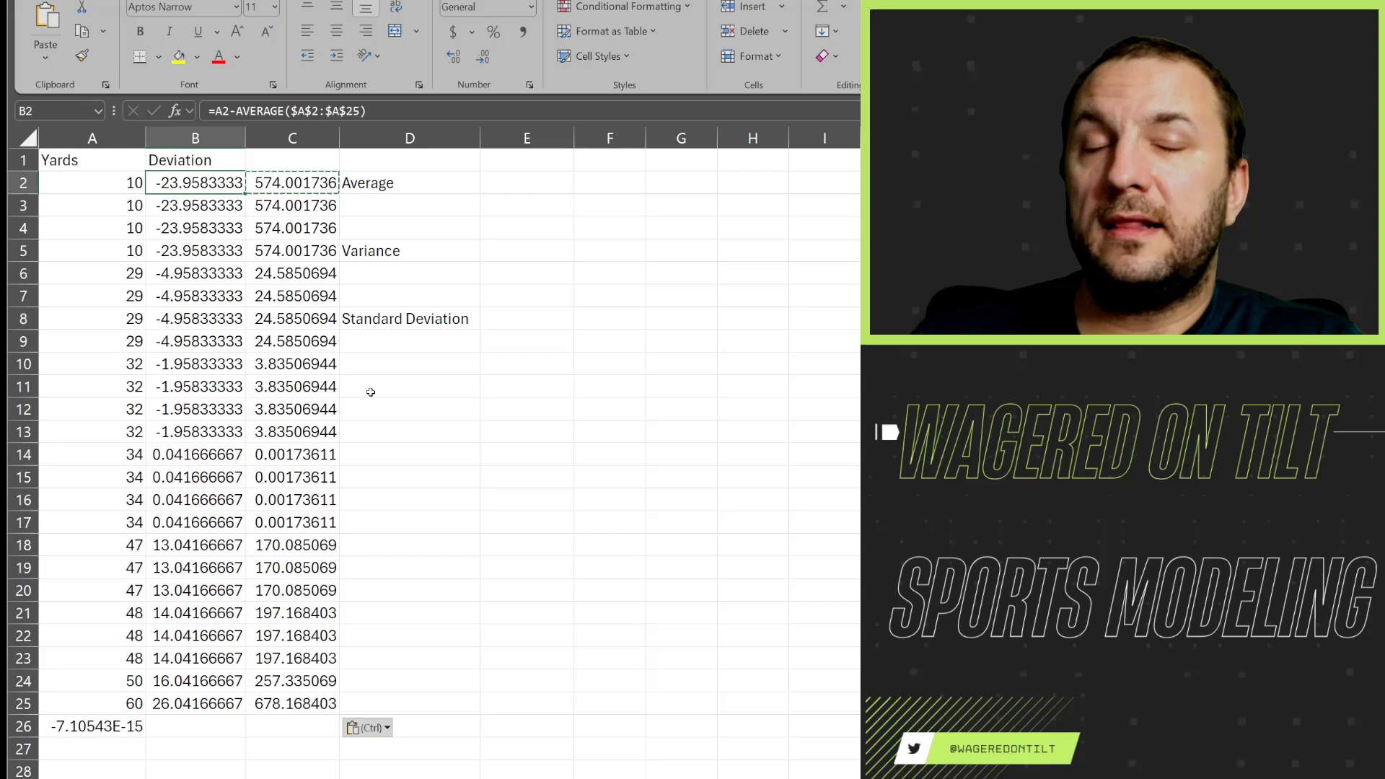
{"action": "left_click", "coordinate": [293, 183]}
{"action": "type", "text": "="}
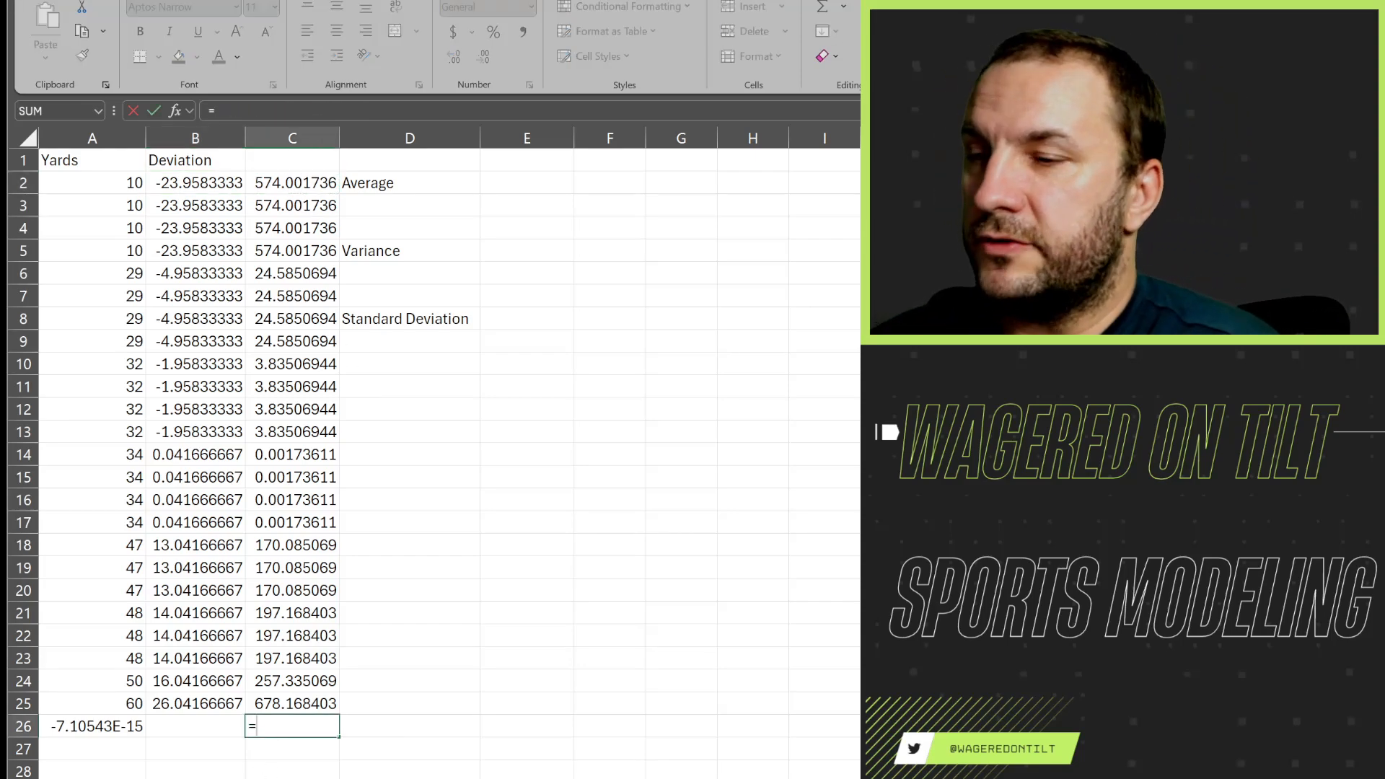
Average the squared deviations C2:C25 in C26, giving 185.289931
{"action": "type", "text": "AVERAGE("}
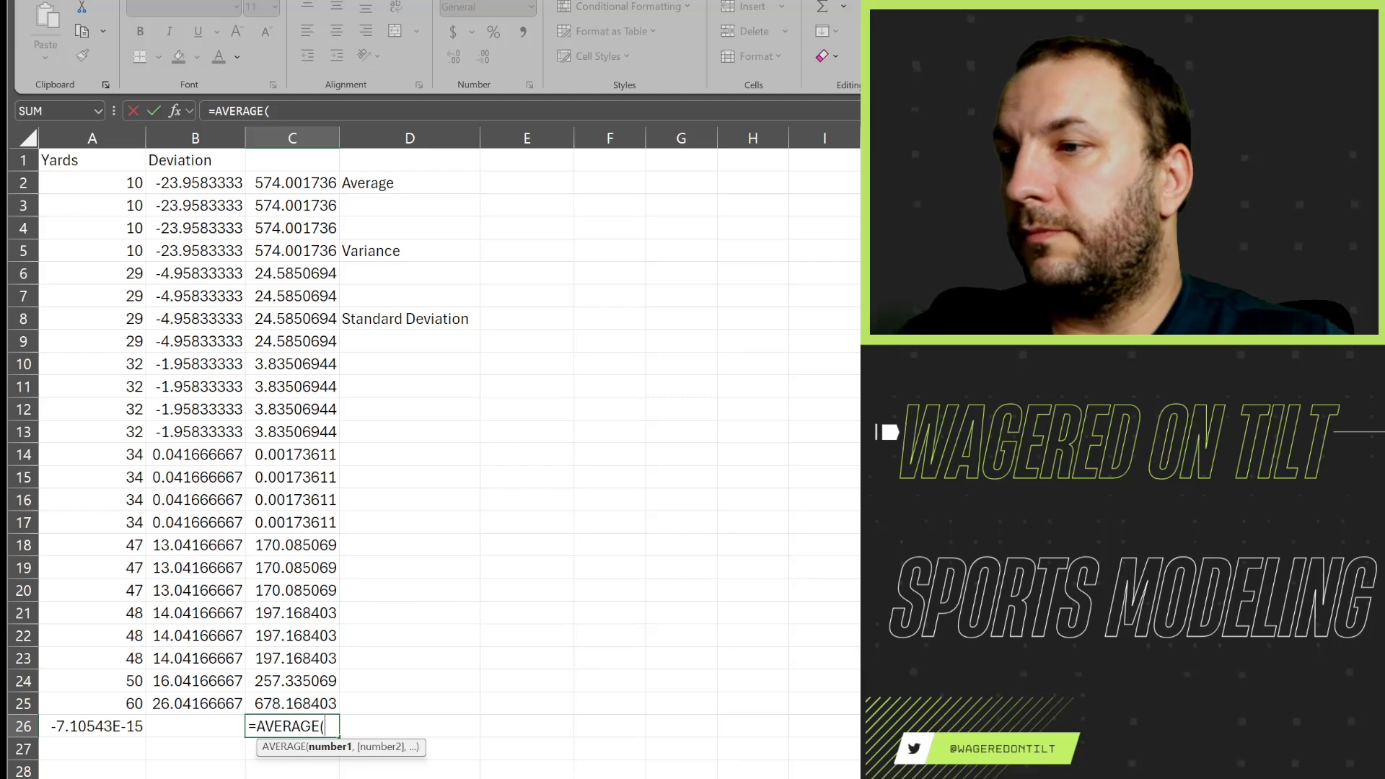
{"action": "left_click_drag", "start_coordinate": [292, 182], "coordinate": [292, 703]}
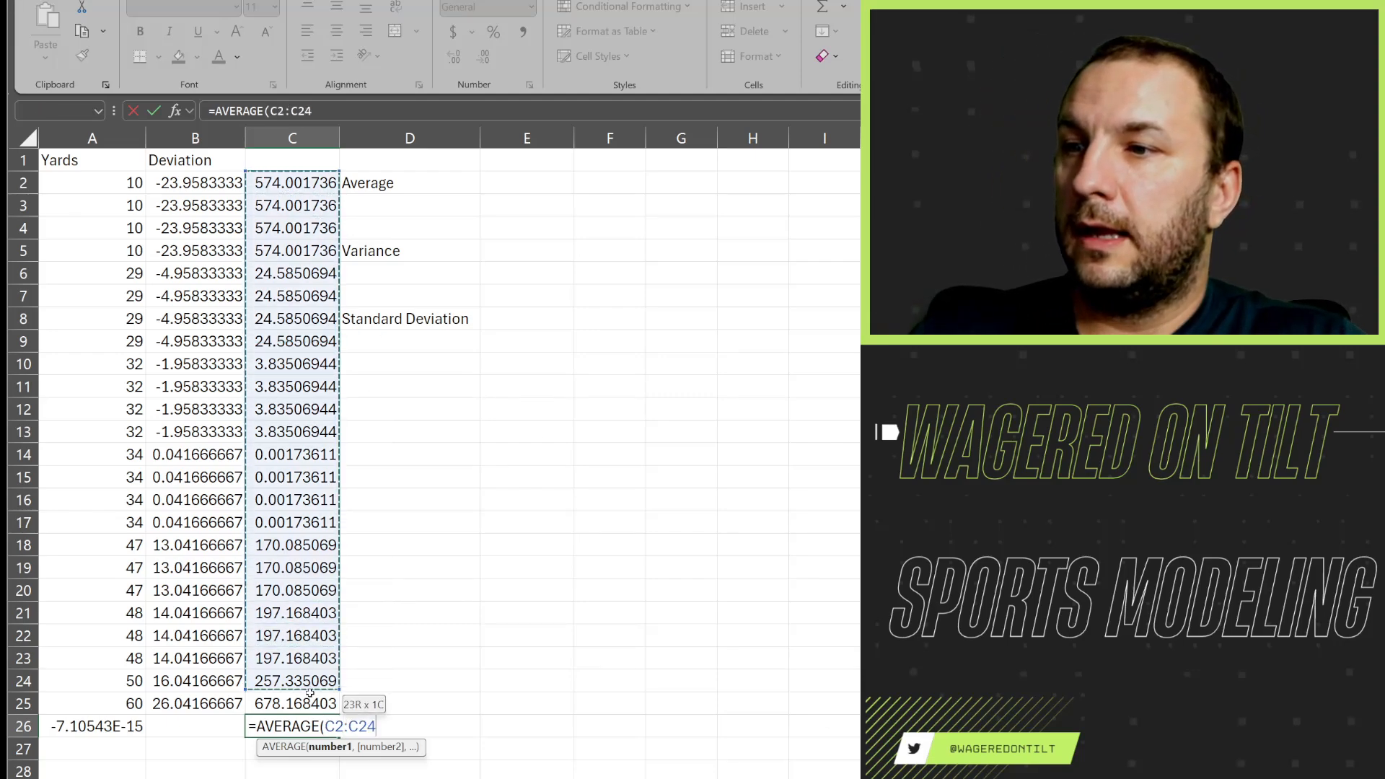
{"action": "key", "text": "Enter"}
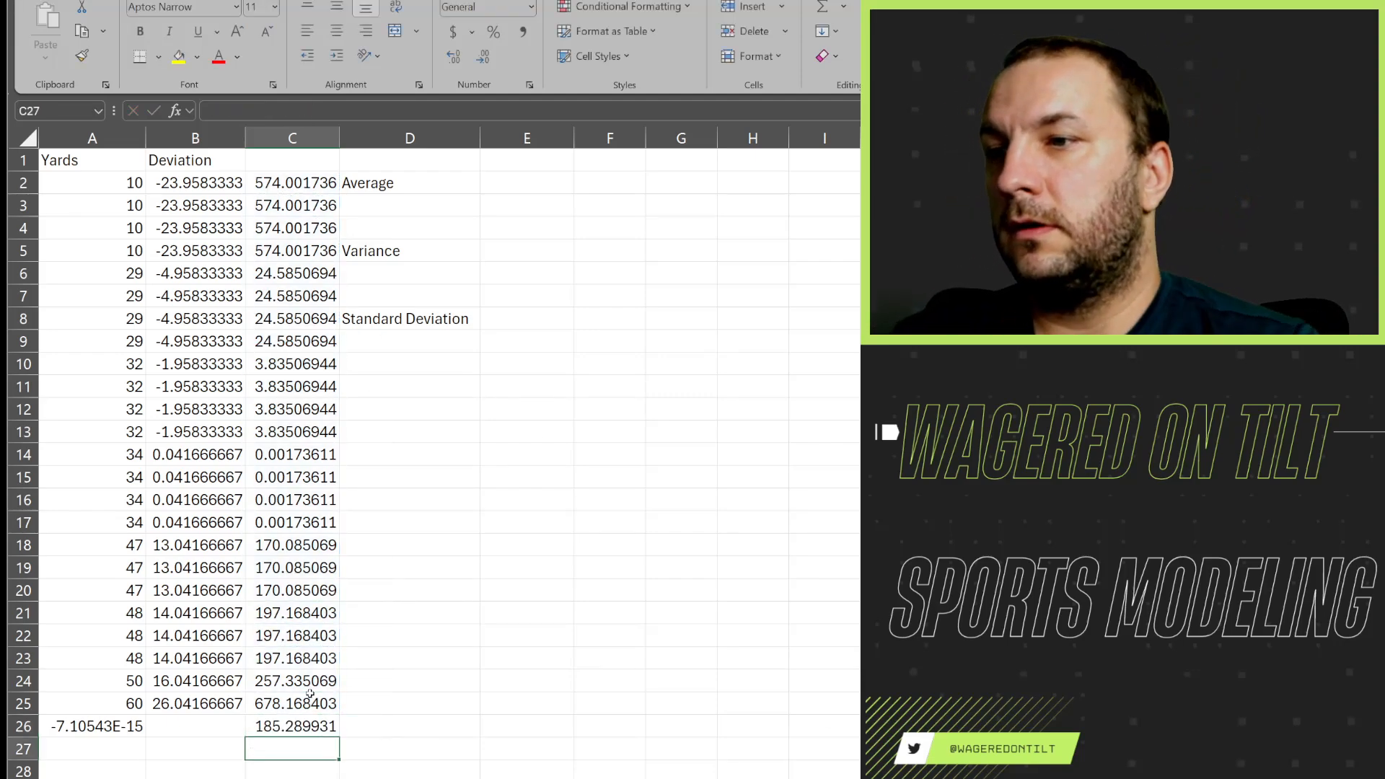
{"action": "left_click", "coordinate": [293, 726]}
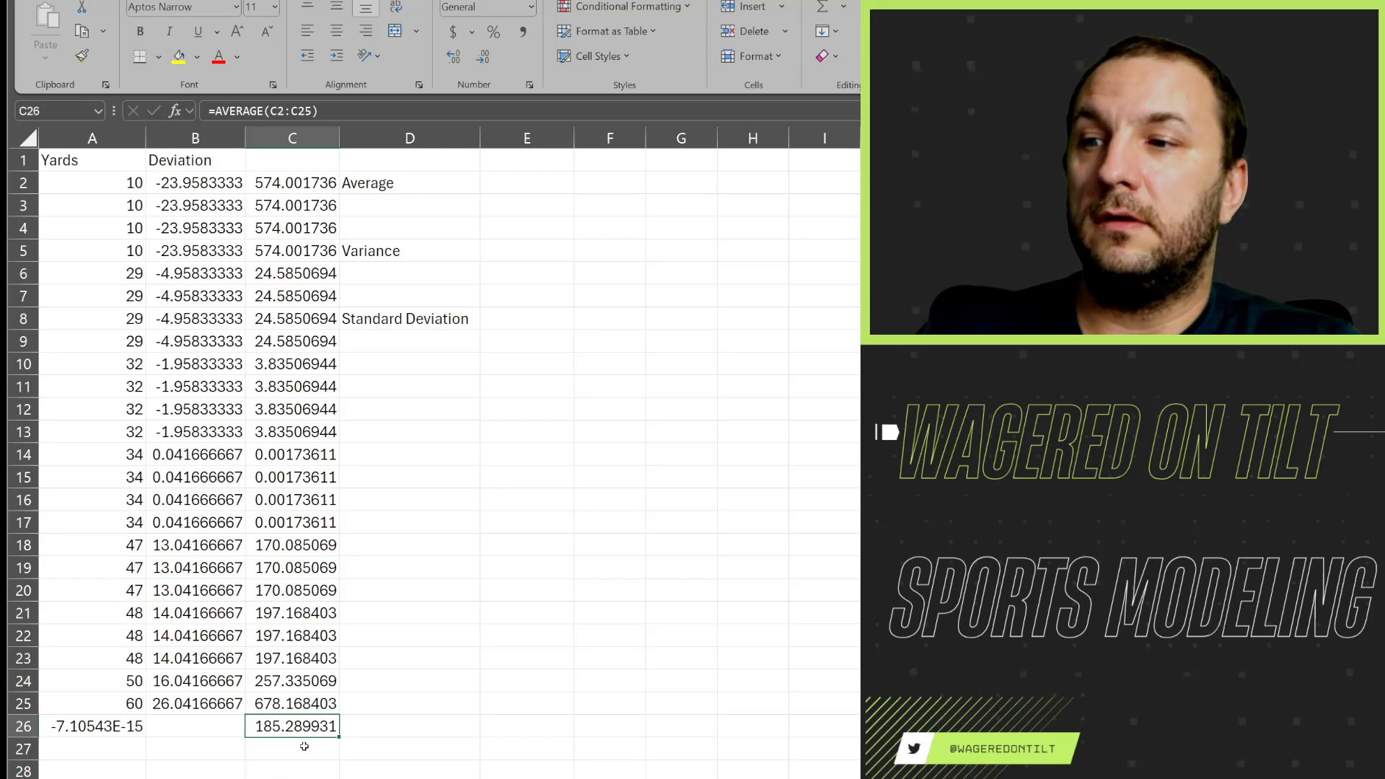
{"action": "mouse_move", "coordinate": [433, 251]}
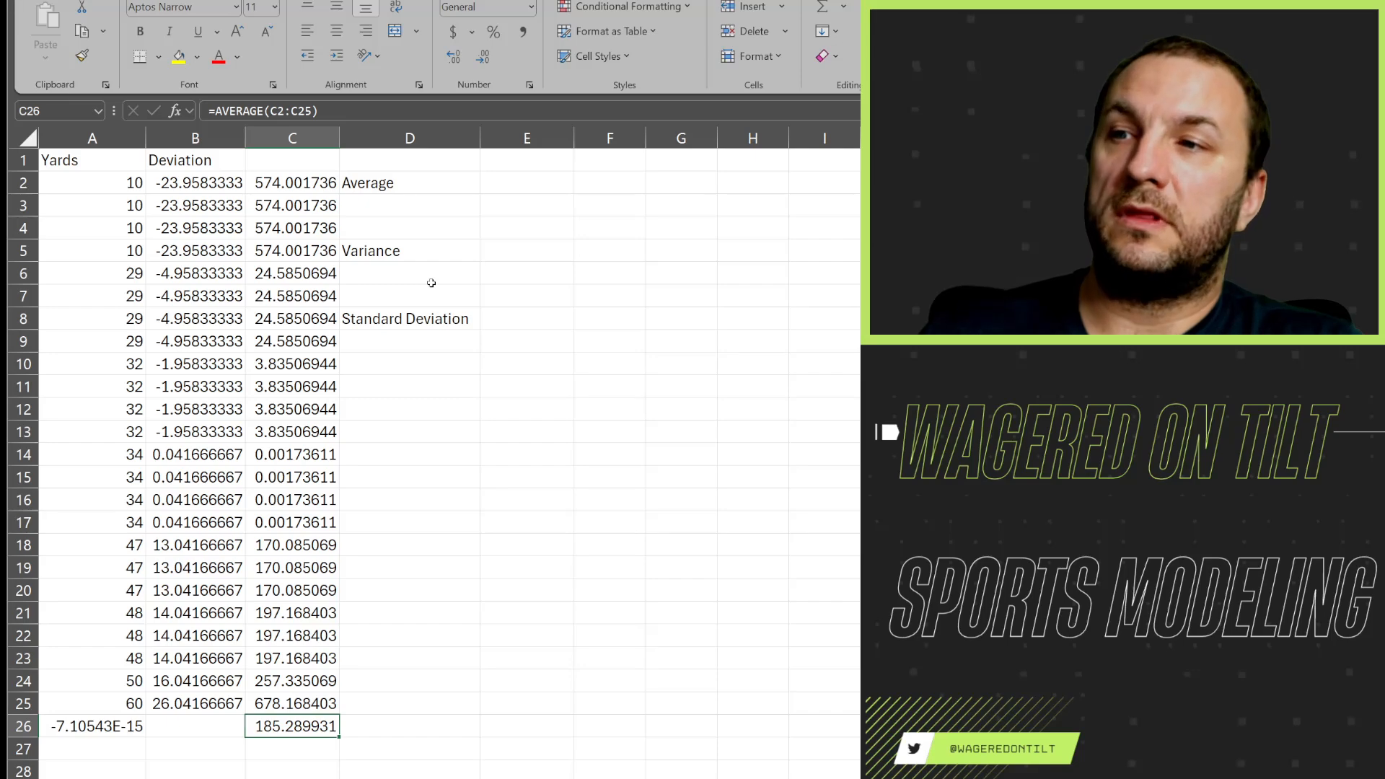
Enter =VAR.S(A2:A25) in D6, giving the sample variance 193.3460145
{"action": "left_click", "coordinate": [409, 249]}
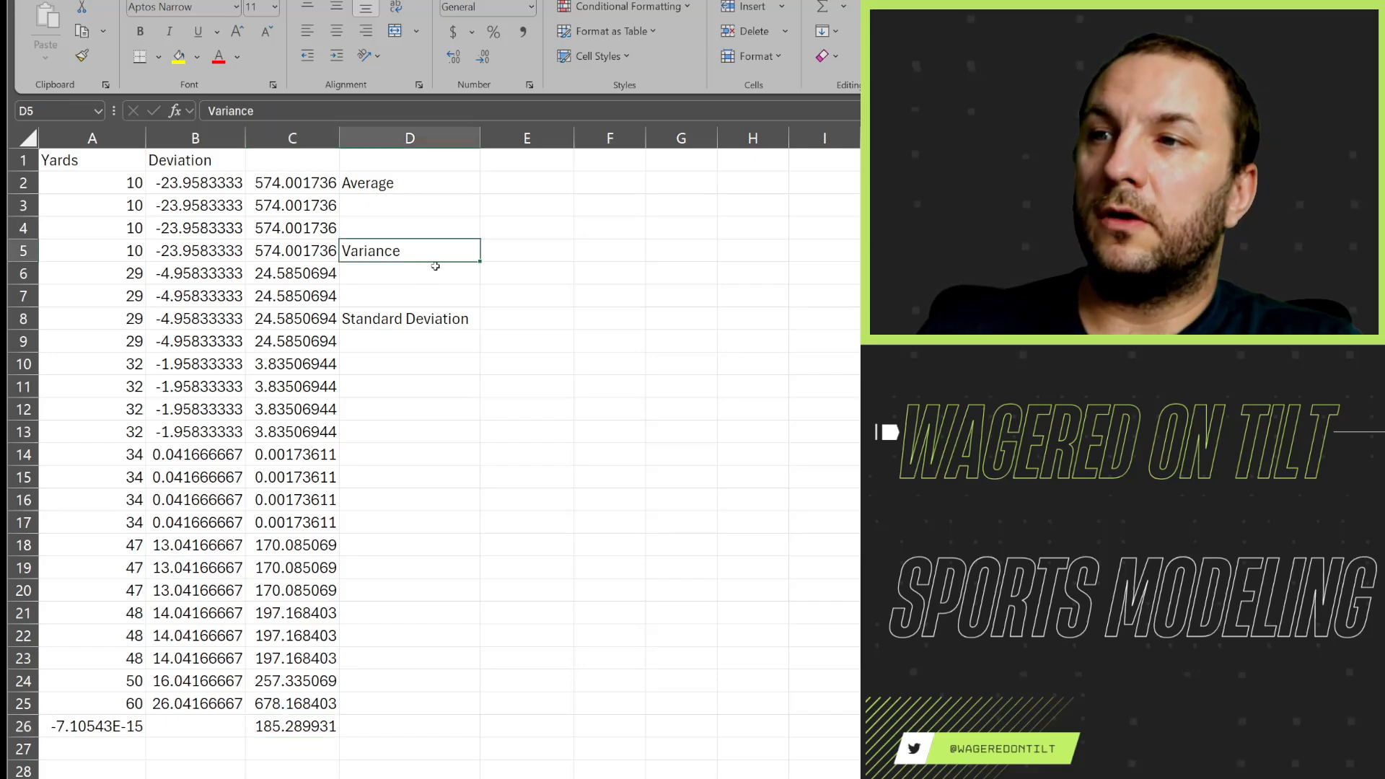
{"action": "left_click", "coordinate": [408, 273]}
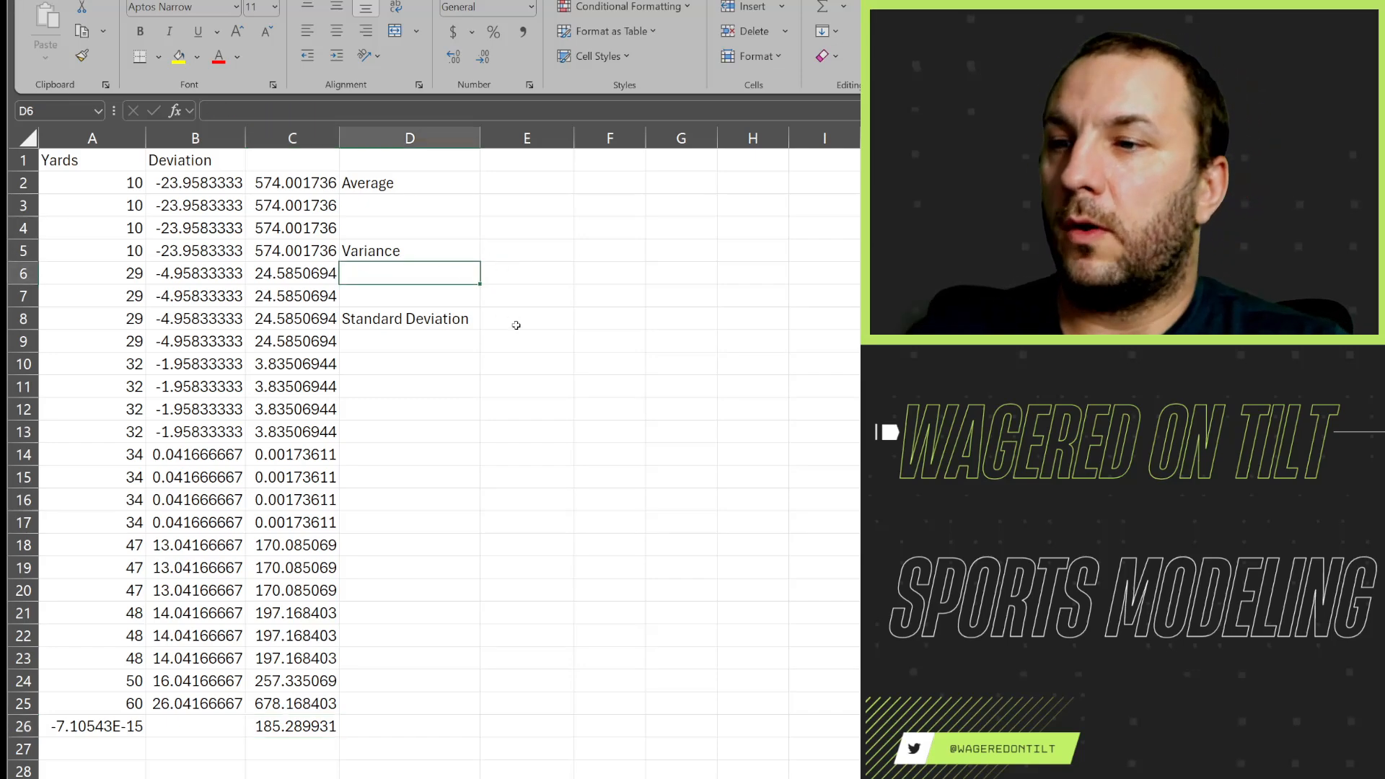
{"action": "type", "text": "="}
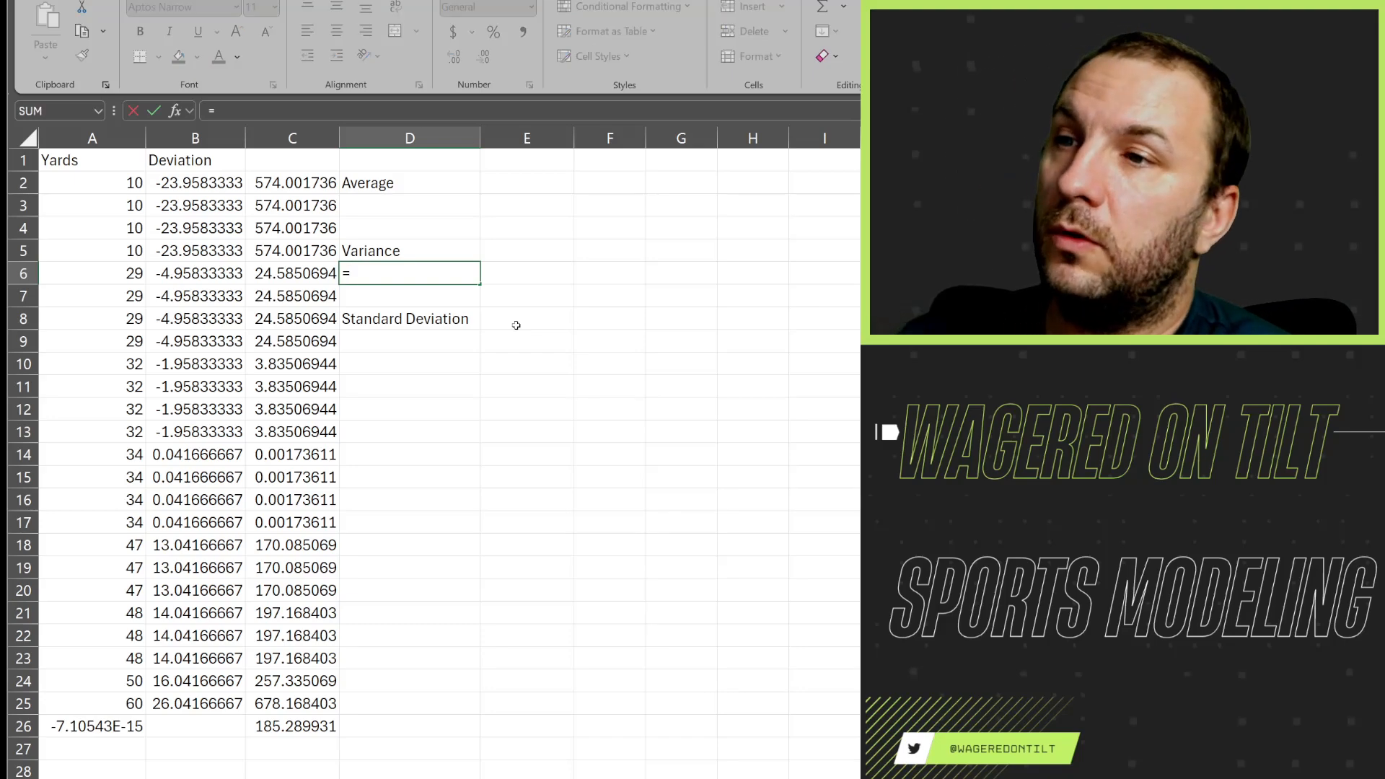
{"action": "type", "text": "var"}
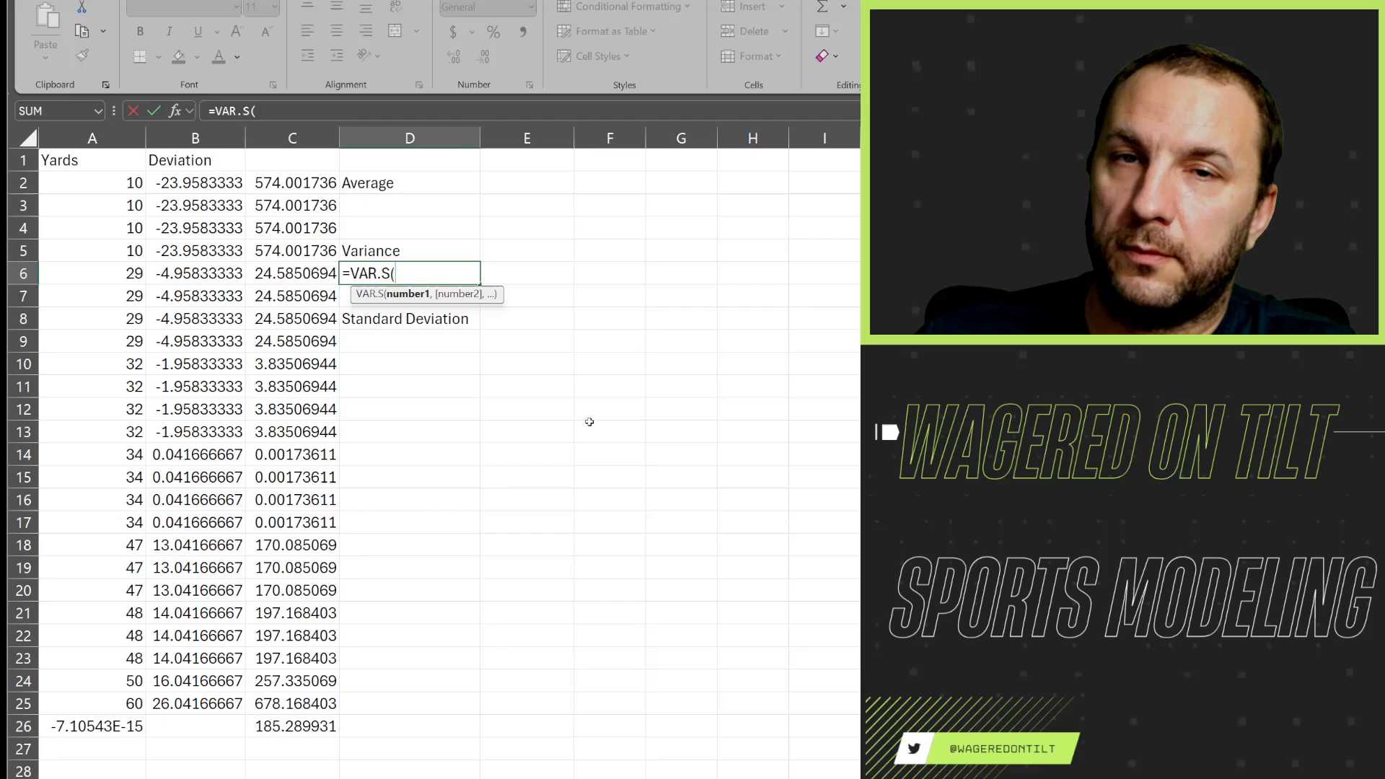
{"action": "mouse_move", "coordinate": [103, 180]}
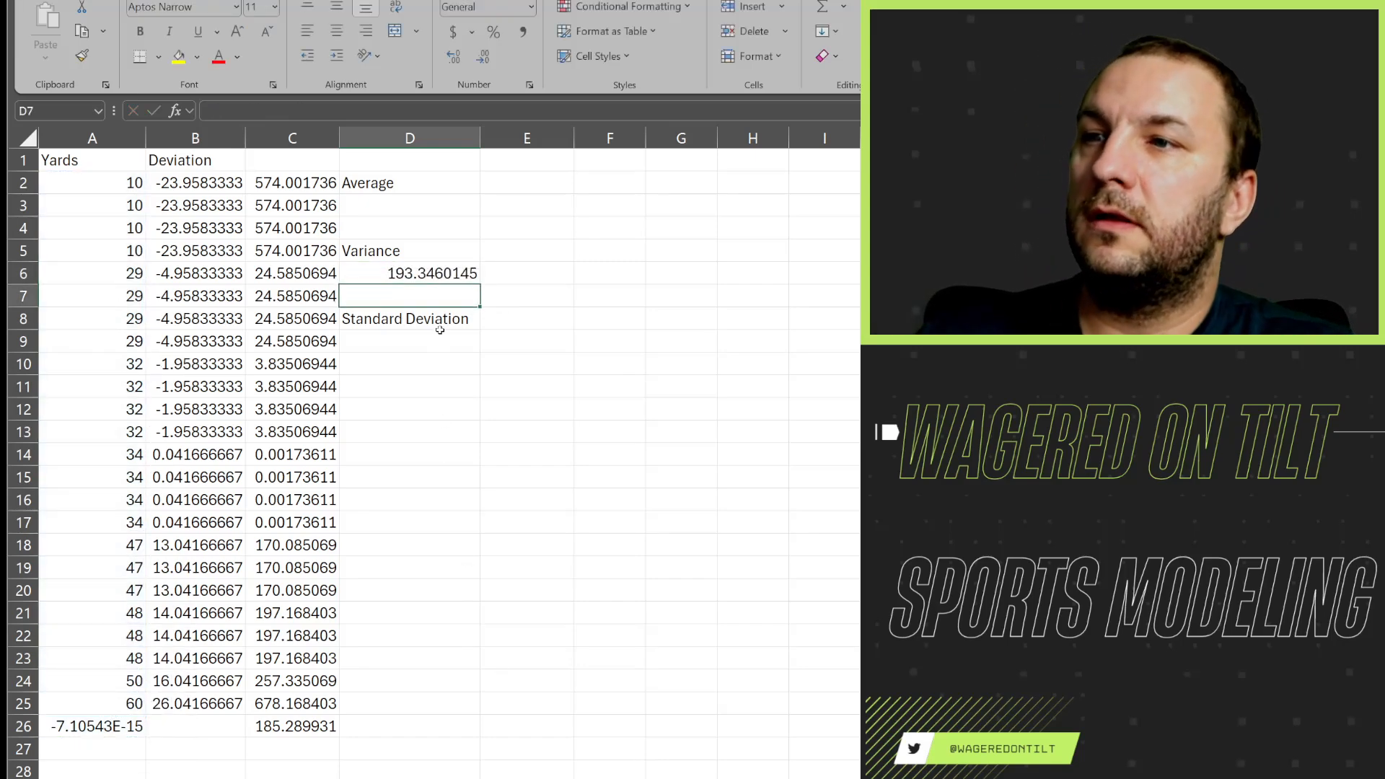
{"action": "left_click", "coordinate": [408, 273]}
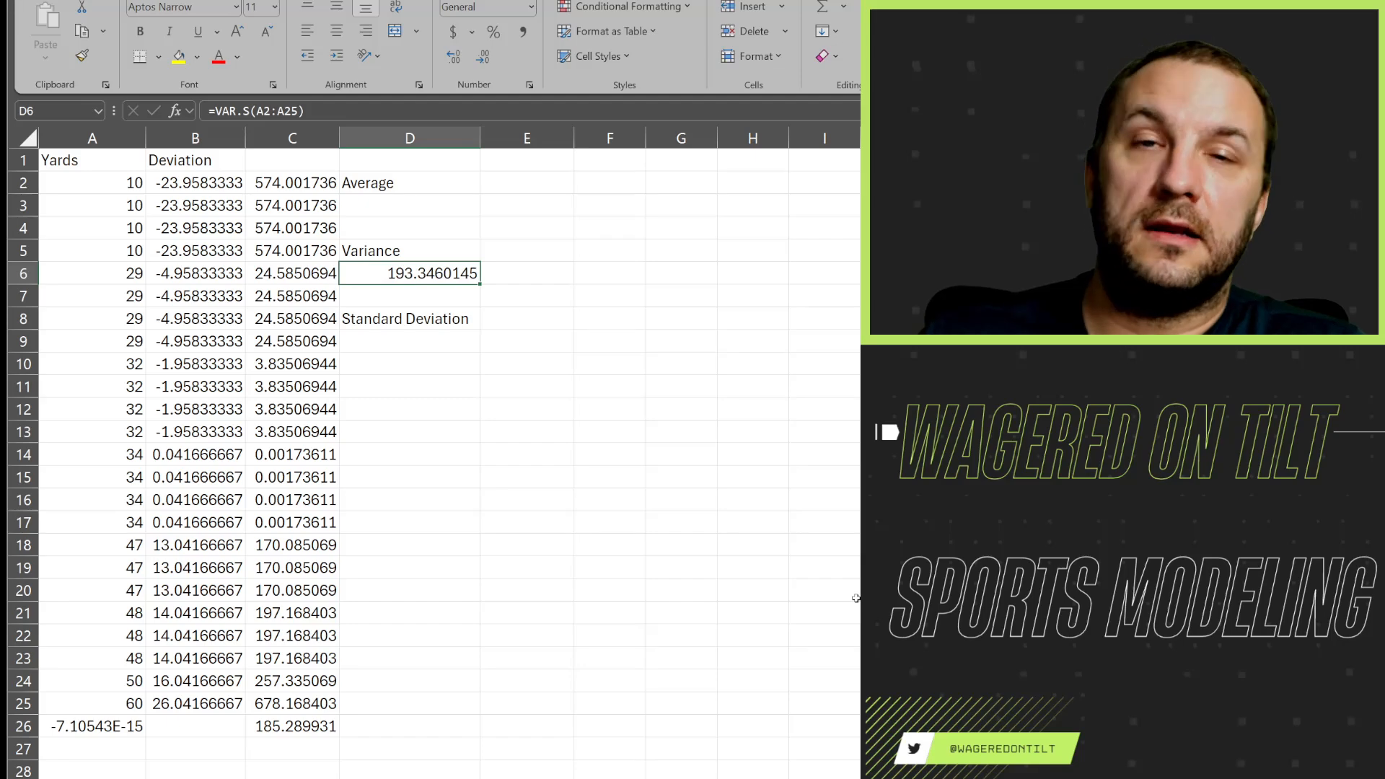
Compare the VAR.S result in D6 with the squared-deviation average in C26
{"action": "left_click", "coordinate": [293, 726]}
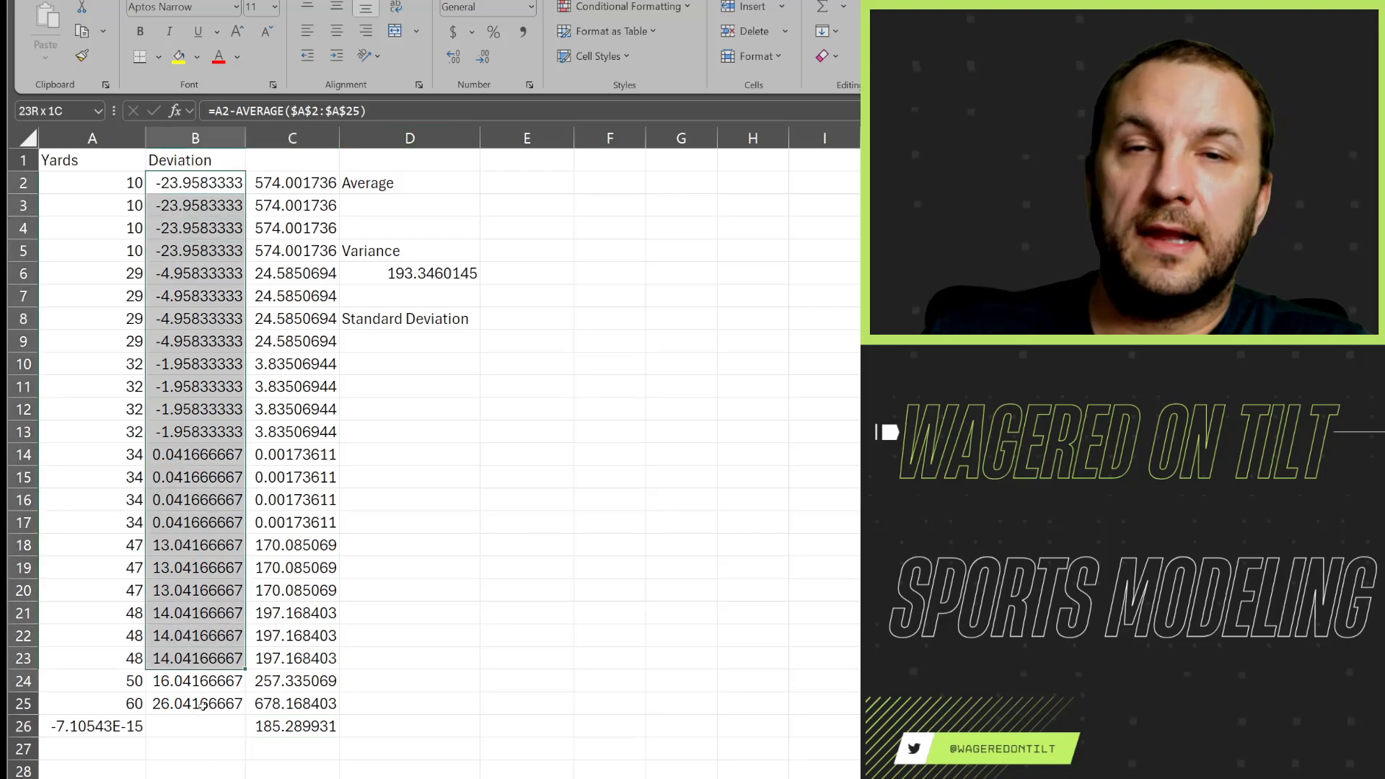
{"action": "left_click", "coordinate": [408, 272]}
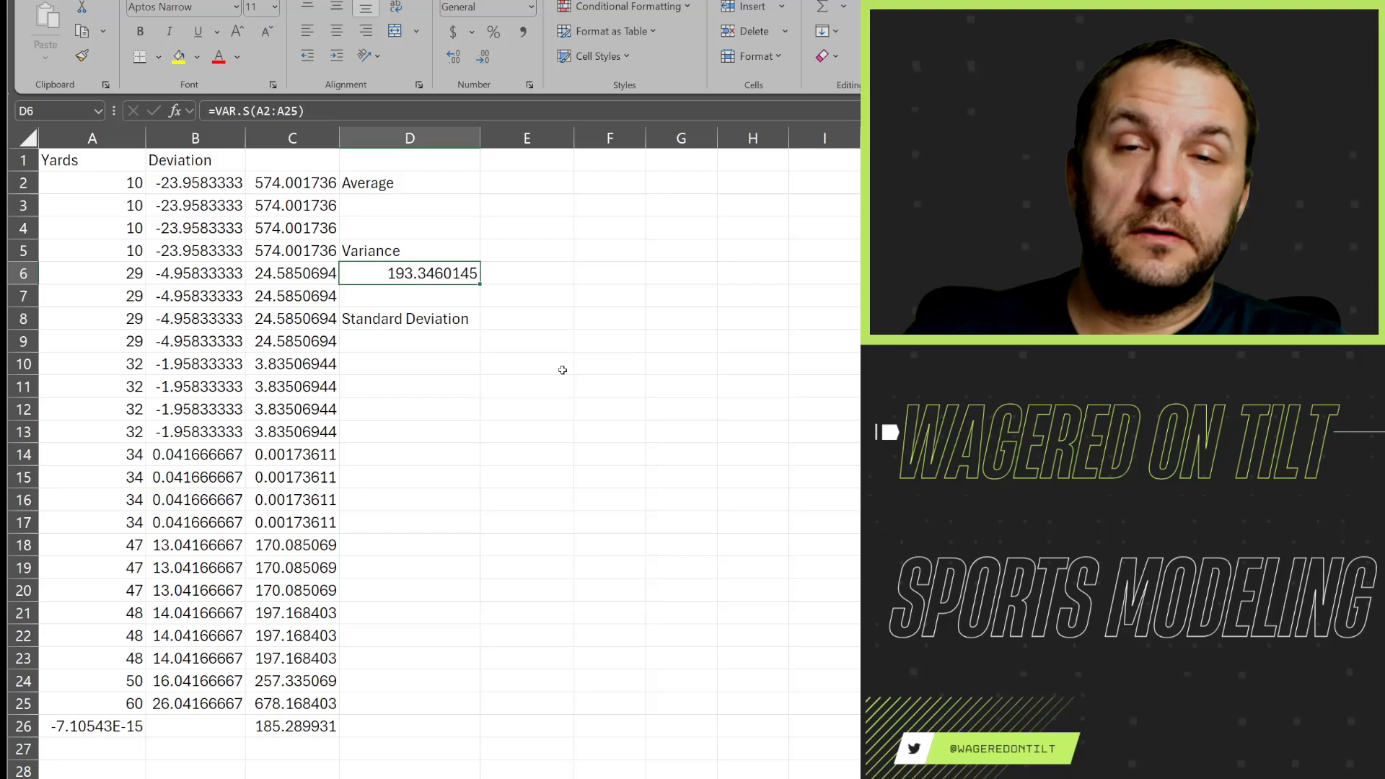
{"action": "mouse_move", "coordinate": [589, 396]}
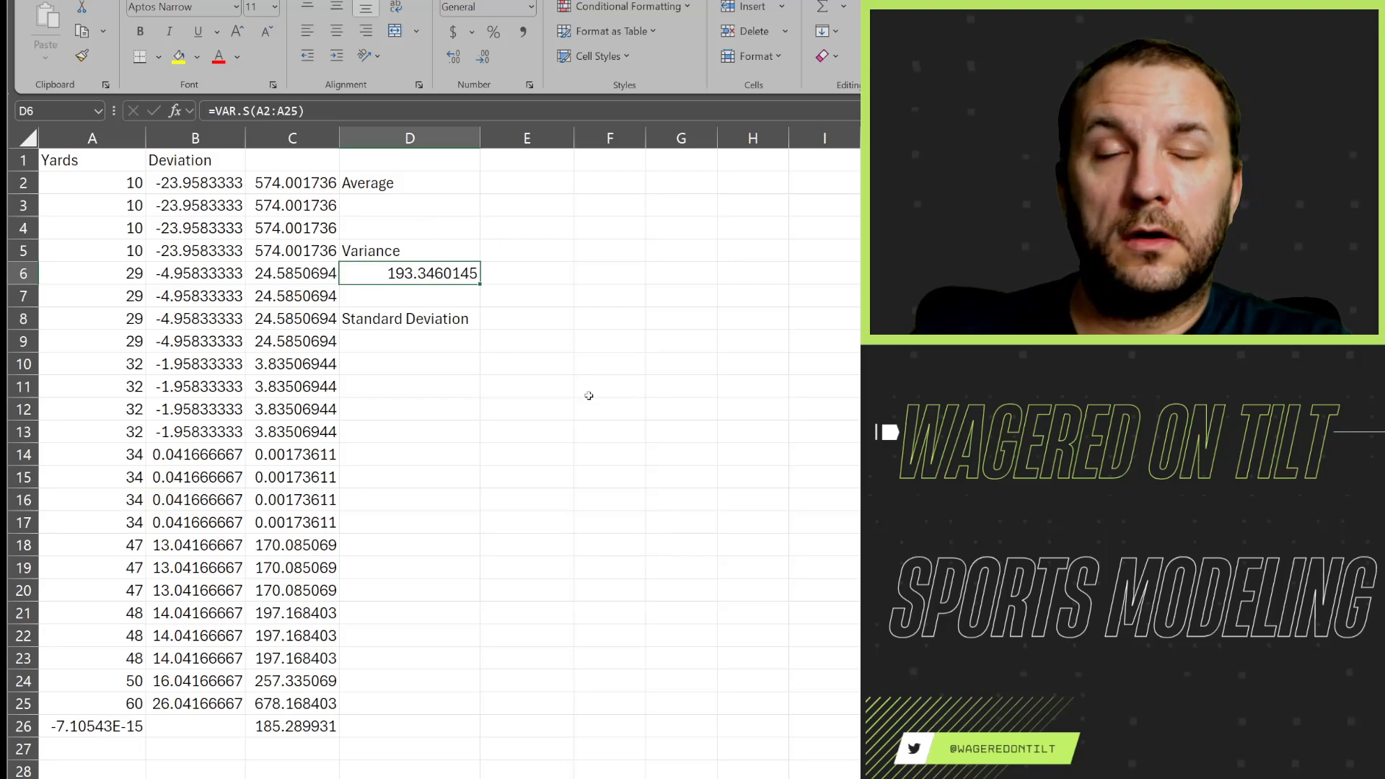
{"action": "mouse_move", "coordinate": [430, 535]}
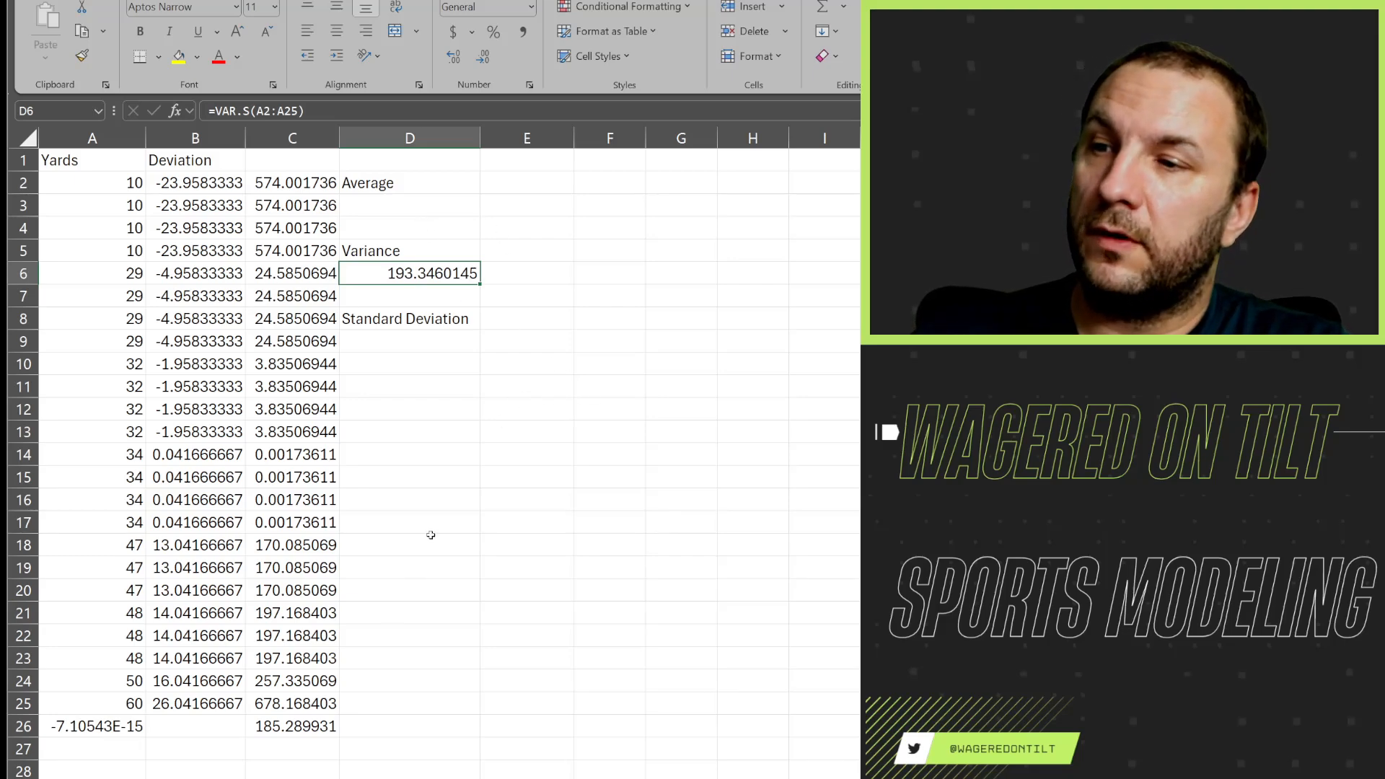
{"action": "left_click", "coordinate": [291, 726]}
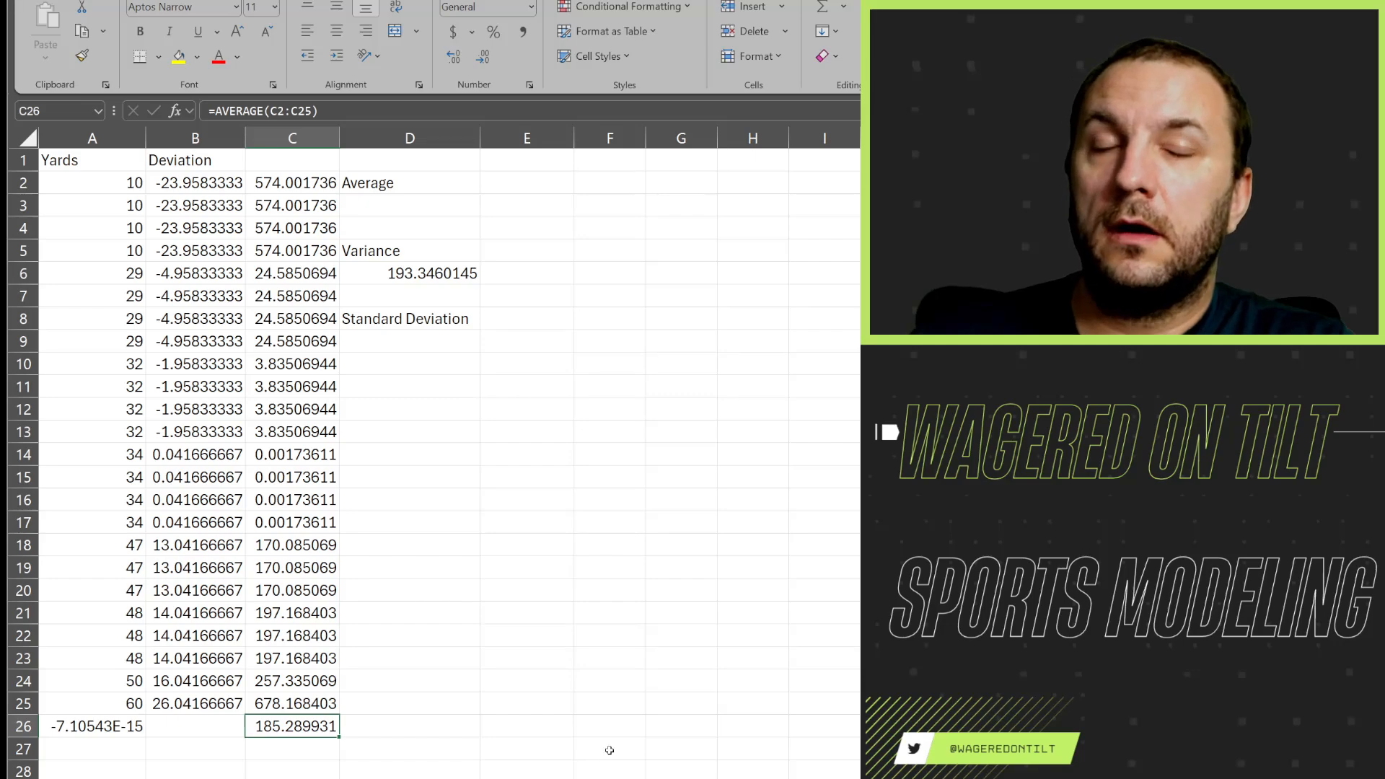
{"action": "left_click", "coordinate": [408, 273]}
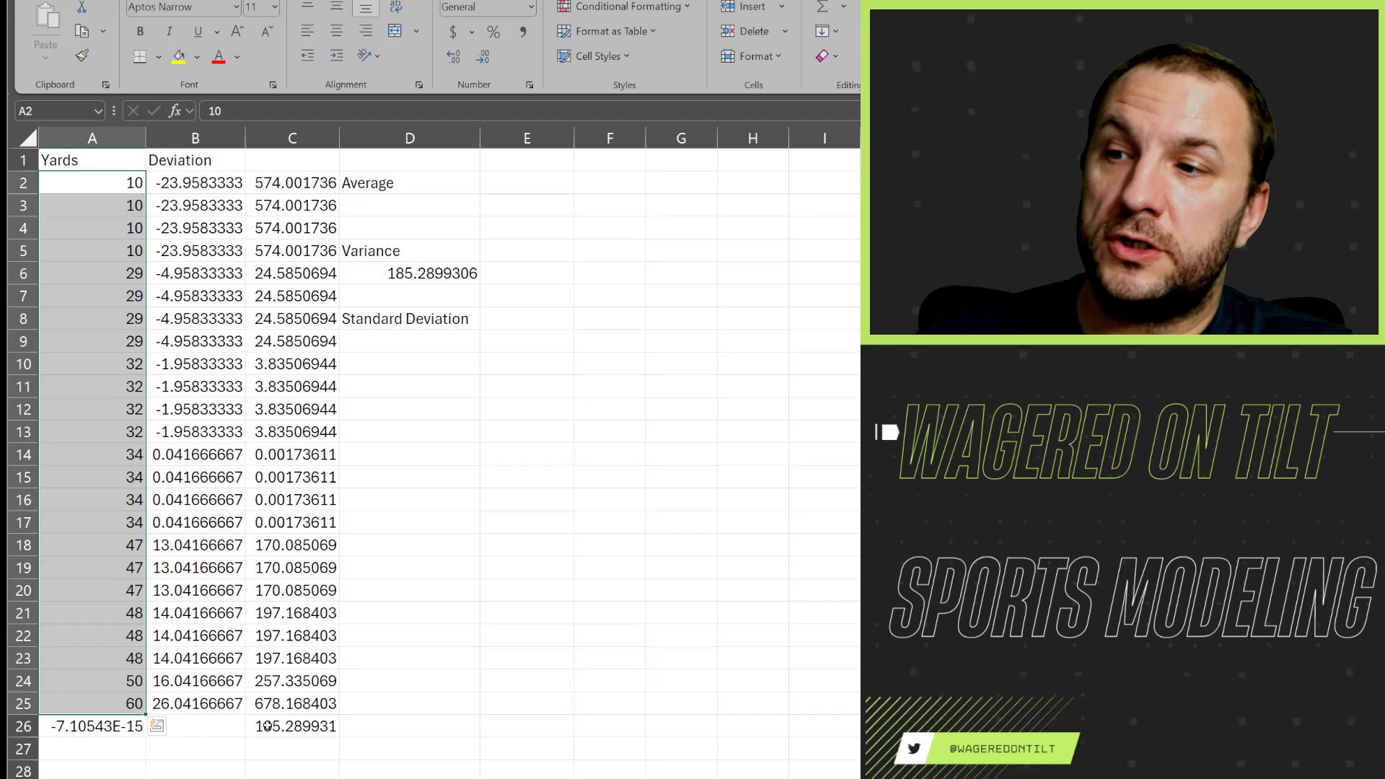
{"action": "left_click", "coordinate": [293, 726]}
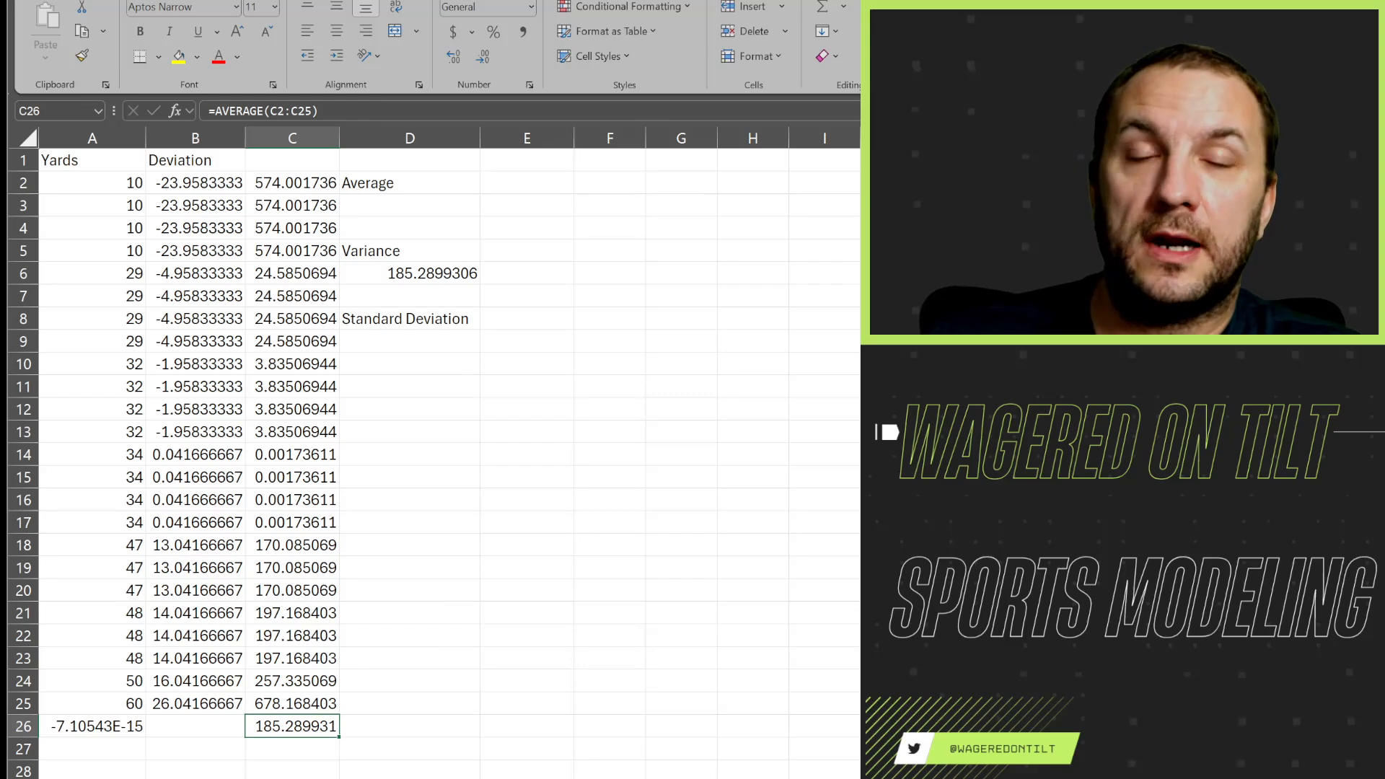
Switch D6 to =VAR.P(A2:A25), 185.2899306, matching C26, then select the Standard Deviation cell
{"action": "left_click", "coordinate": [527, 250]}
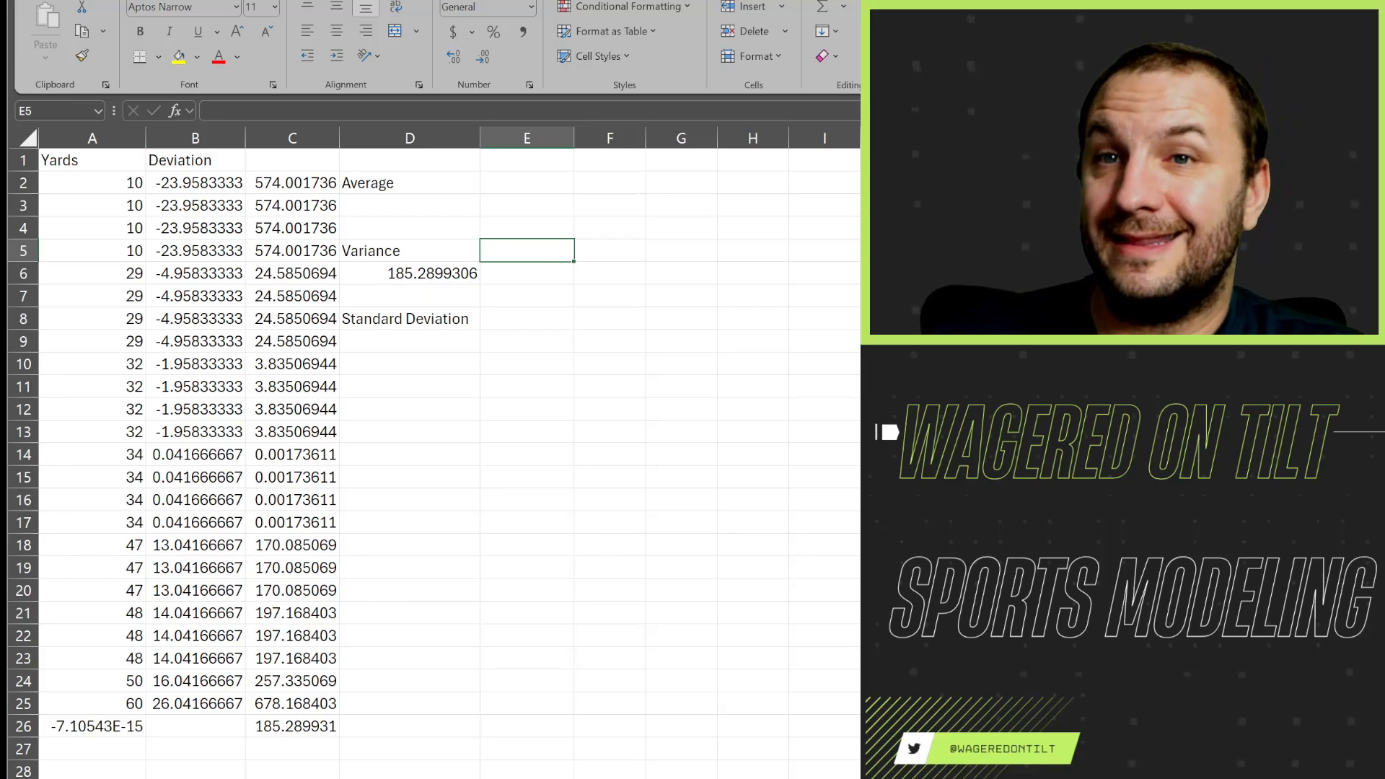
{"action": "left_click", "coordinate": [408, 273]}
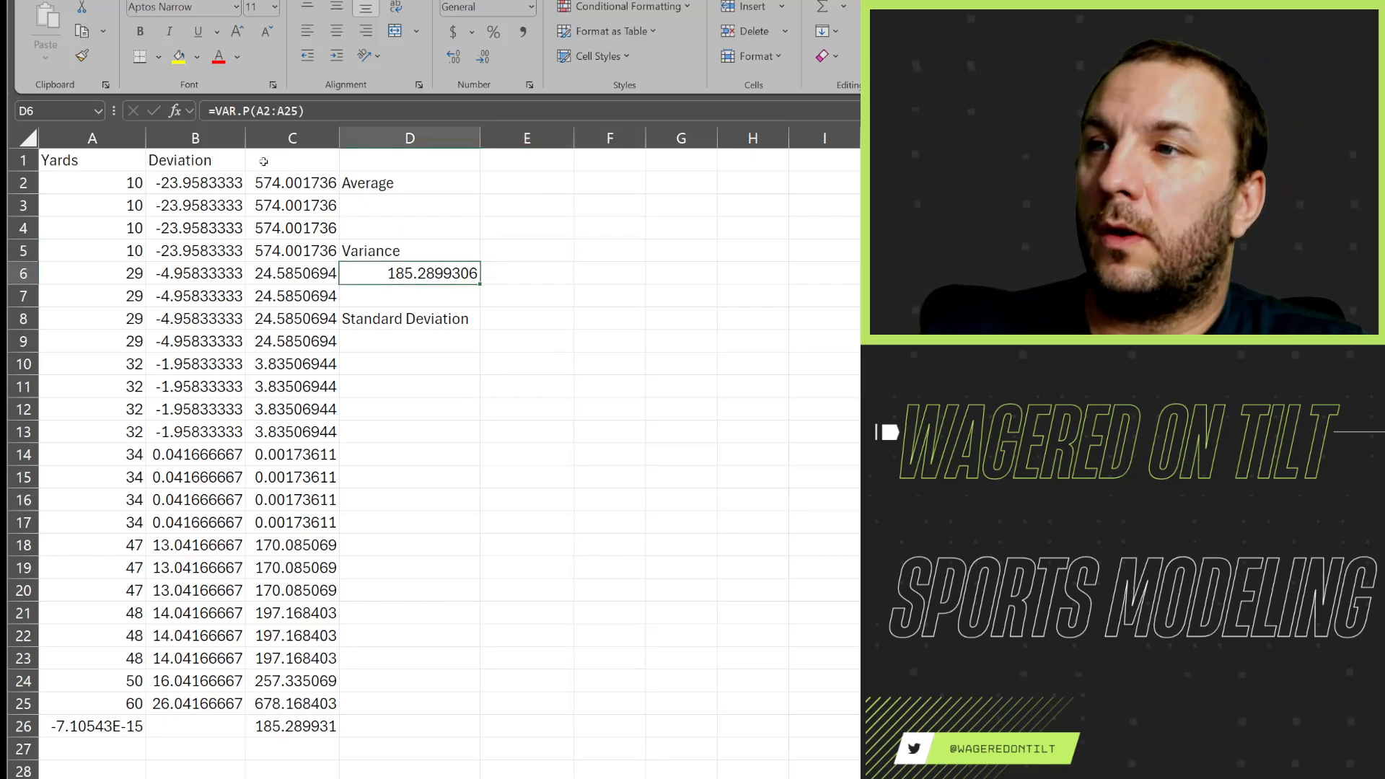
{"action": "left_click", "coordinate": [292, 726]}
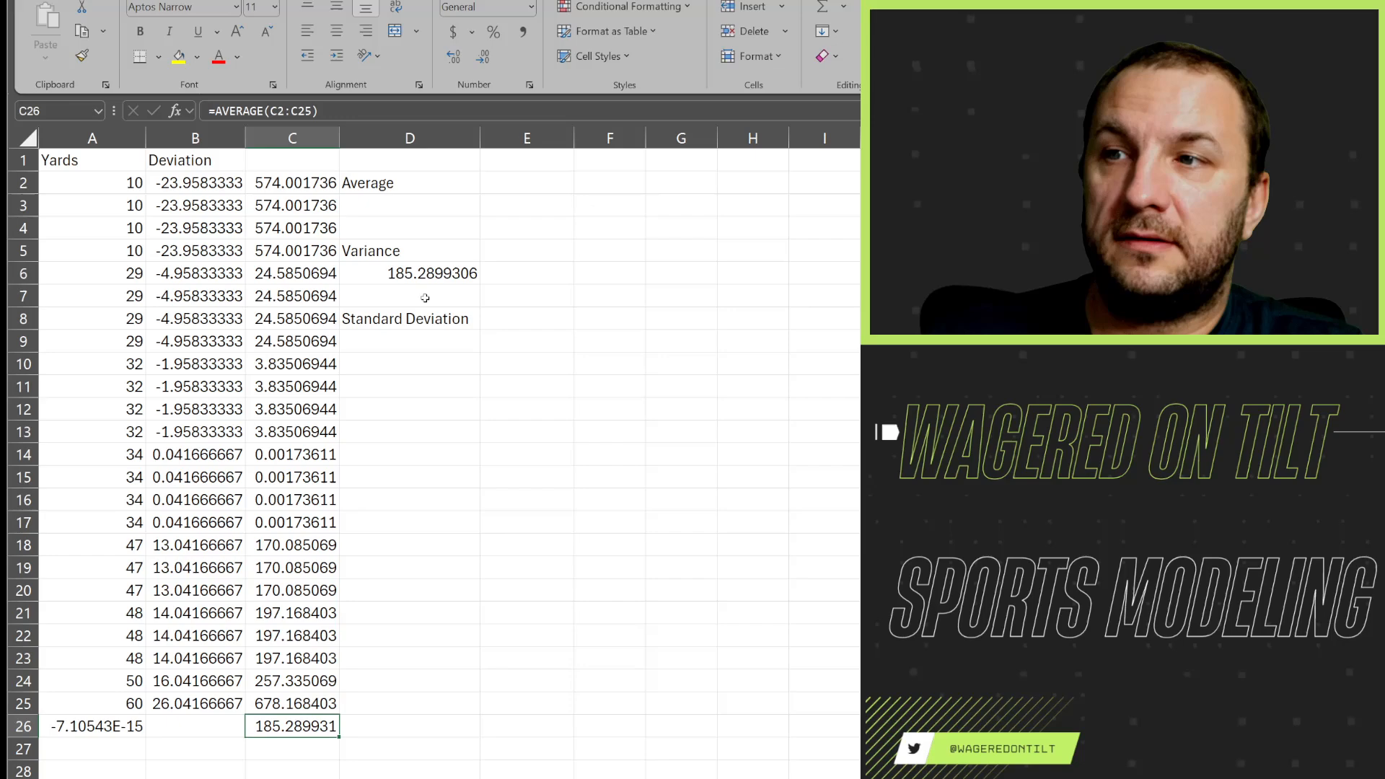
{"action": "left_click", "coordinate": [409, 273]}
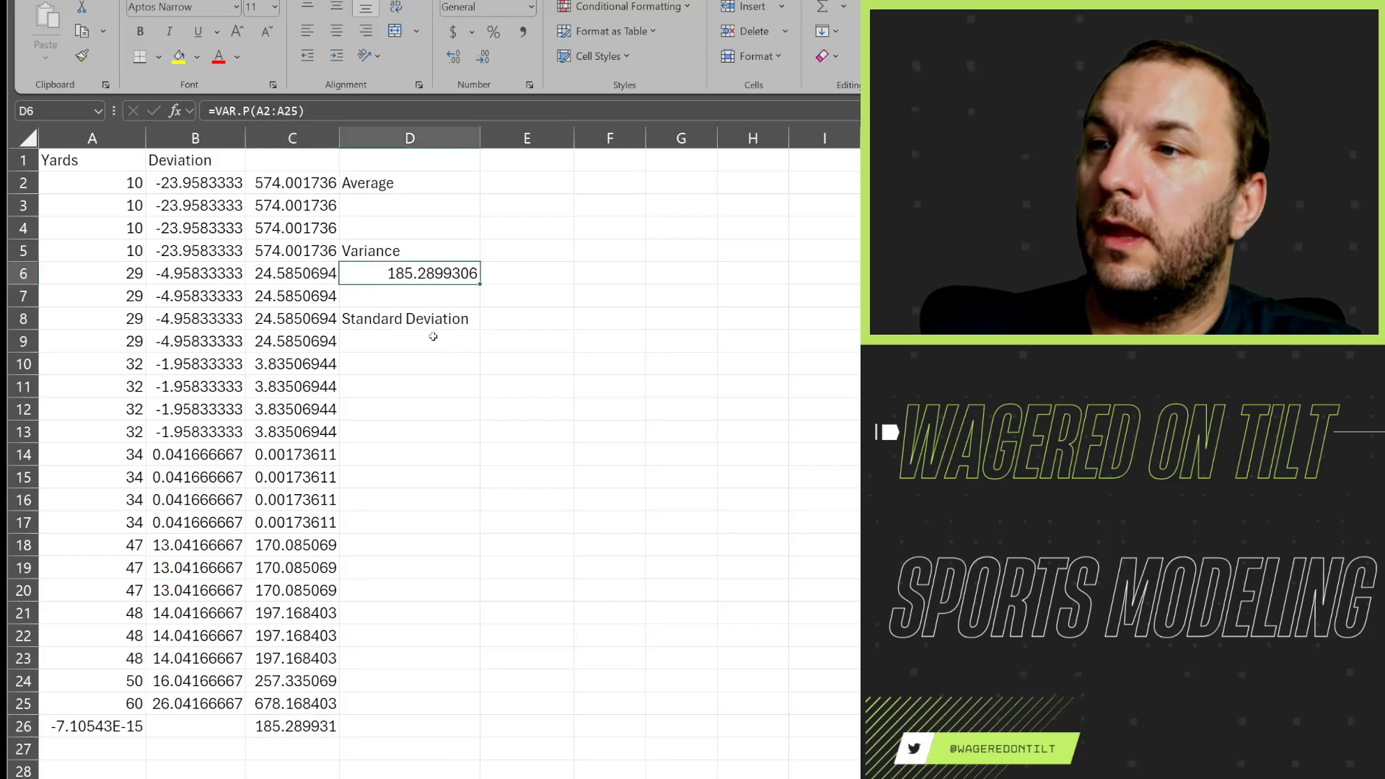
{"action": "left_click", "coordinate": [408, 341]}
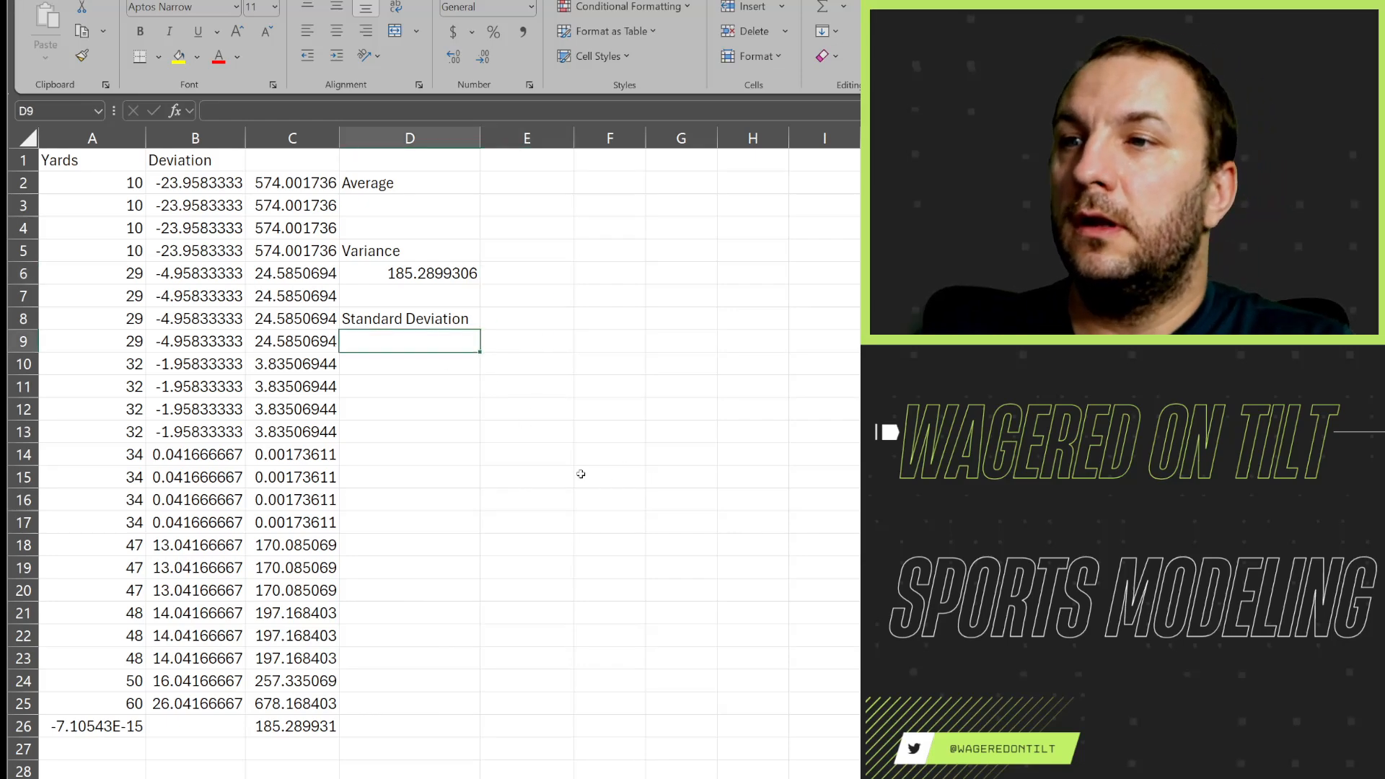
Enter =STDEV.P(A2:A25) in D9, giving 13.6121244
{"action": "type", "text": "="}
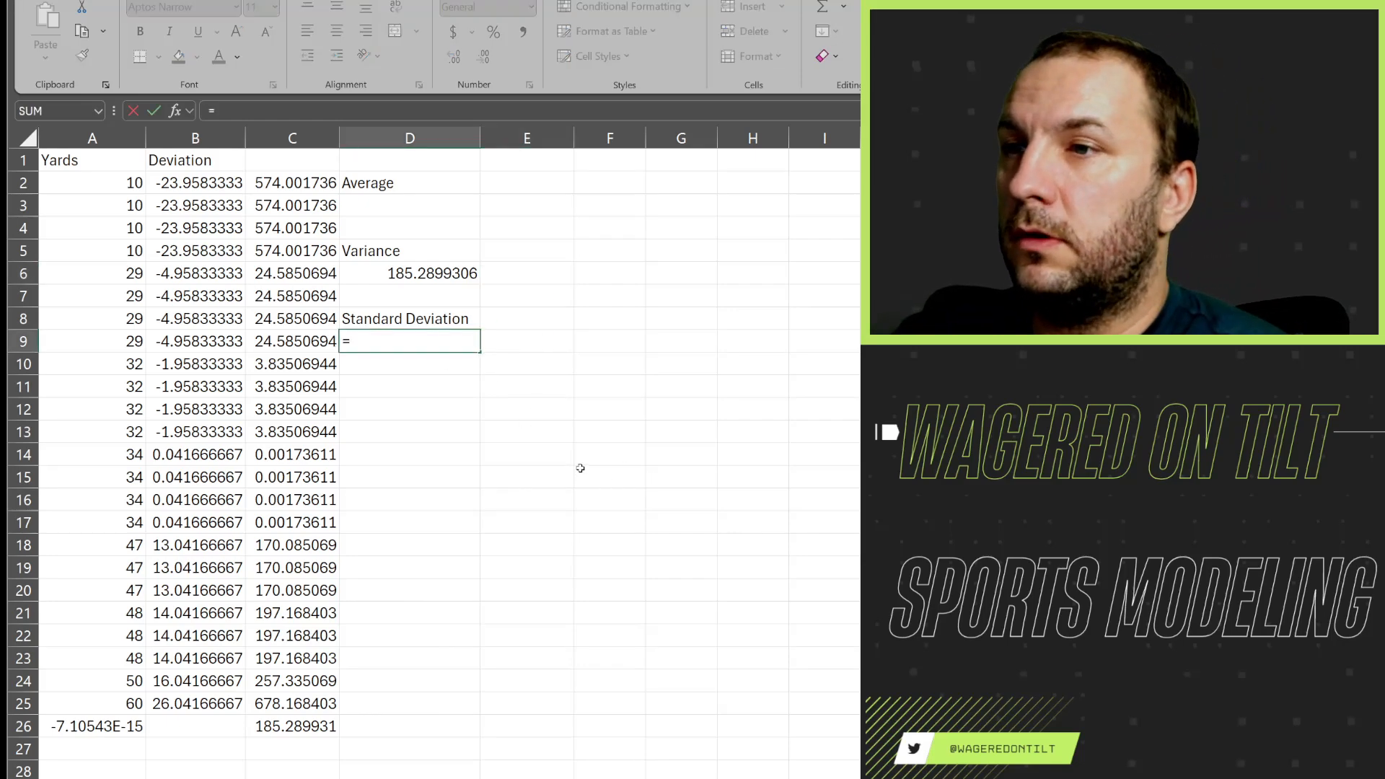
{"action": "type", "text": "Std"}
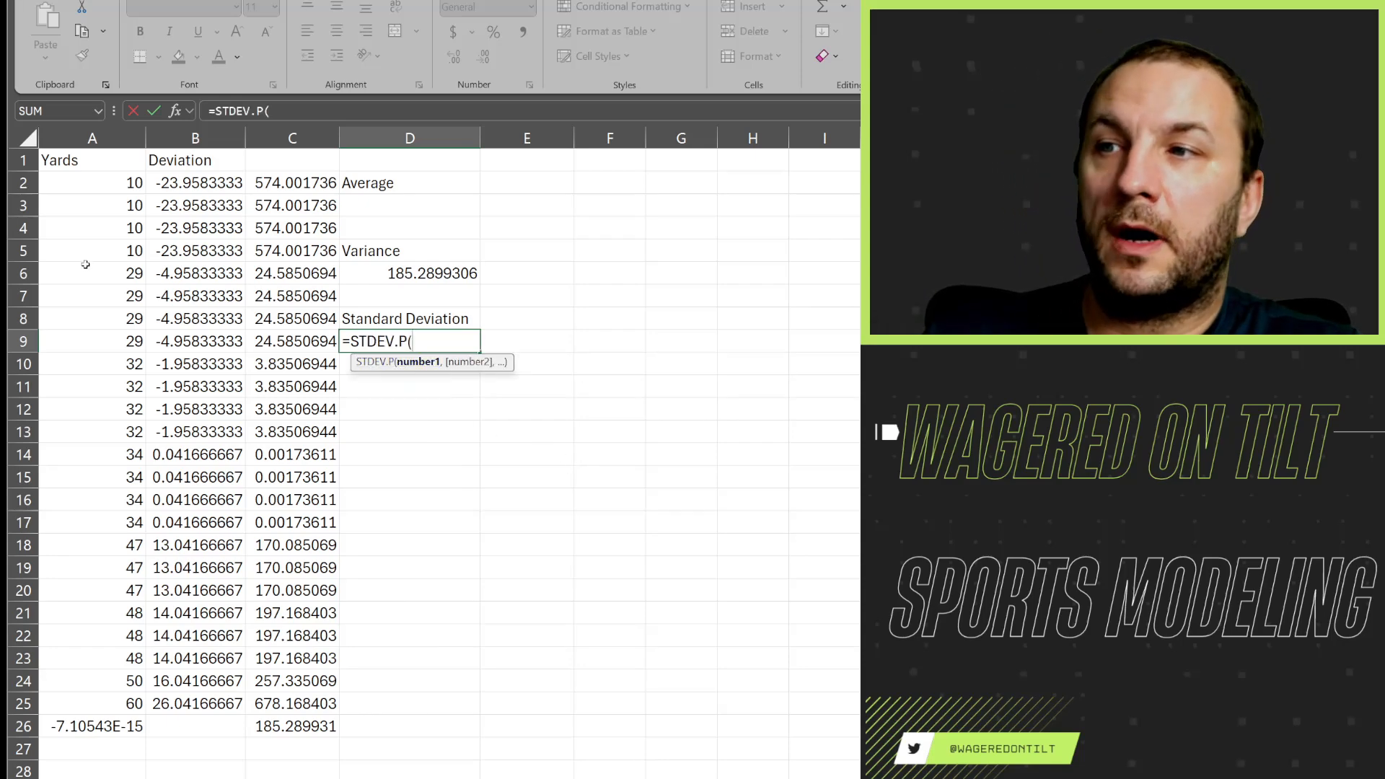
{"action": "left_click_drag", "start_coordinate": [93, 182], "coordinate": [93, 703]}
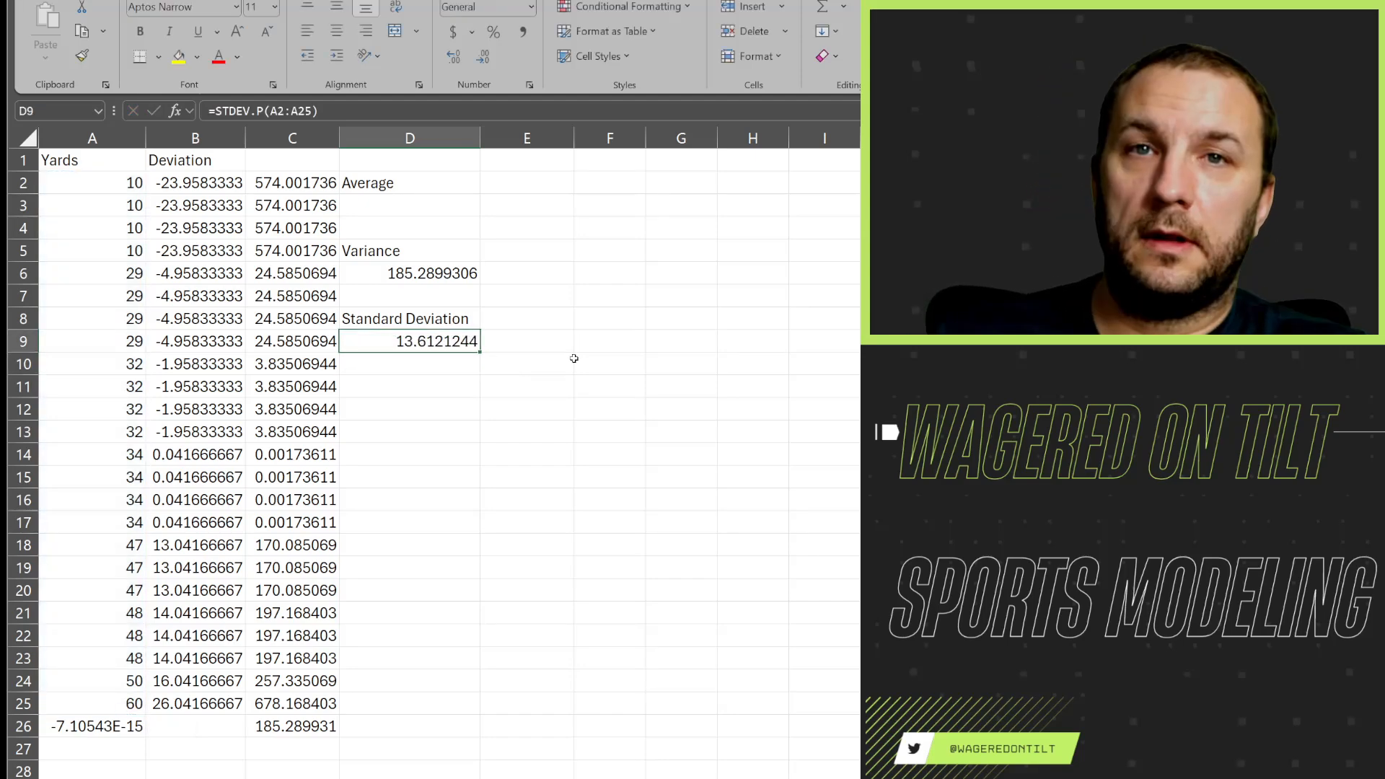
{"action": "mouse_move", "coordinate": [514, 364]}
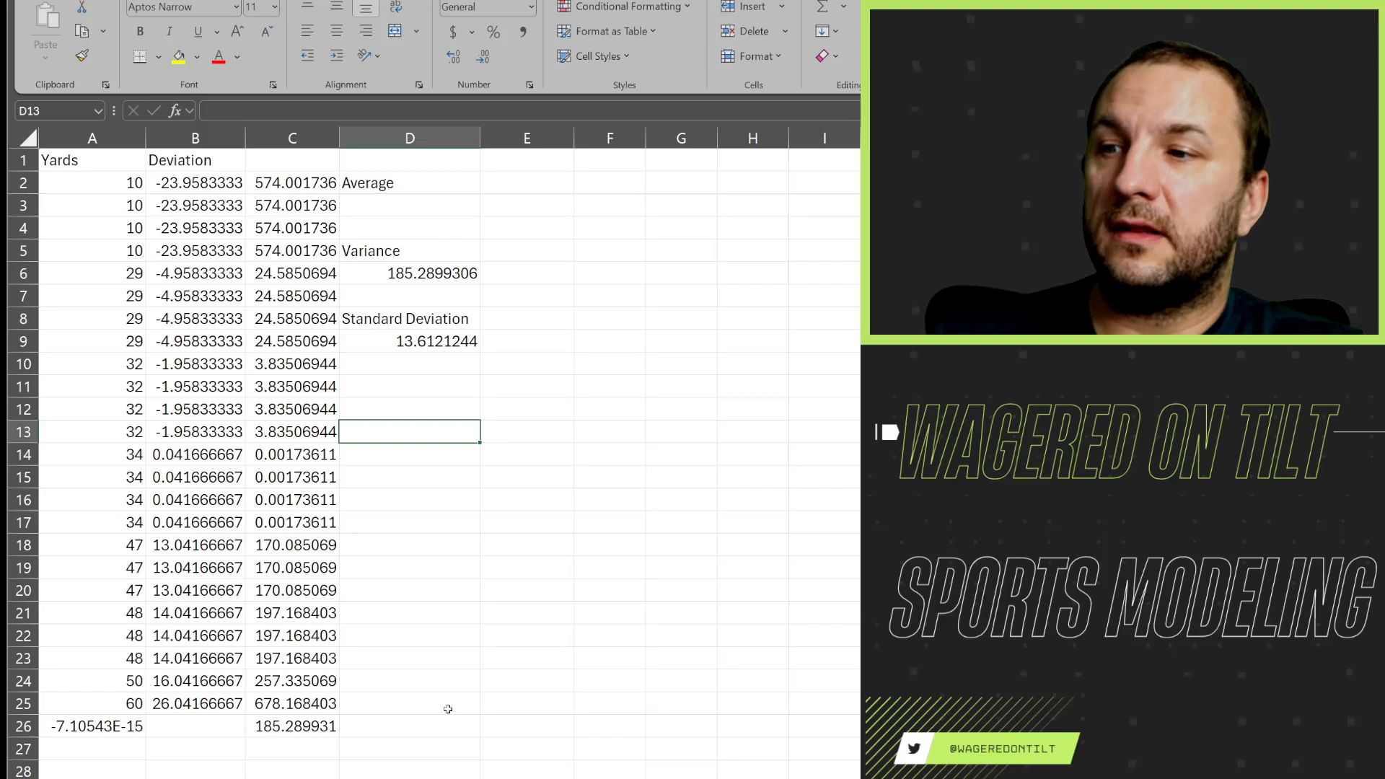
In E9 try a SQRT formula, then =D9^2 to confirm it matches the variance in D6
{"action": "left_click", "coordinate": [527, 340]}
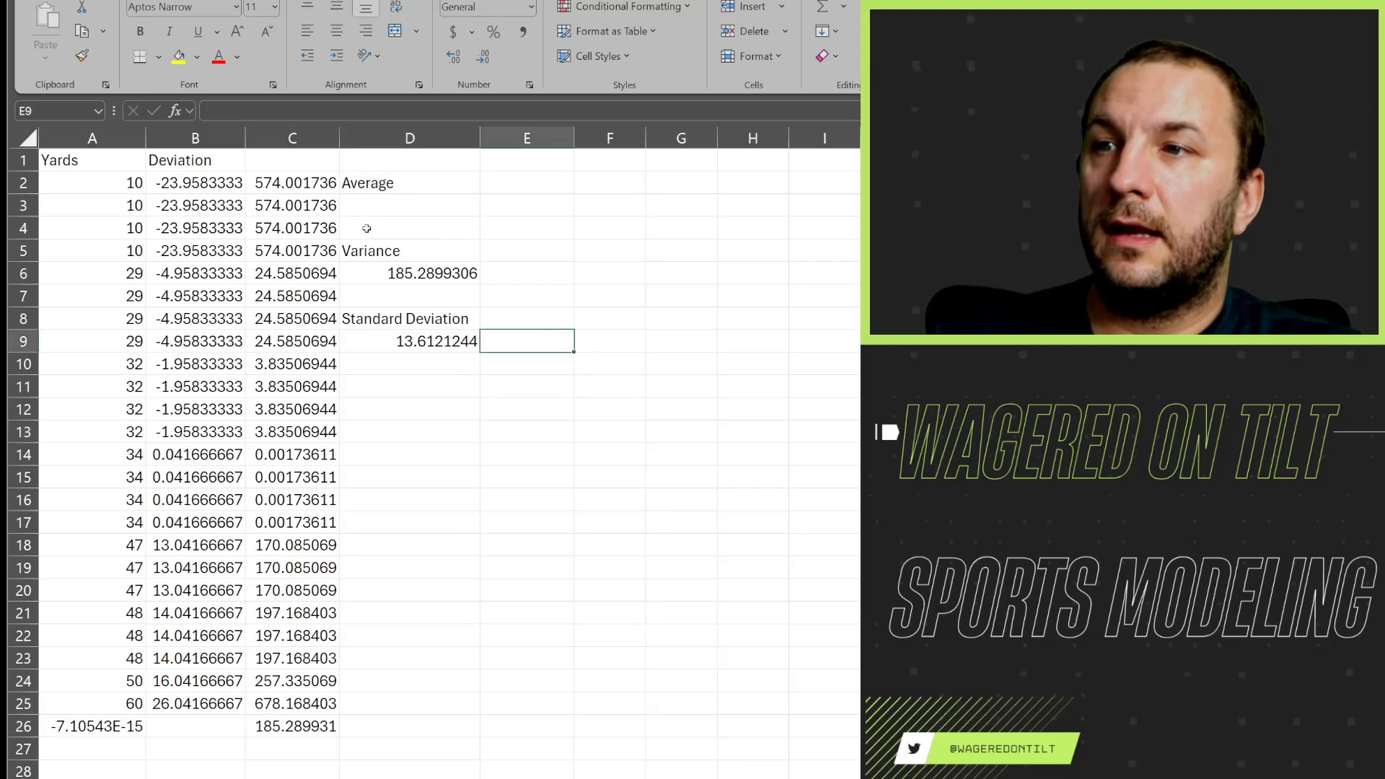
{"action": "type", "text": "="}
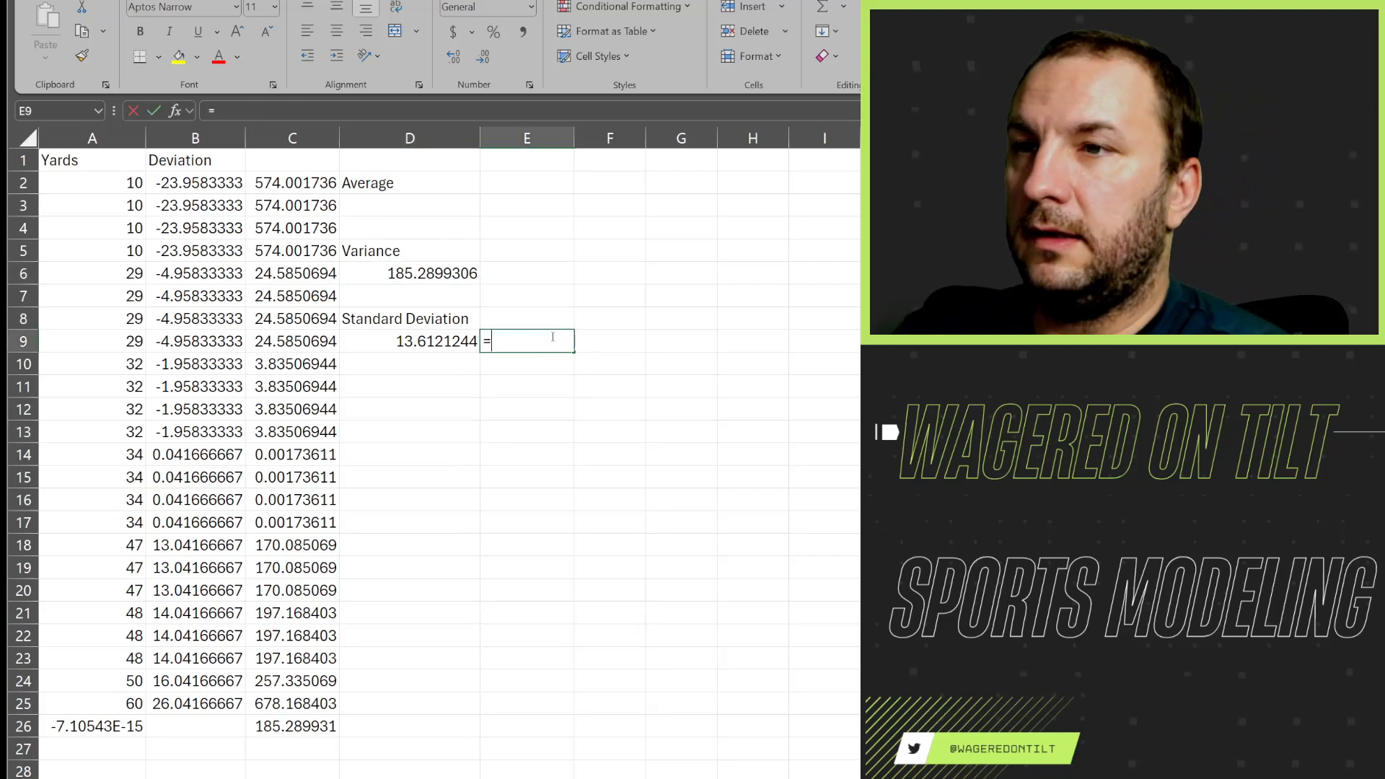
{"action": "type", "text": "Sqr"}
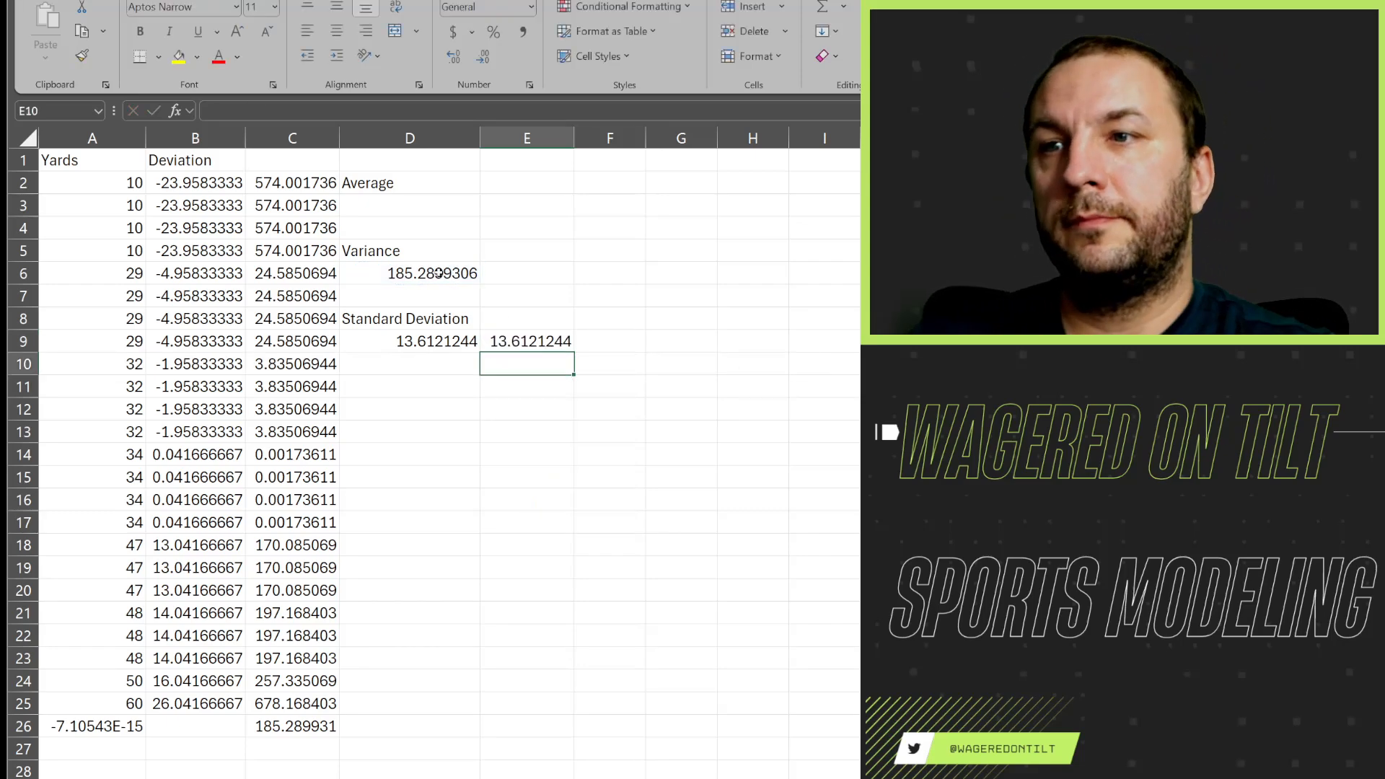
{"action": "left_click", "coordinate": [408, 341]}
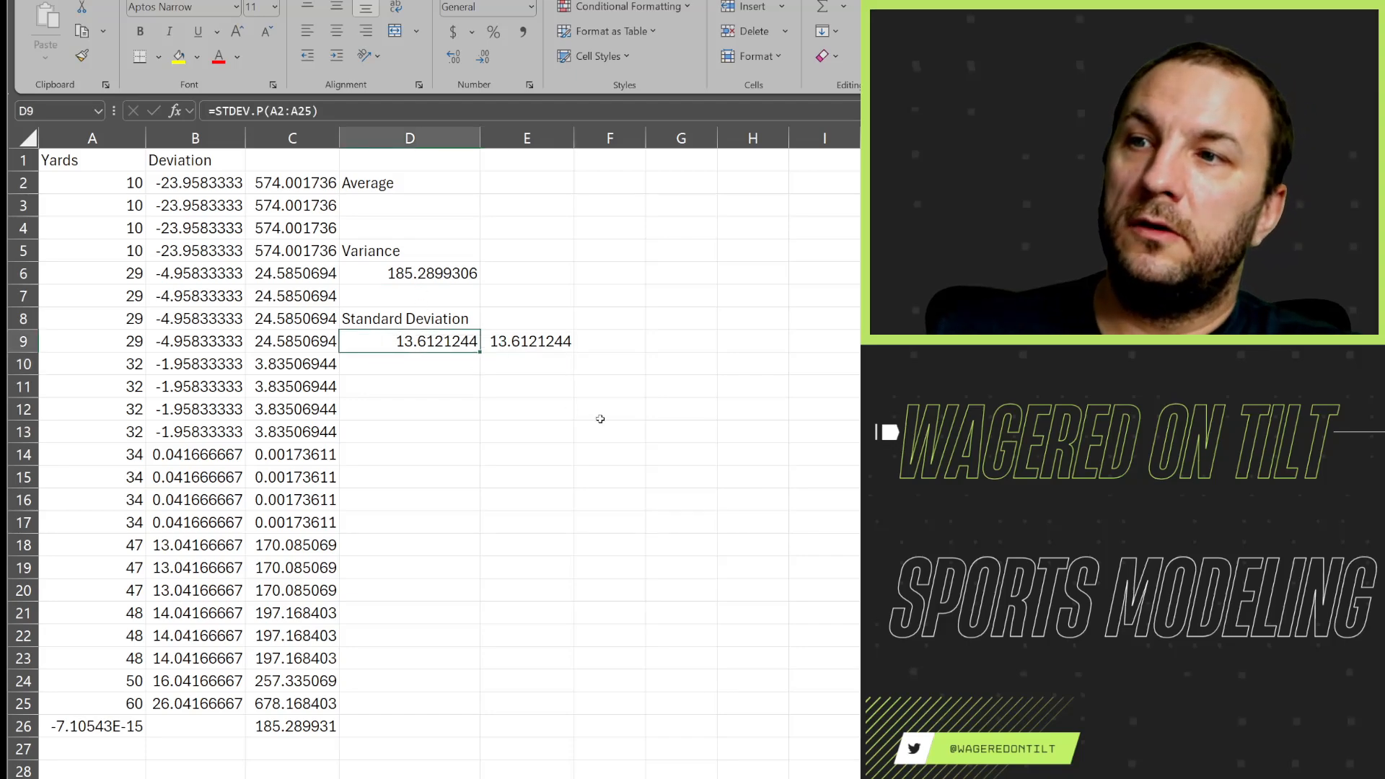
{"action": "left_click", "coordinate": [527, 341]}
{"action": "type", "text": "=D9"}
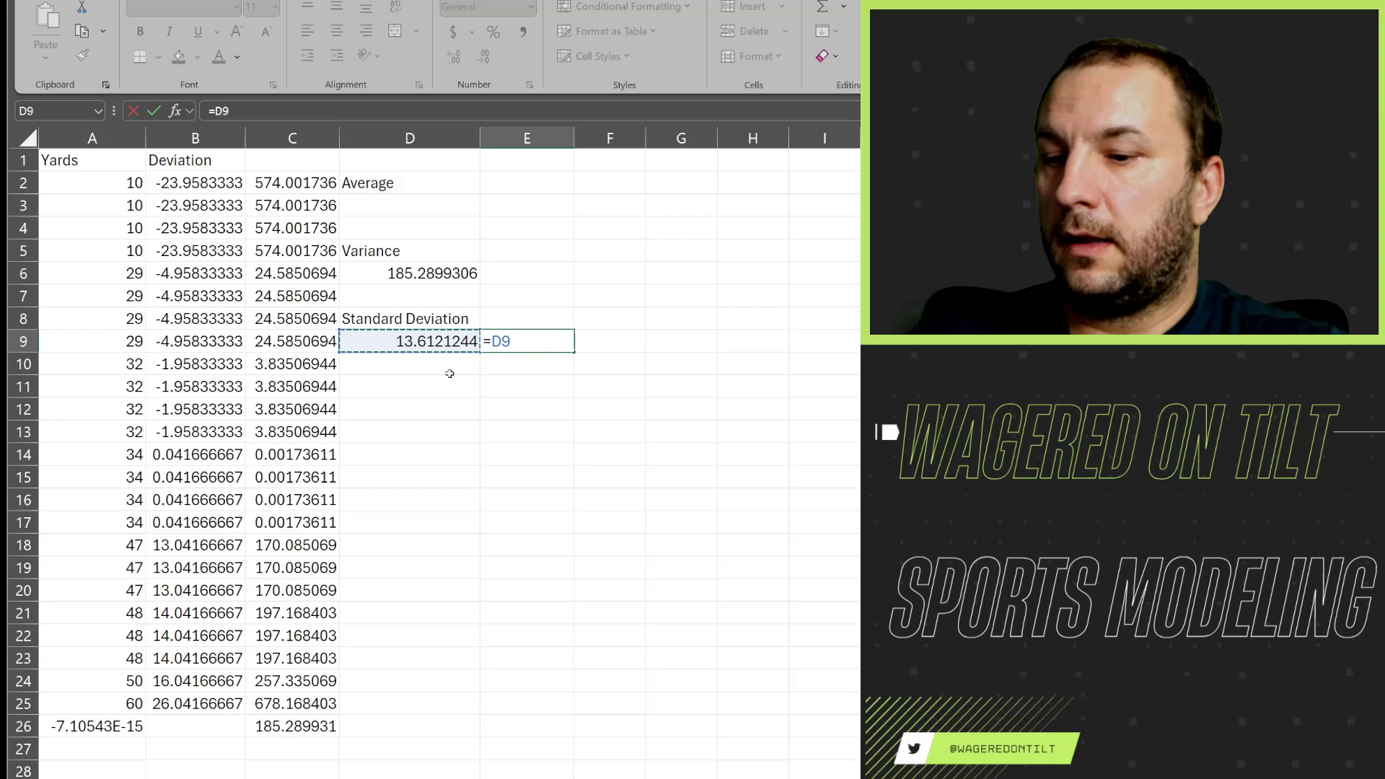
{"action": "type", "text": "^2"}
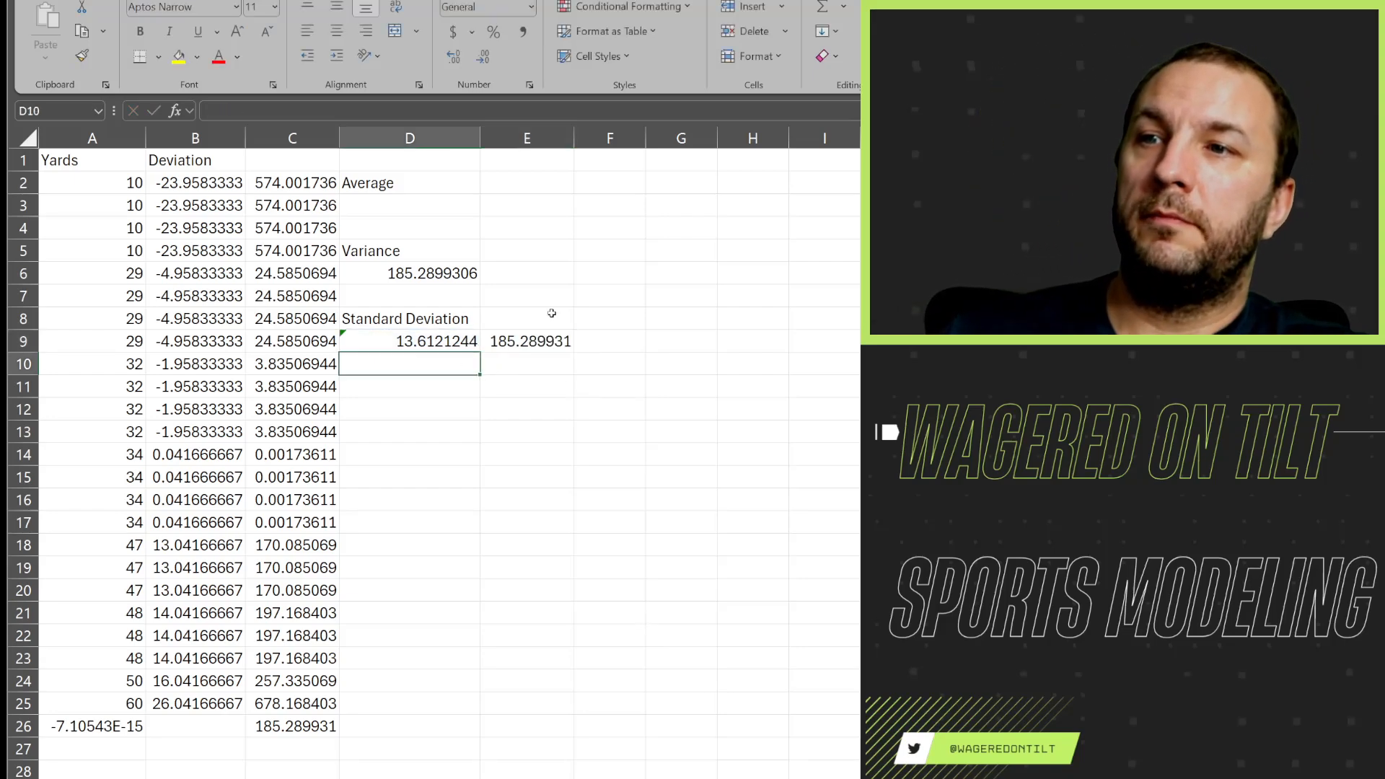
{"action": "left_click", "coordinate": [409, 273]}
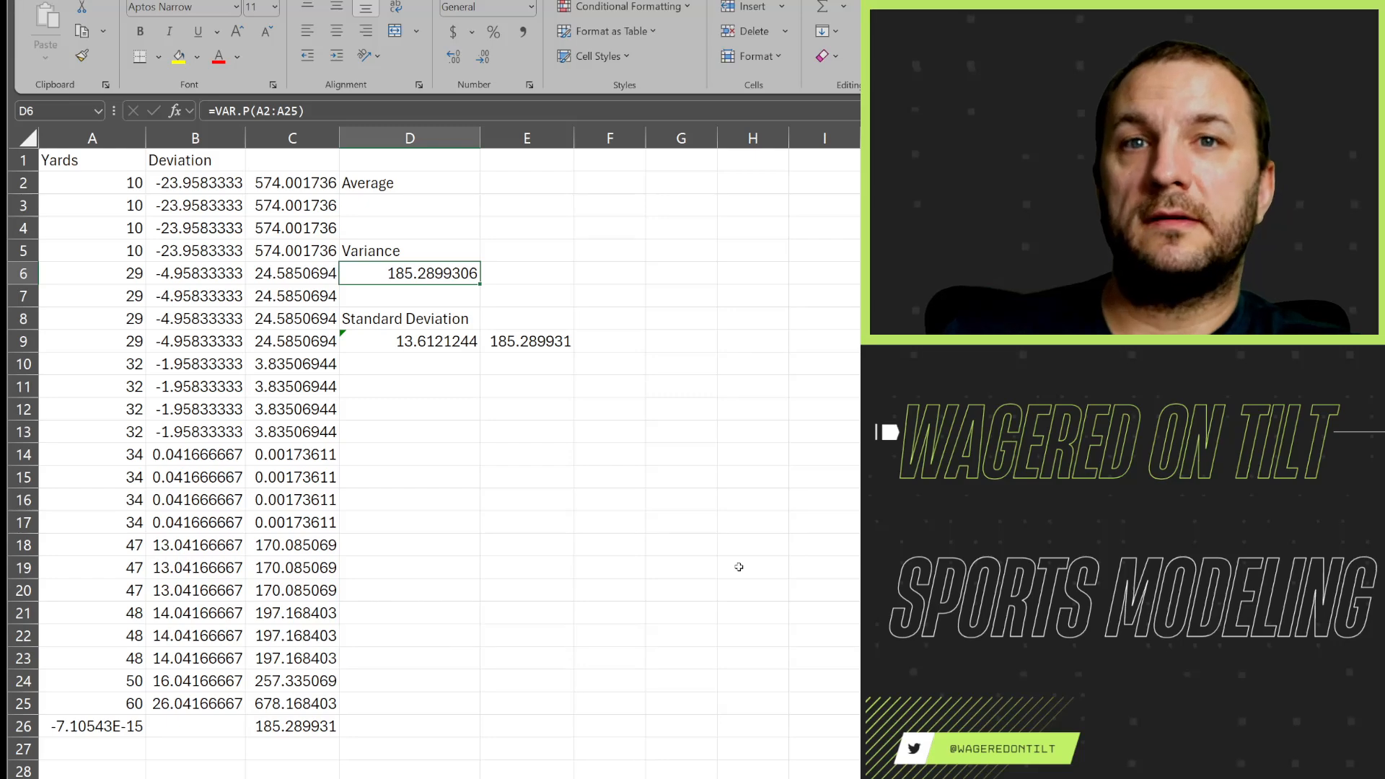
{"action": "left_click", "coordinate": [527, 340]}
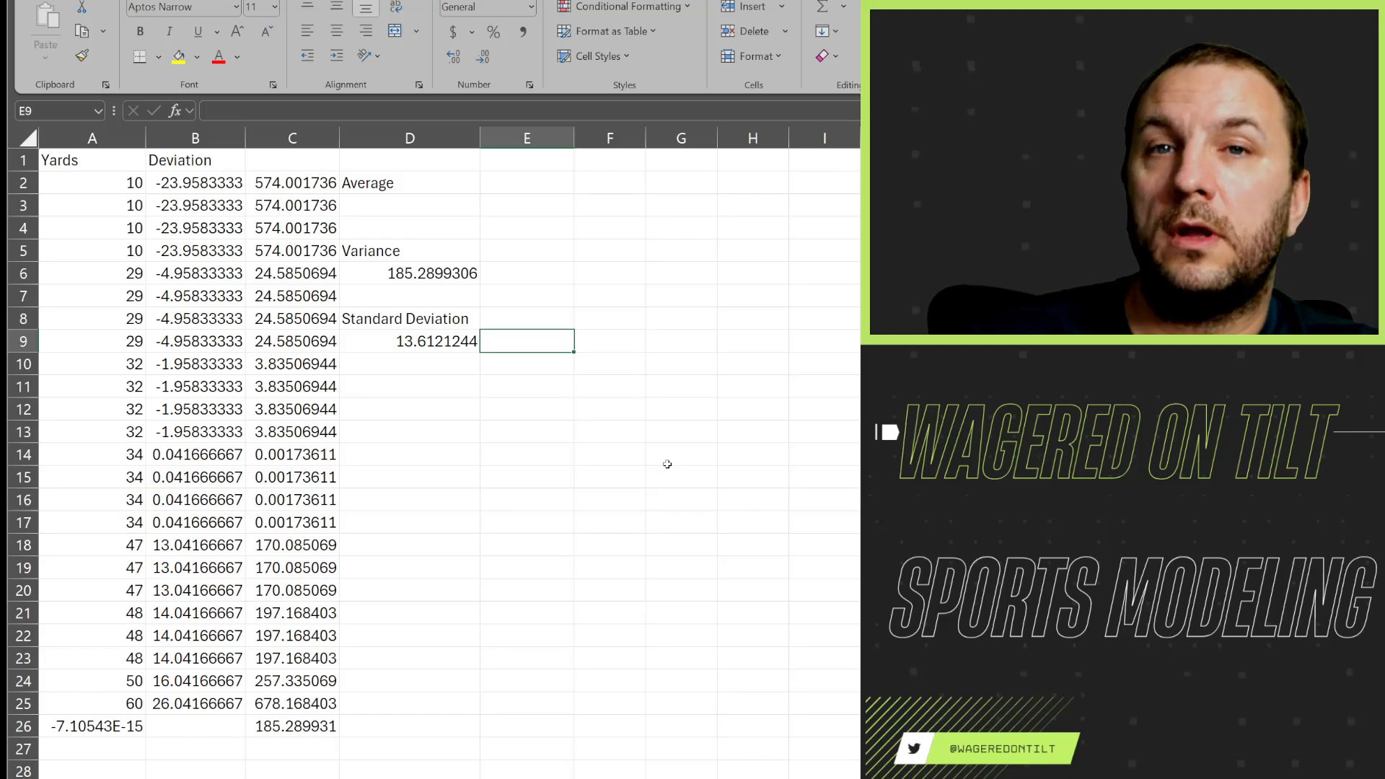
Clear the squared check value and pick an empty cell for the mean
{"action": "left_click", "coordinate": [680, 455]}
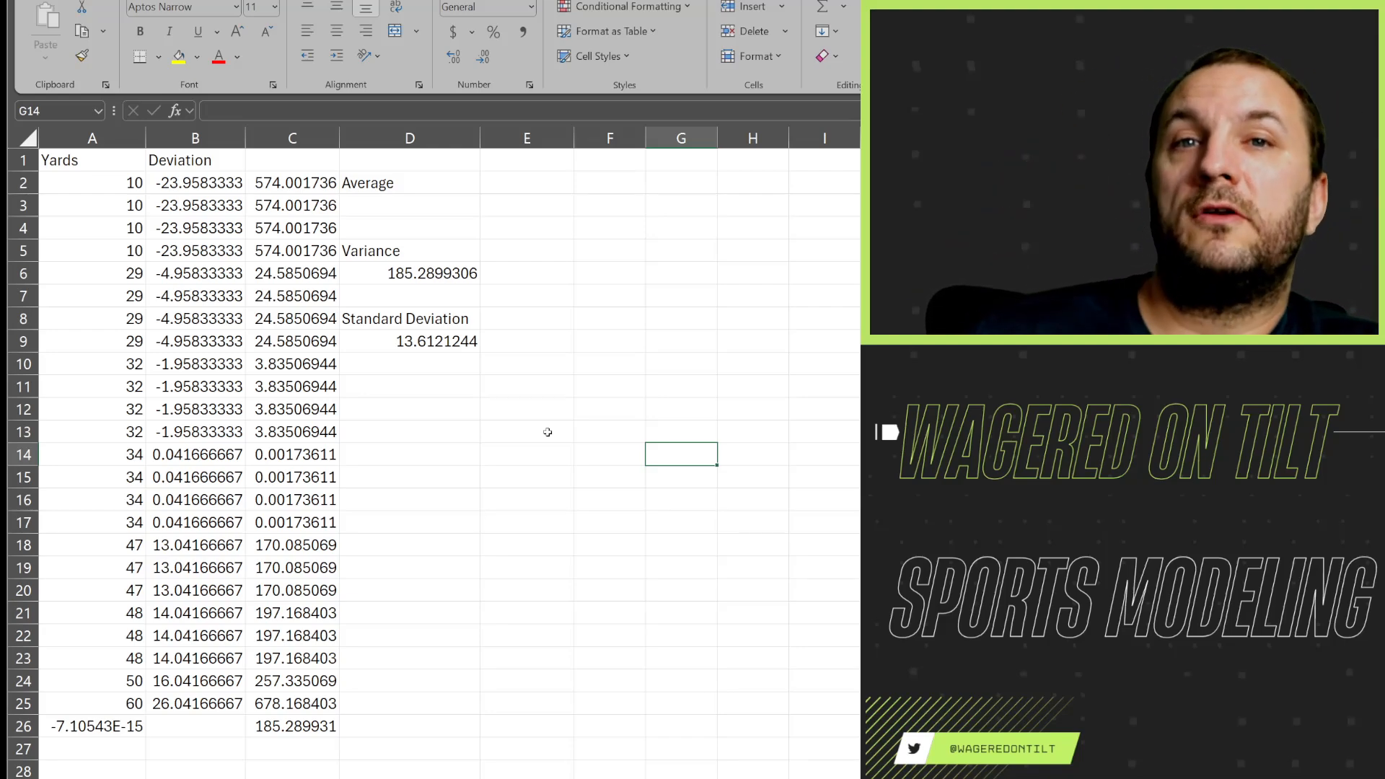
{"action": "left_click", "coordinate": [527, 431]}
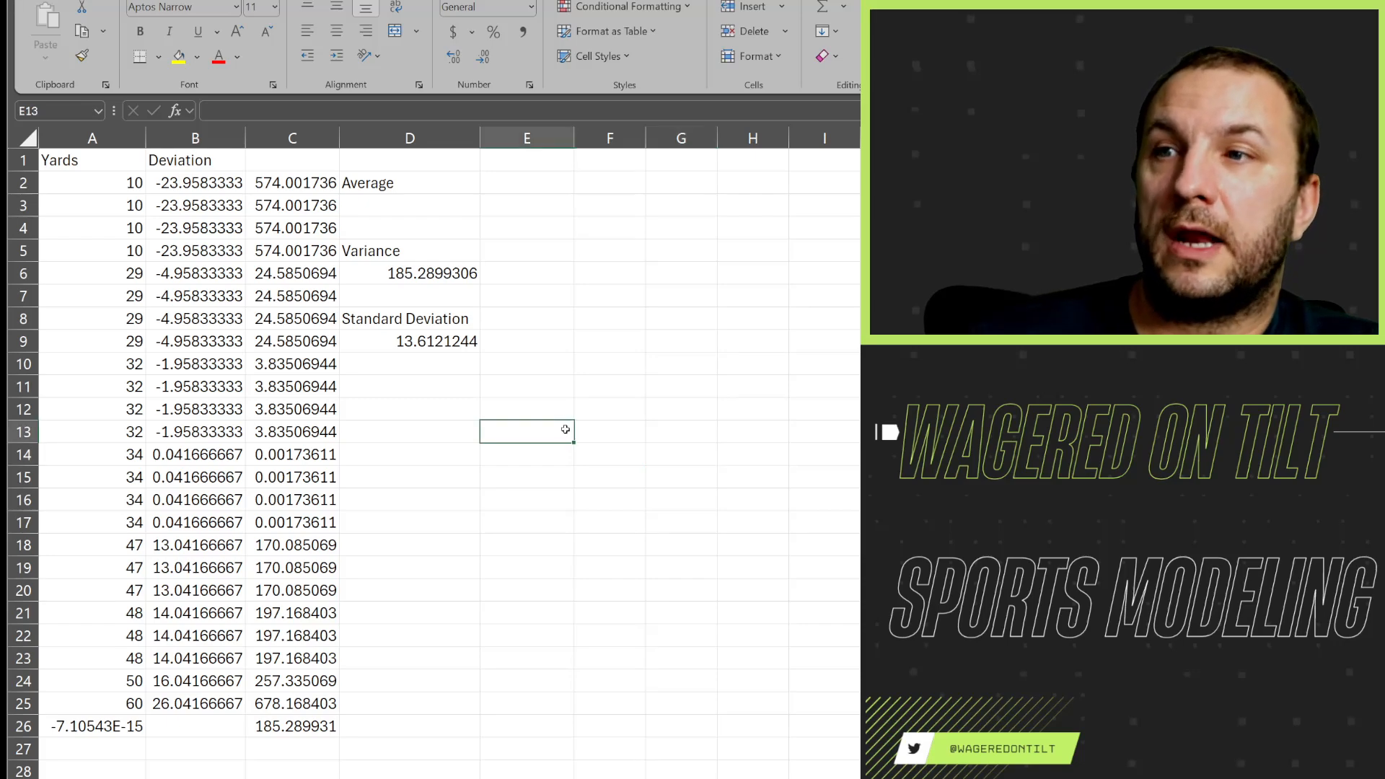
{"action": "left_click", "coordinate": [527, 386]}
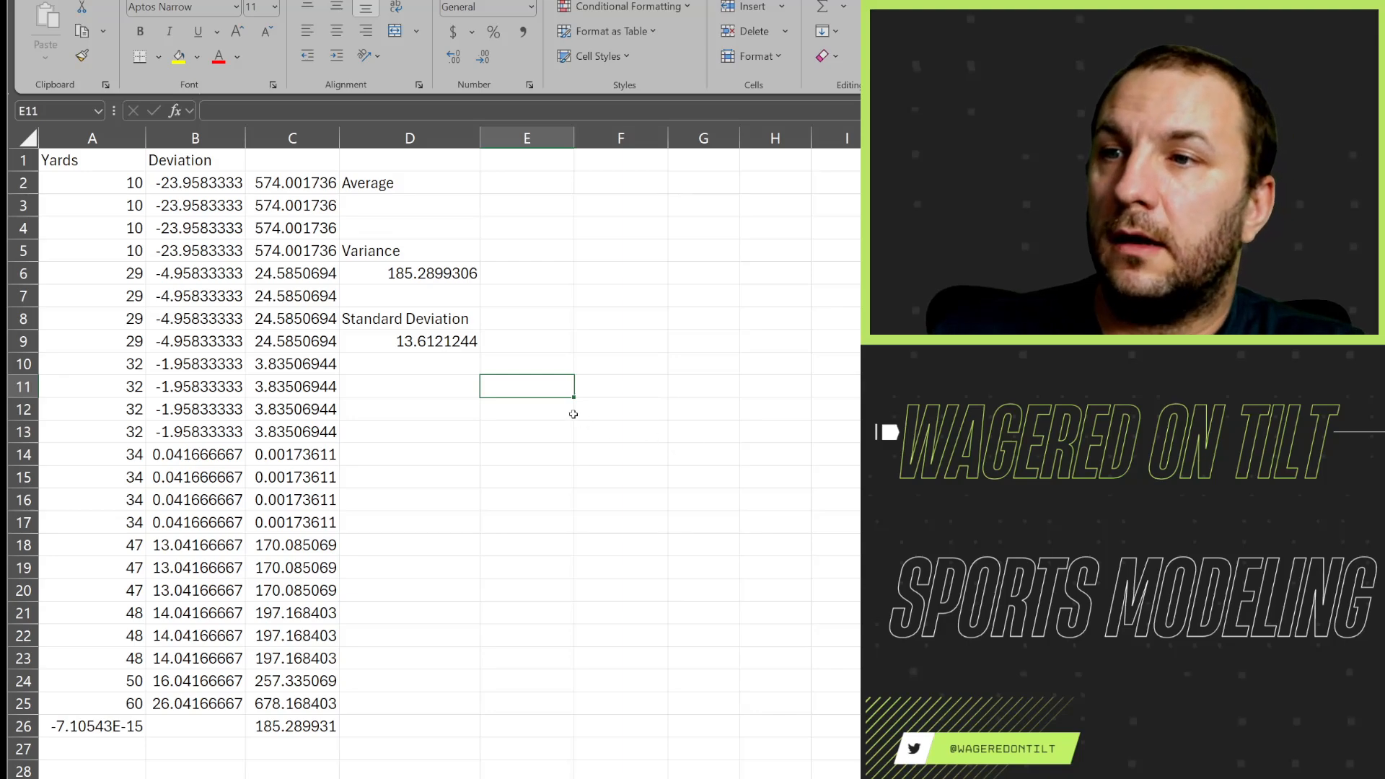
Enter =AVERAGE(A2:A25) in E12, giving the mean 33.9583333
{"action": "type", "text": "="}
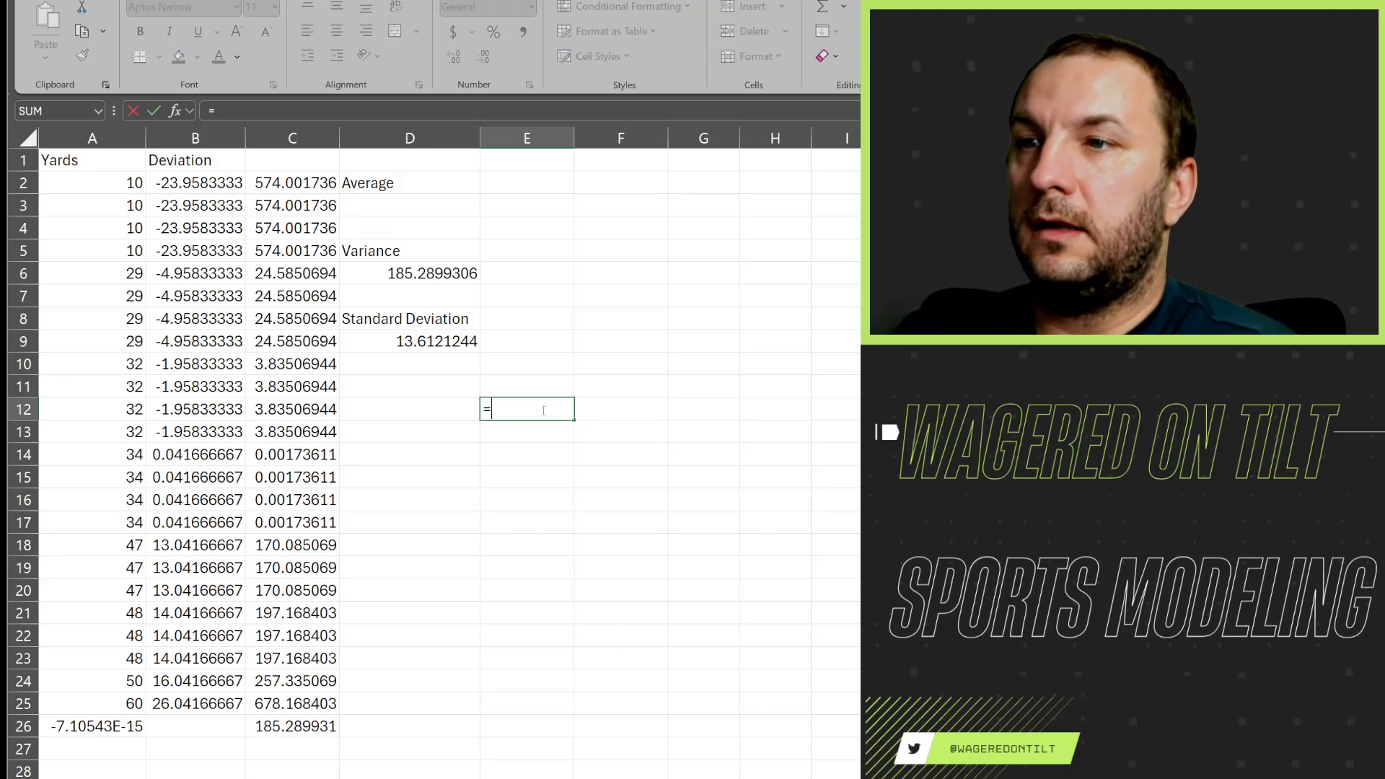
{"action": "type", "text": "avr"}
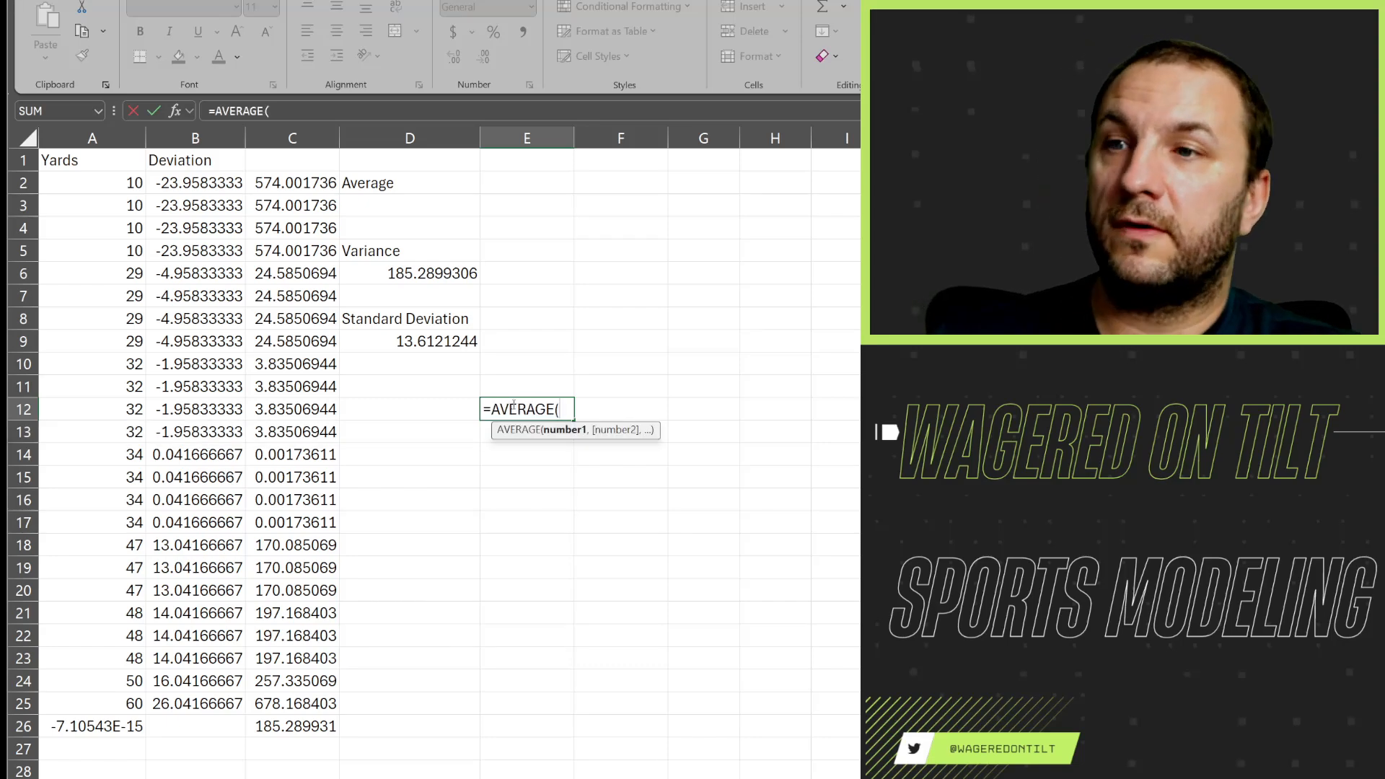
{"action": "left_click_drag", "start_coordinate": [92, 181], "coordinate": [92, 703]}
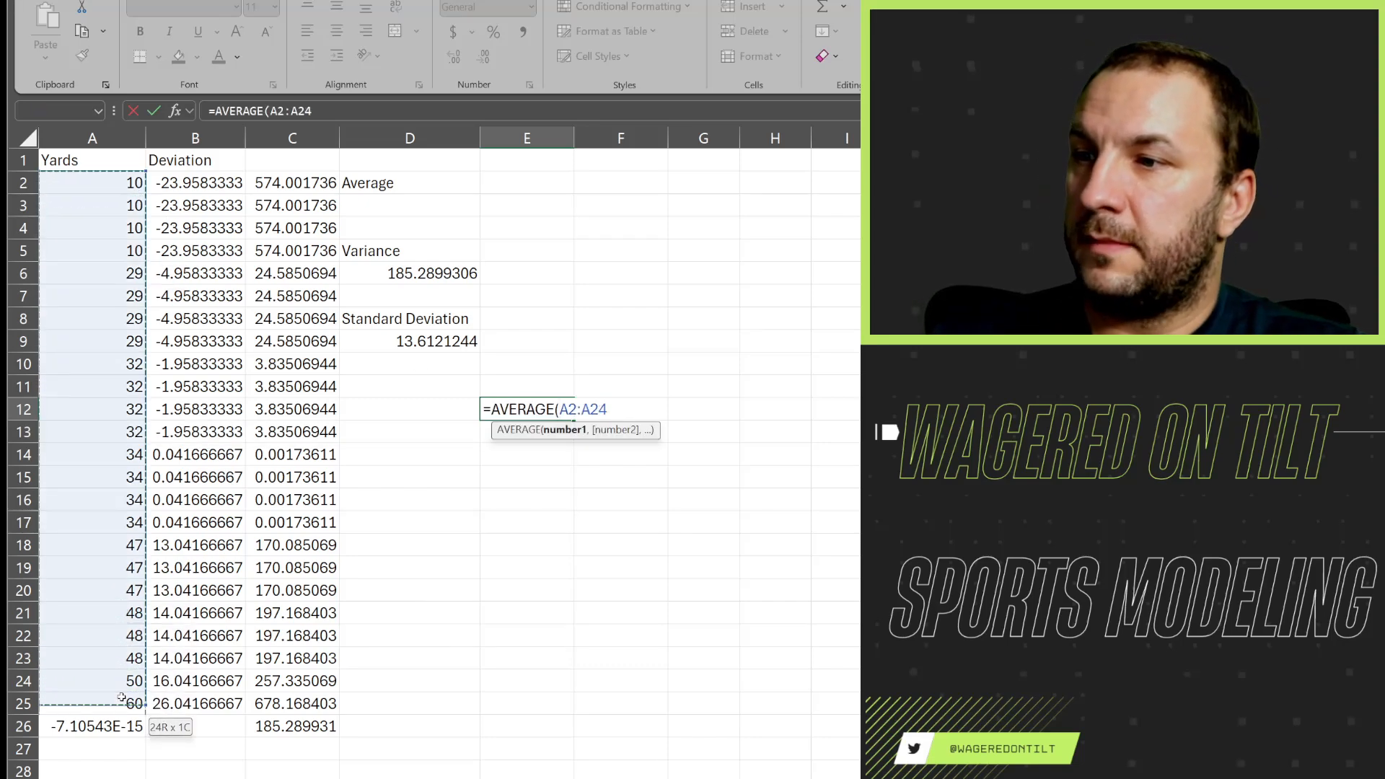
{"action": "key", "text": "Enter"}
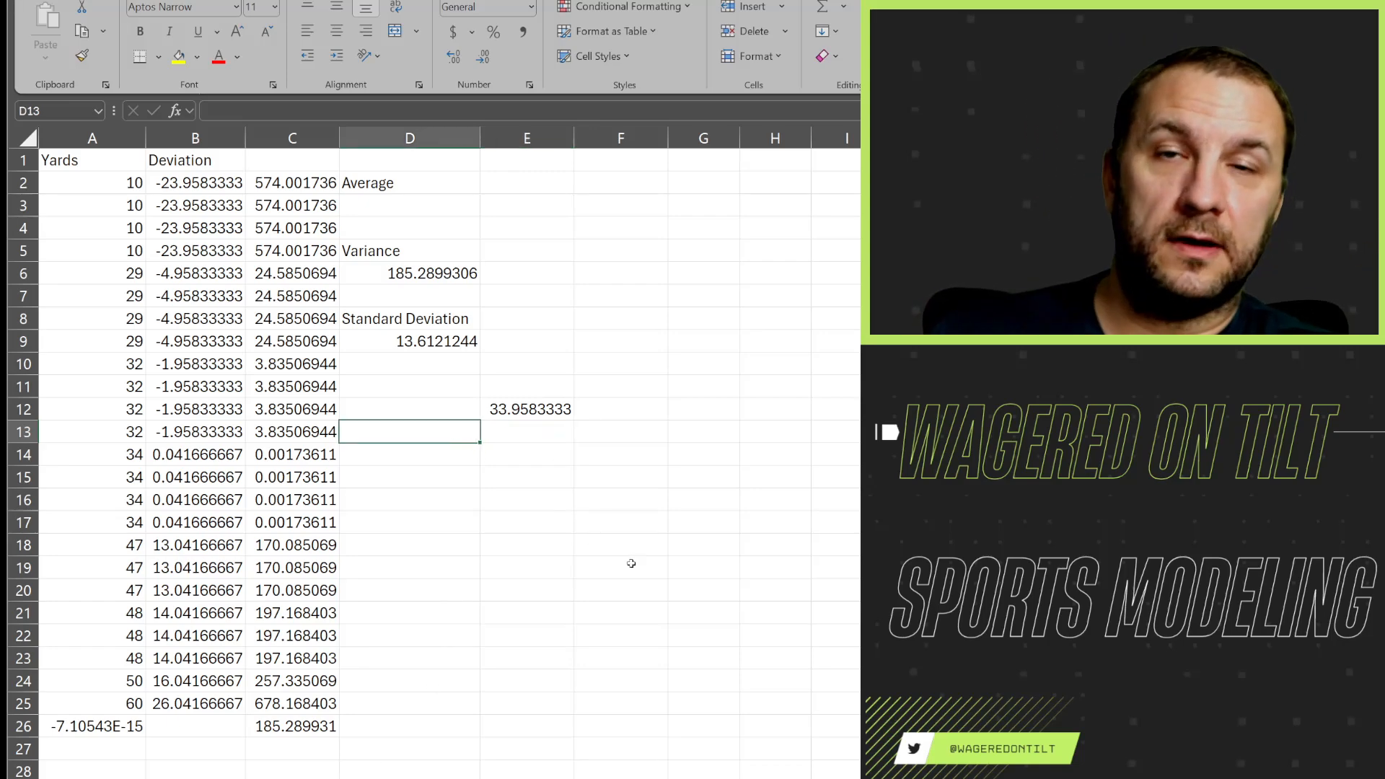
Compute mean ± one SD (20.34620894 to 47.5704577) and mark the yards within that range
{"action": "type", "text": "=E12-D9"}
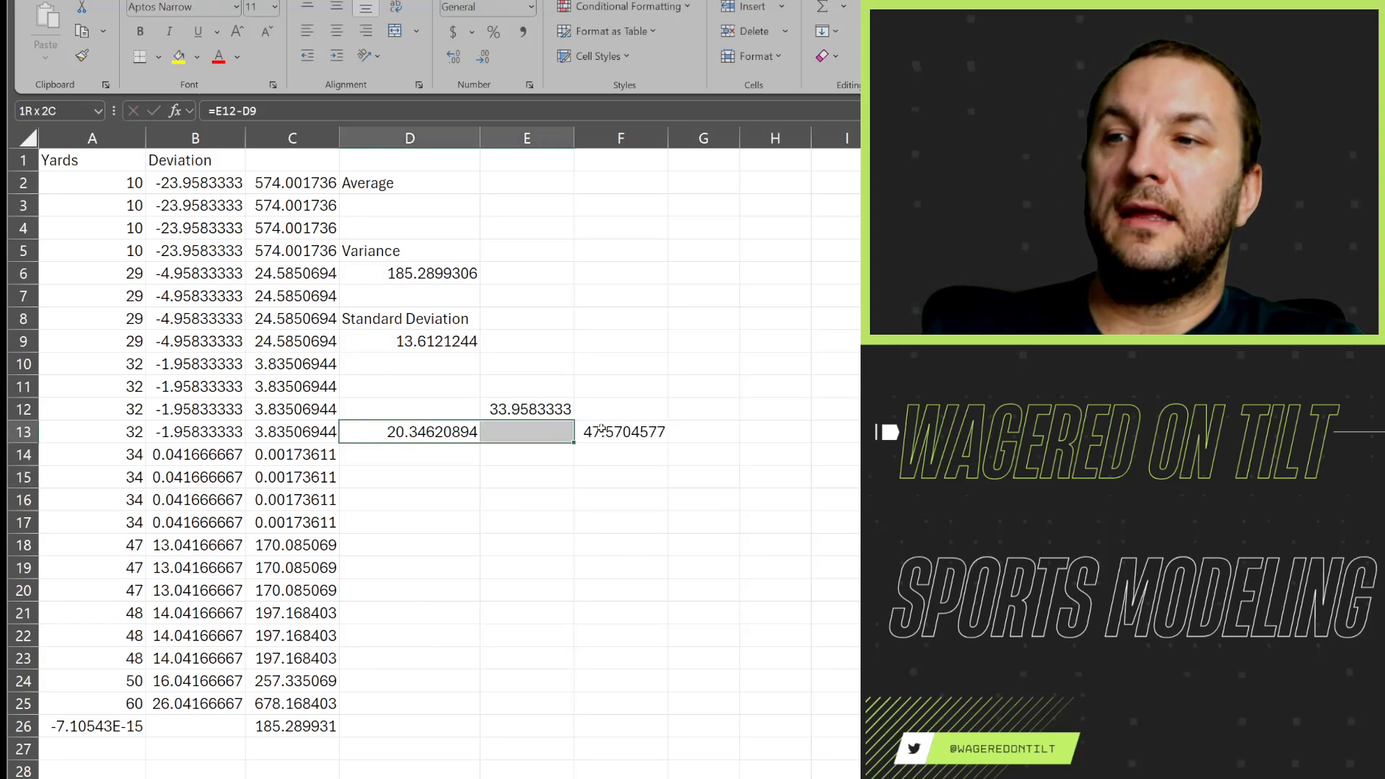
{"action": "left_click", "coordinate": [621, 431]}
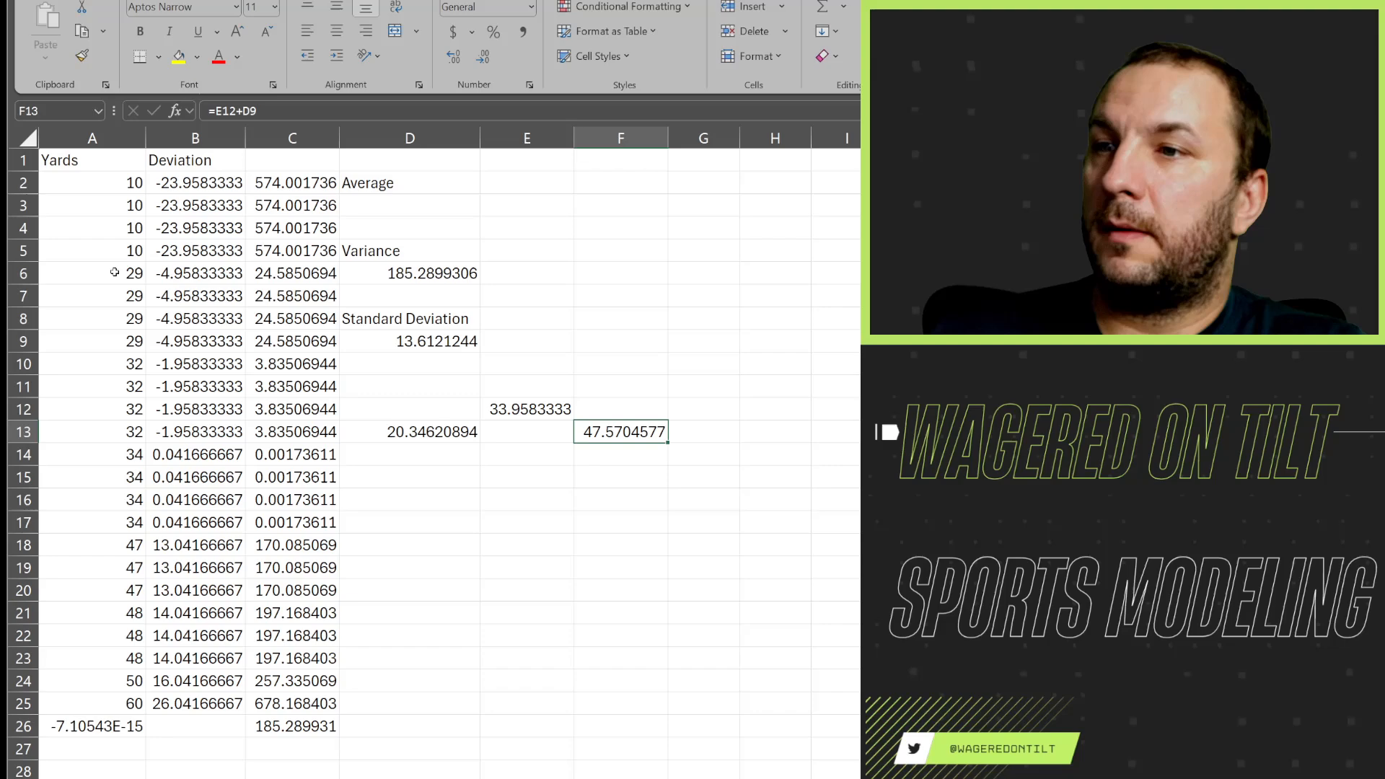
{"action": "left_click_drag", "start_coordinate": [92, 273], "coordinate": [92, 455]}
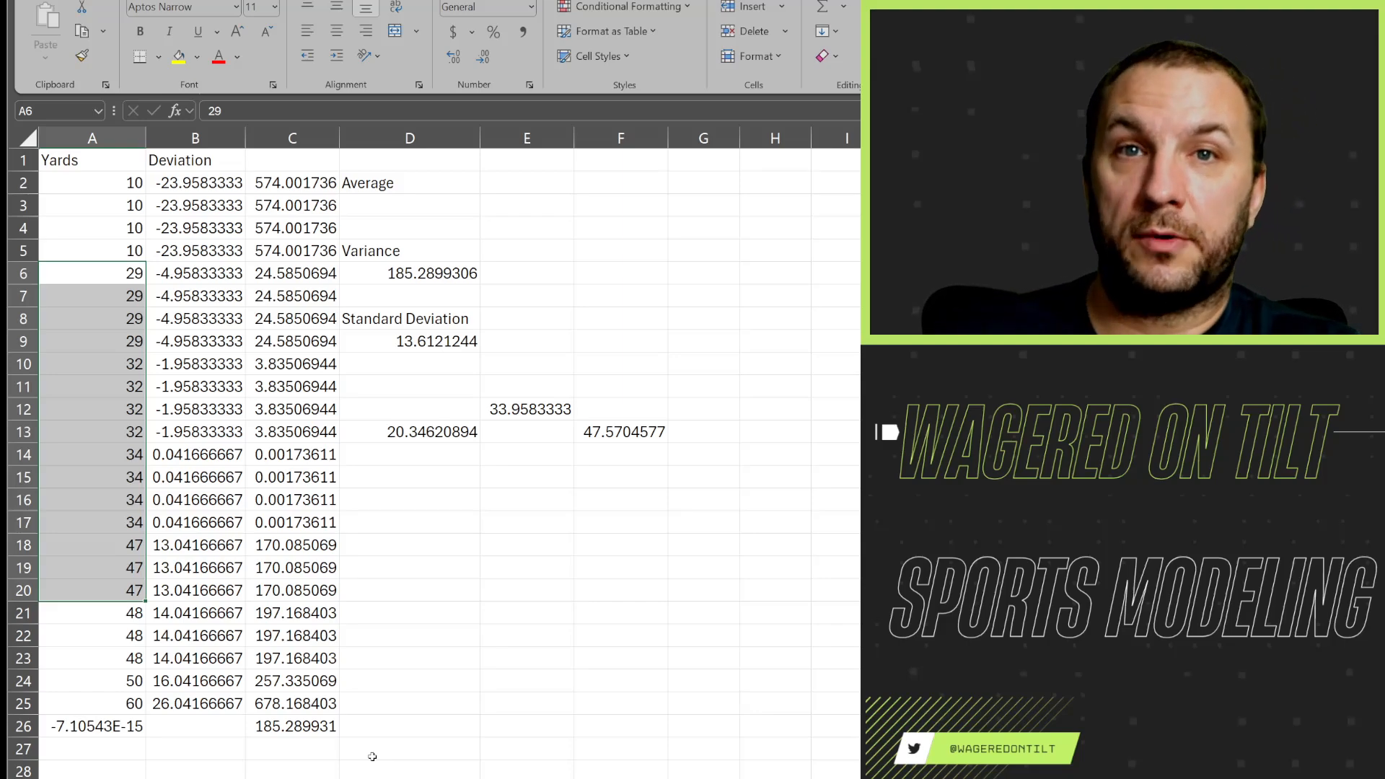
{"action": "mouse_move", "coordinate": [572, 557]}
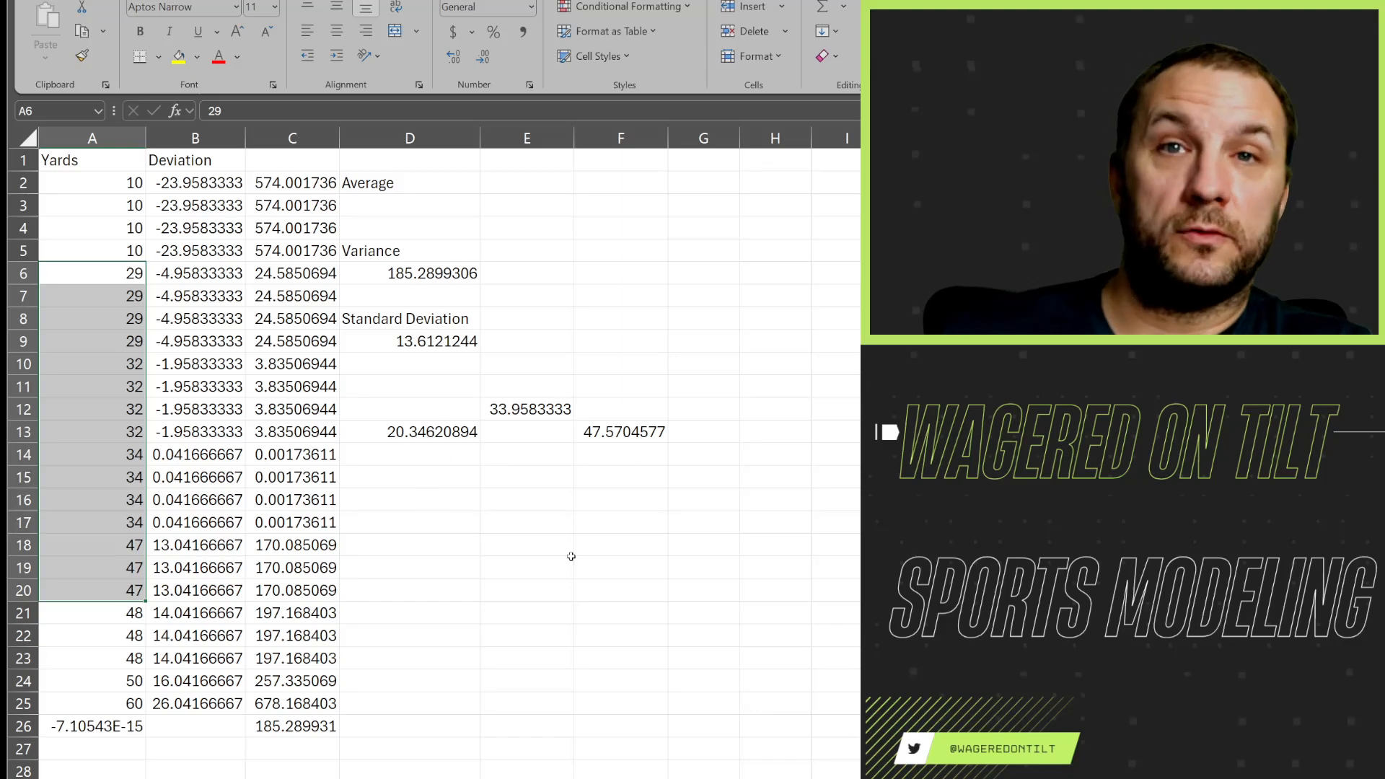